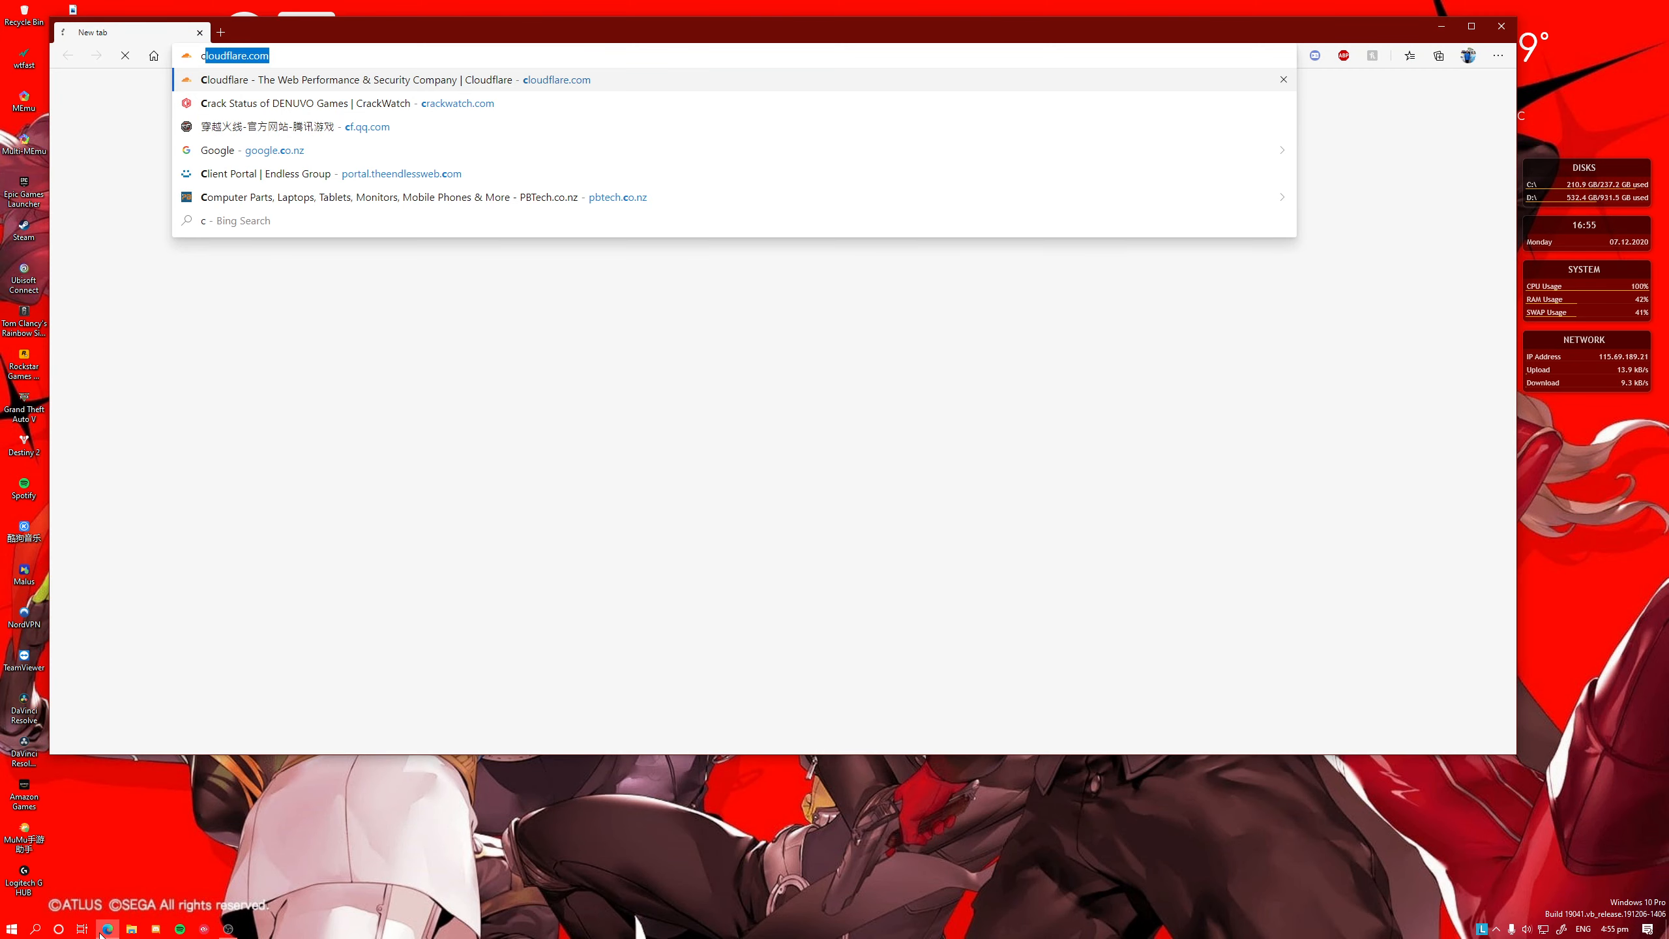
Search Bing from the Edge address bar for 'cariewer grade nat'.
type("cariewer")
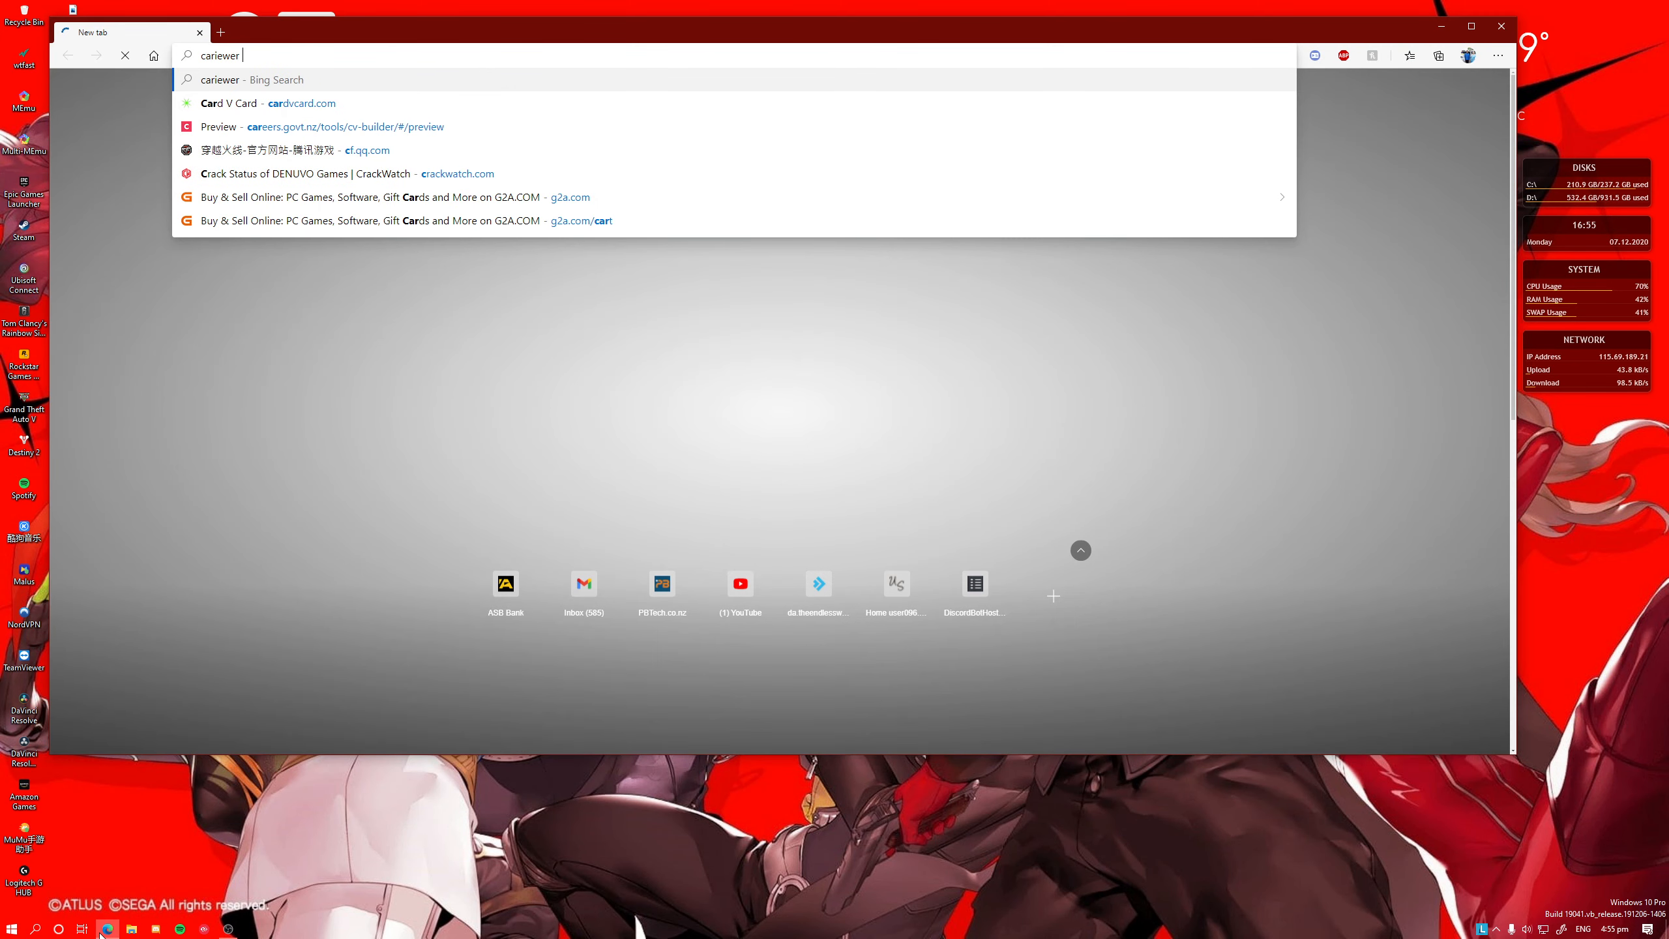
type("grade nat")
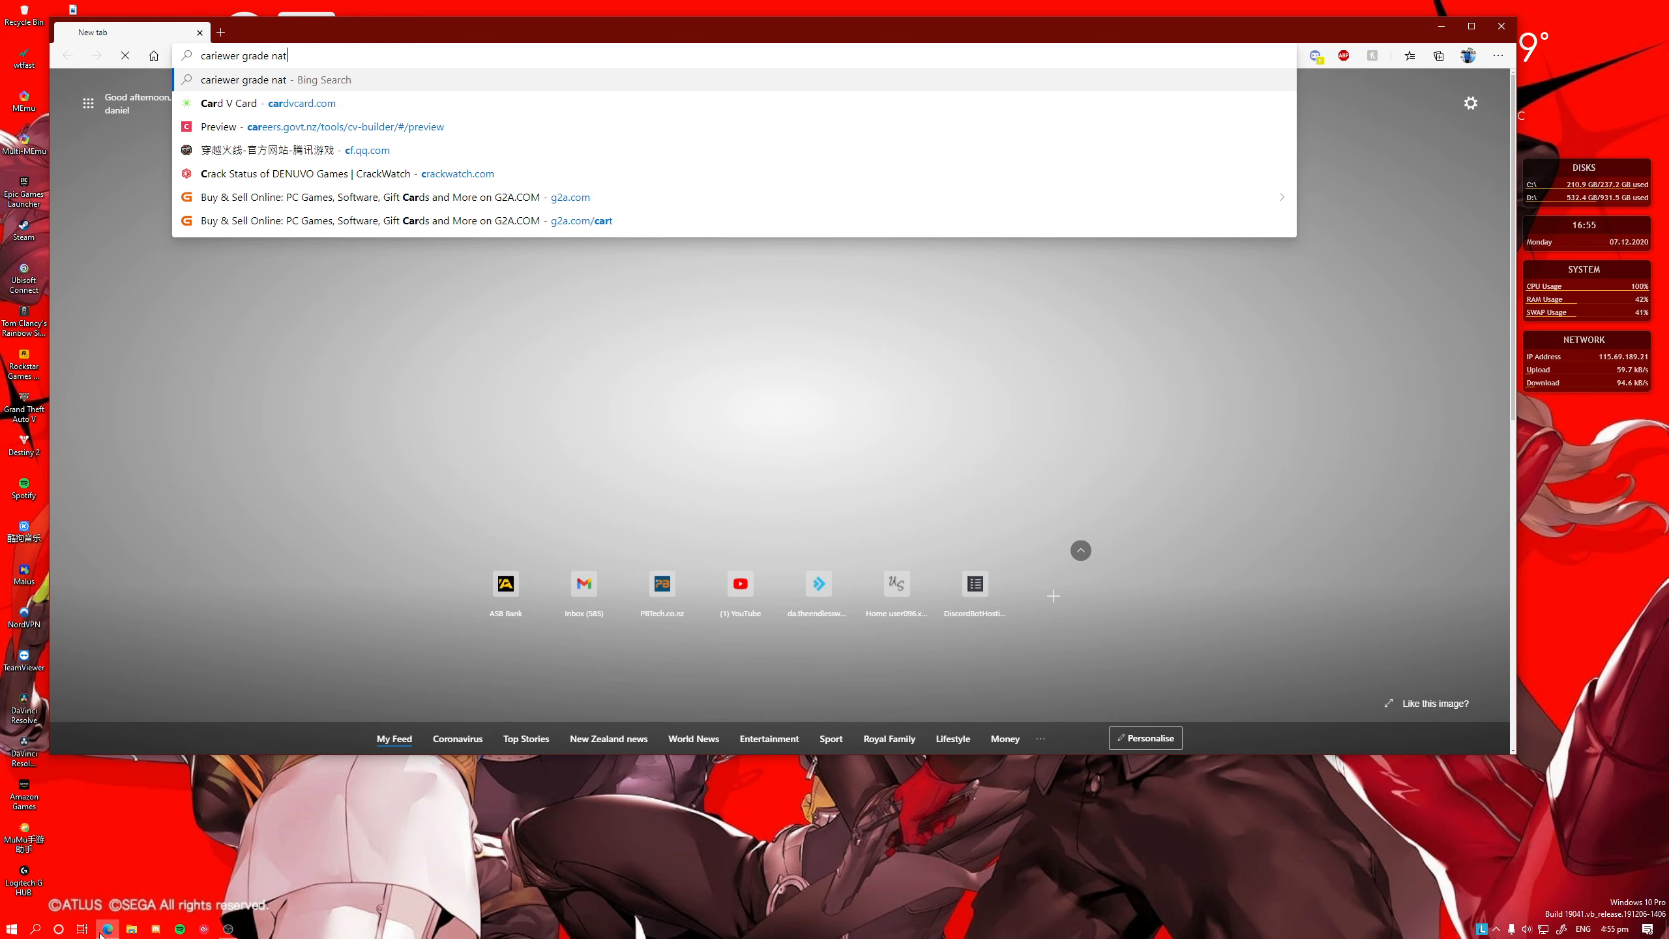
key("Return")
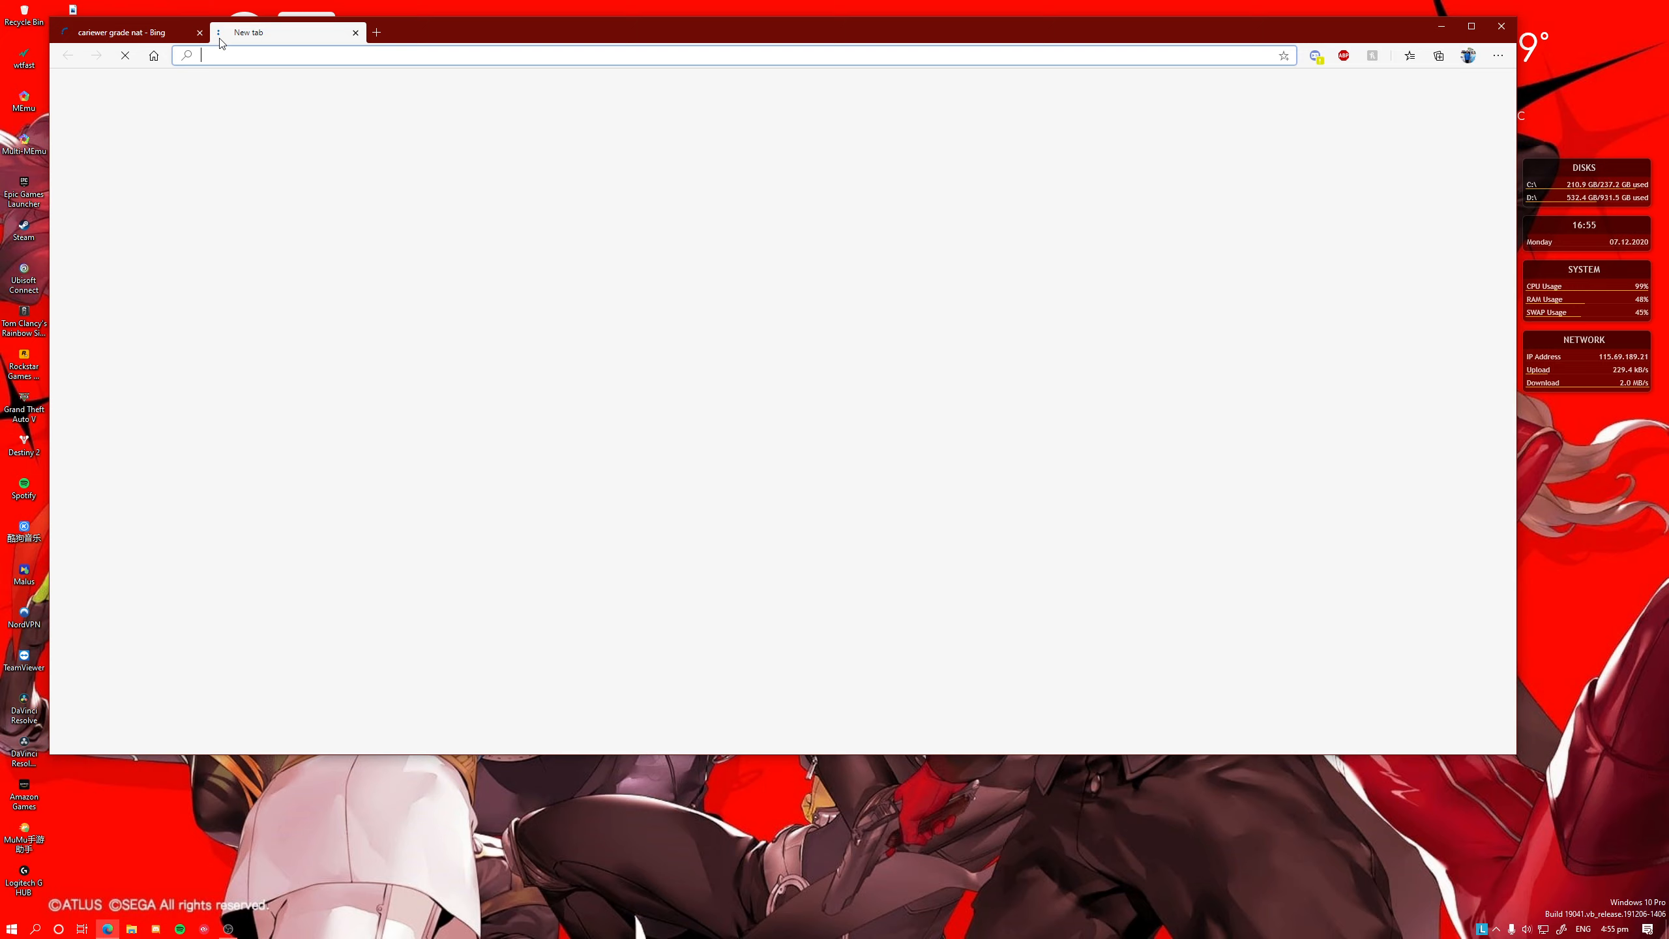
type("strict")
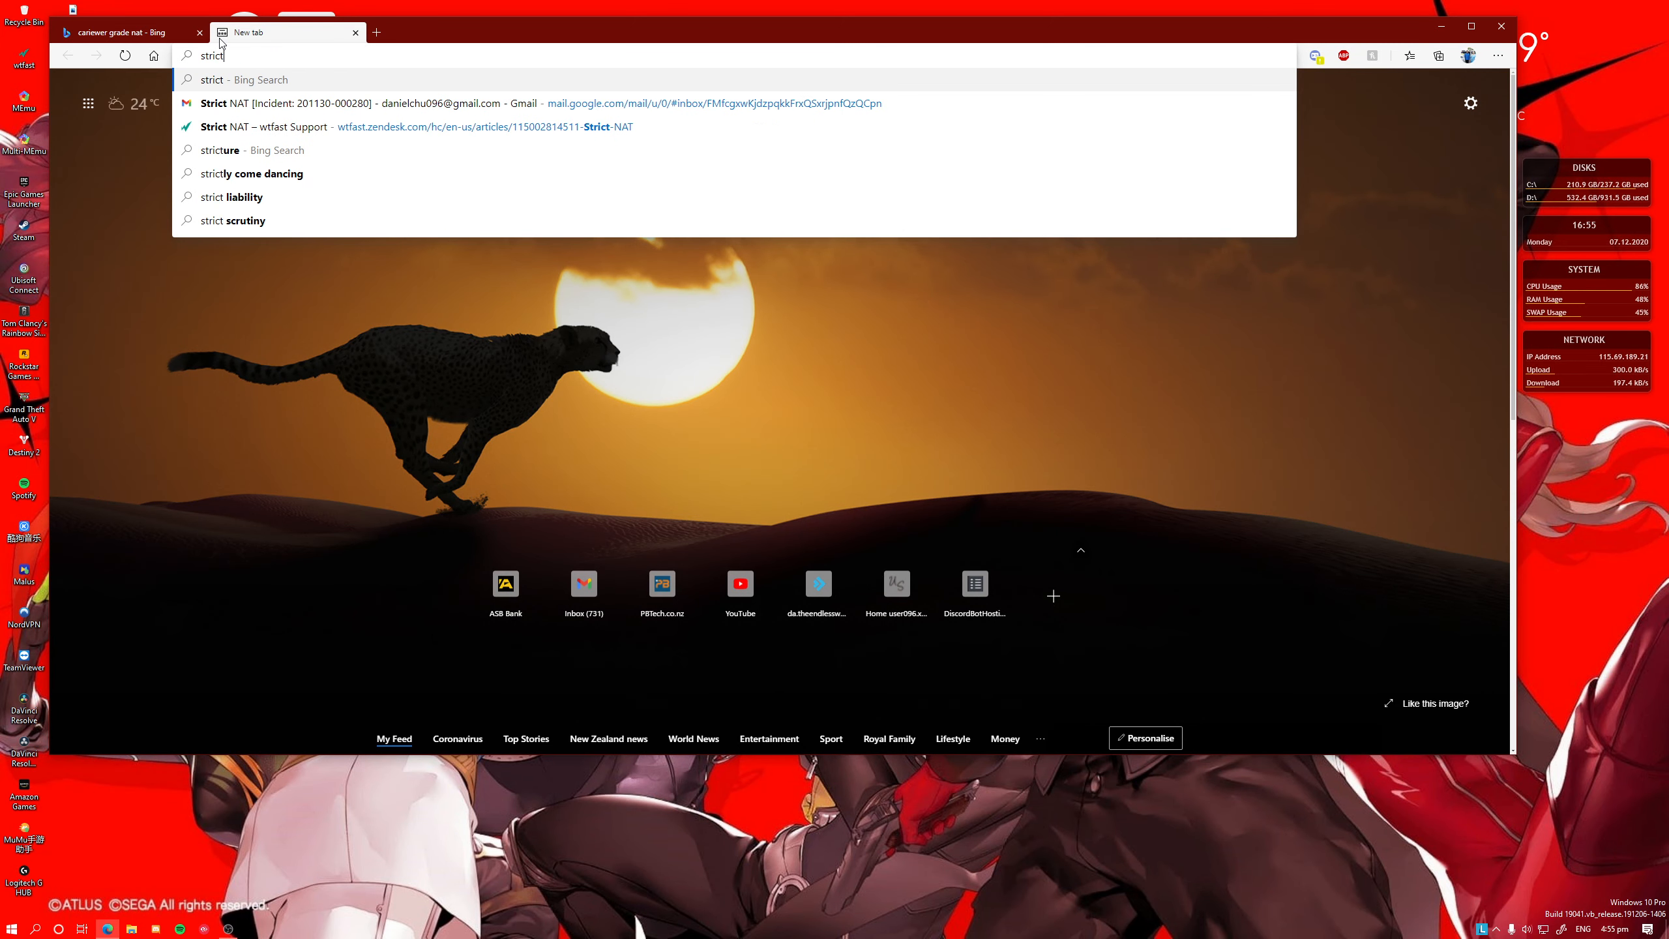
scroll("down", 3)
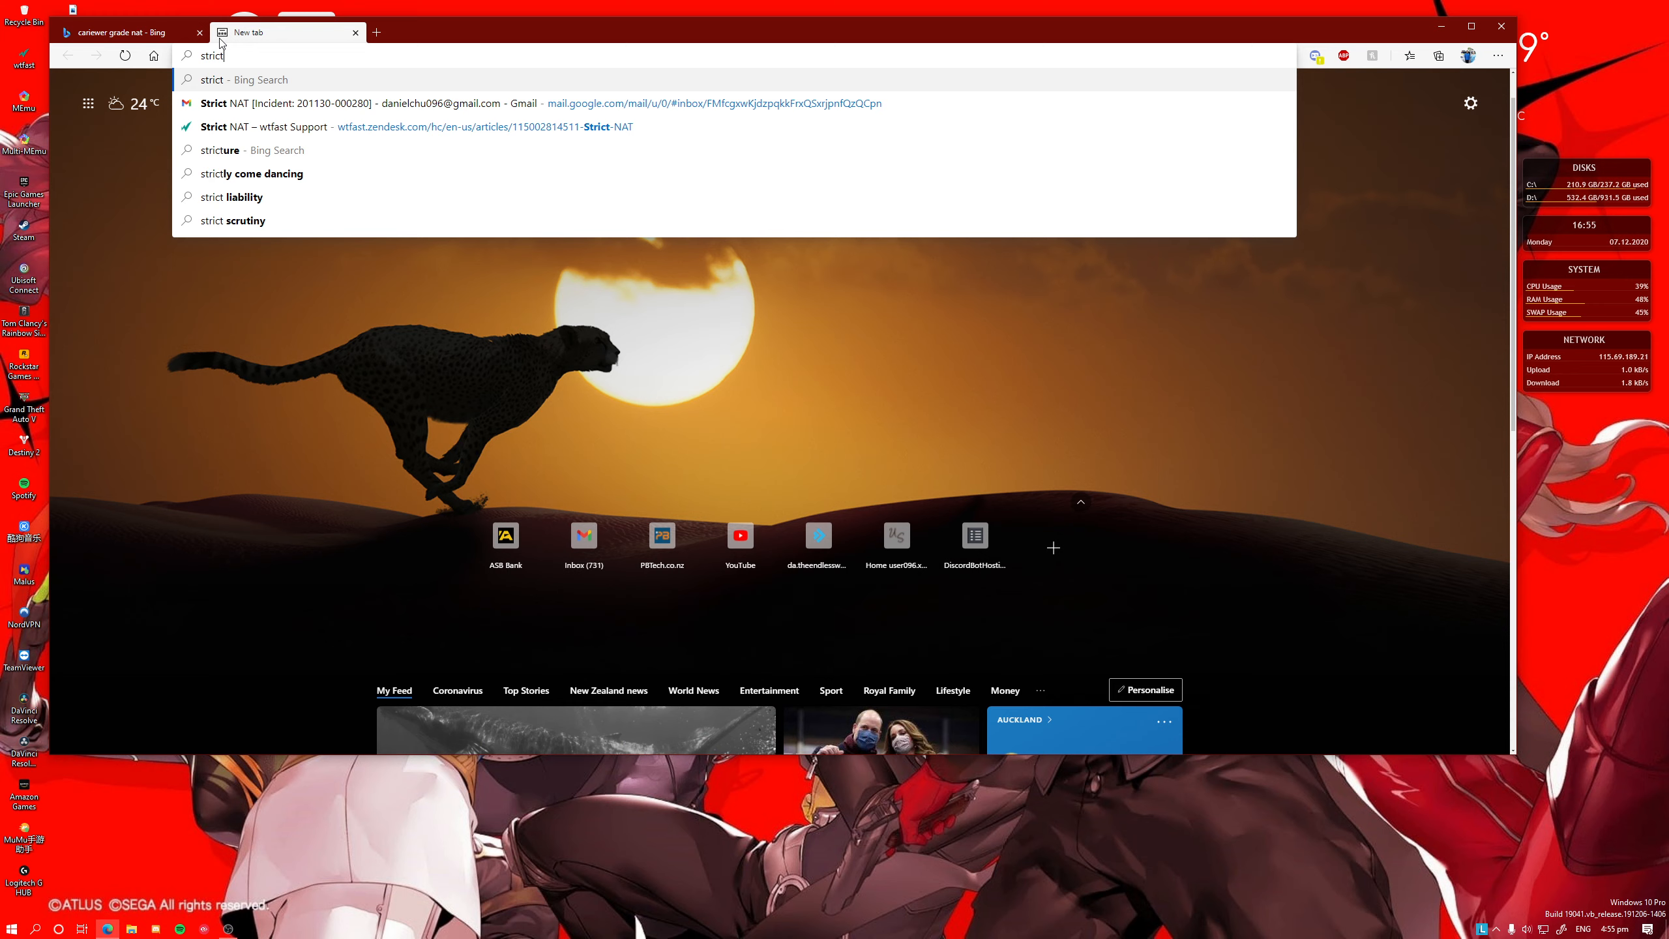
mouse_move(267, 52)
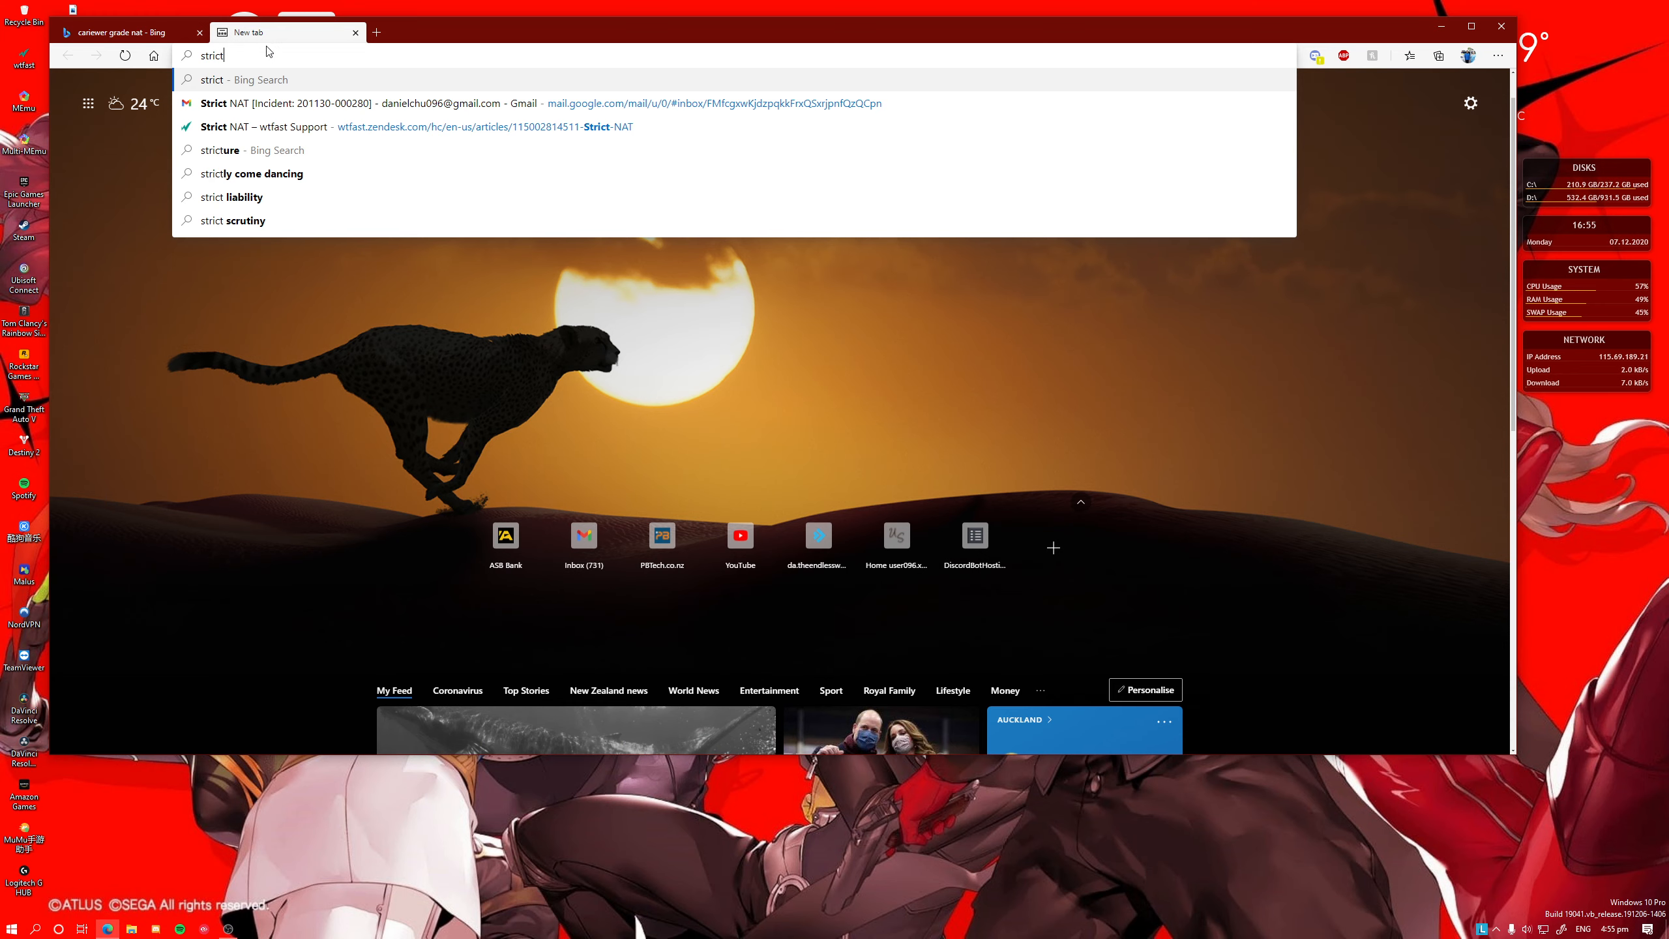
Close the extra tab, rerun the search as 'carrier grade nat', and close Edge.
left_click(118, 32)
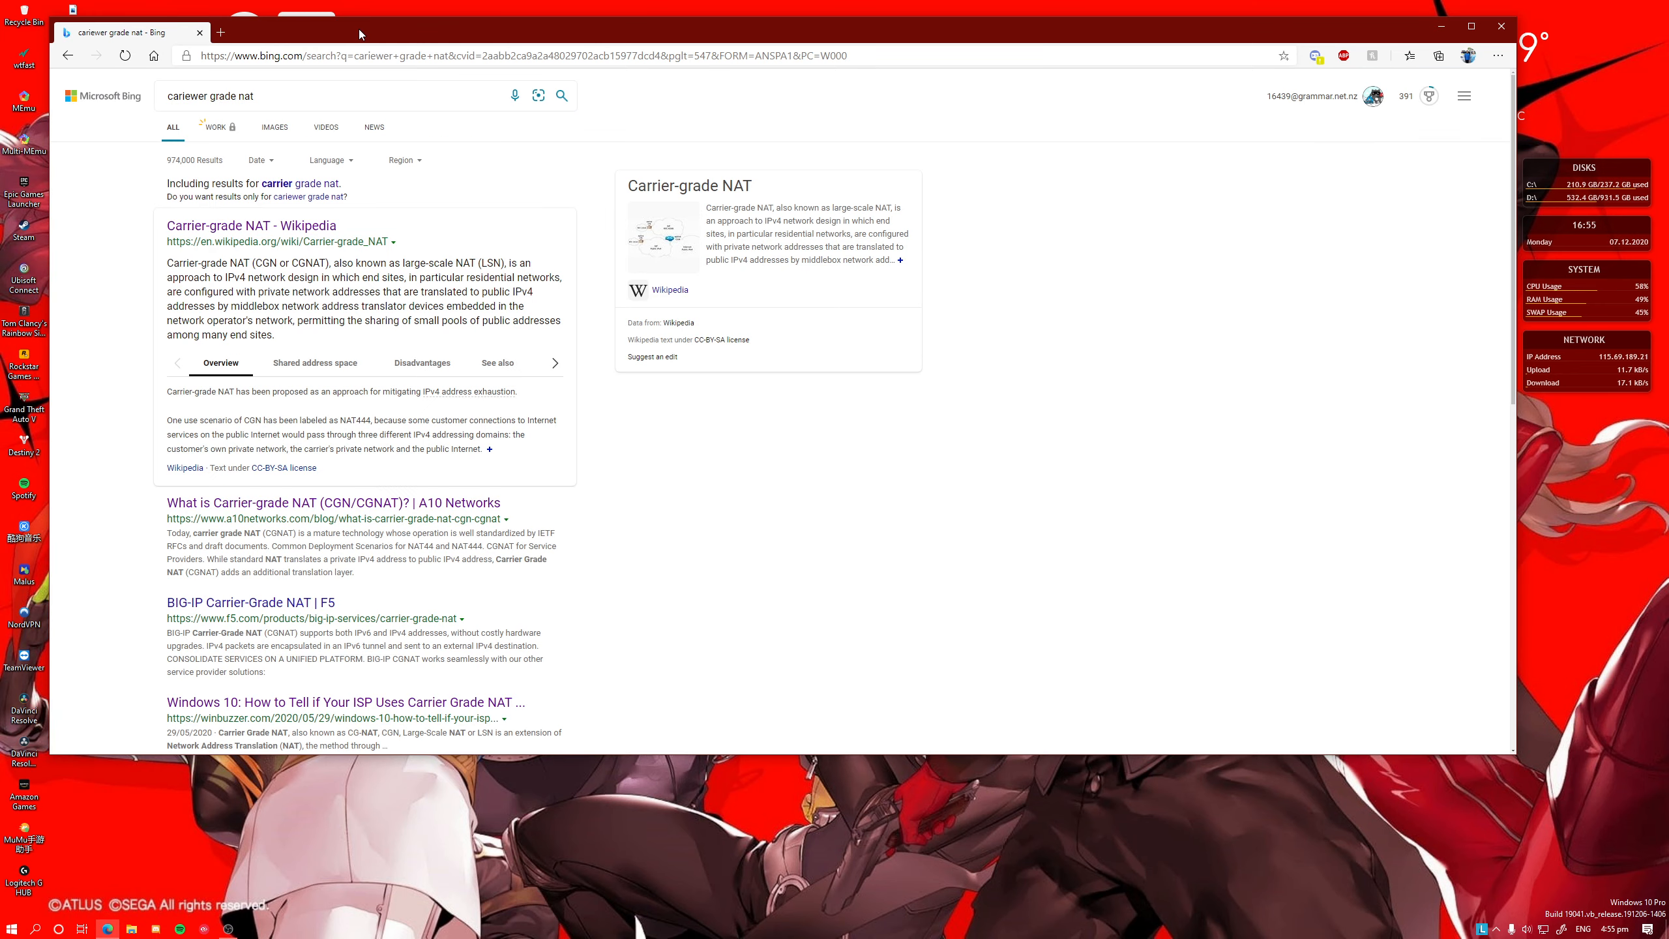
mouse_move(1443, 26)
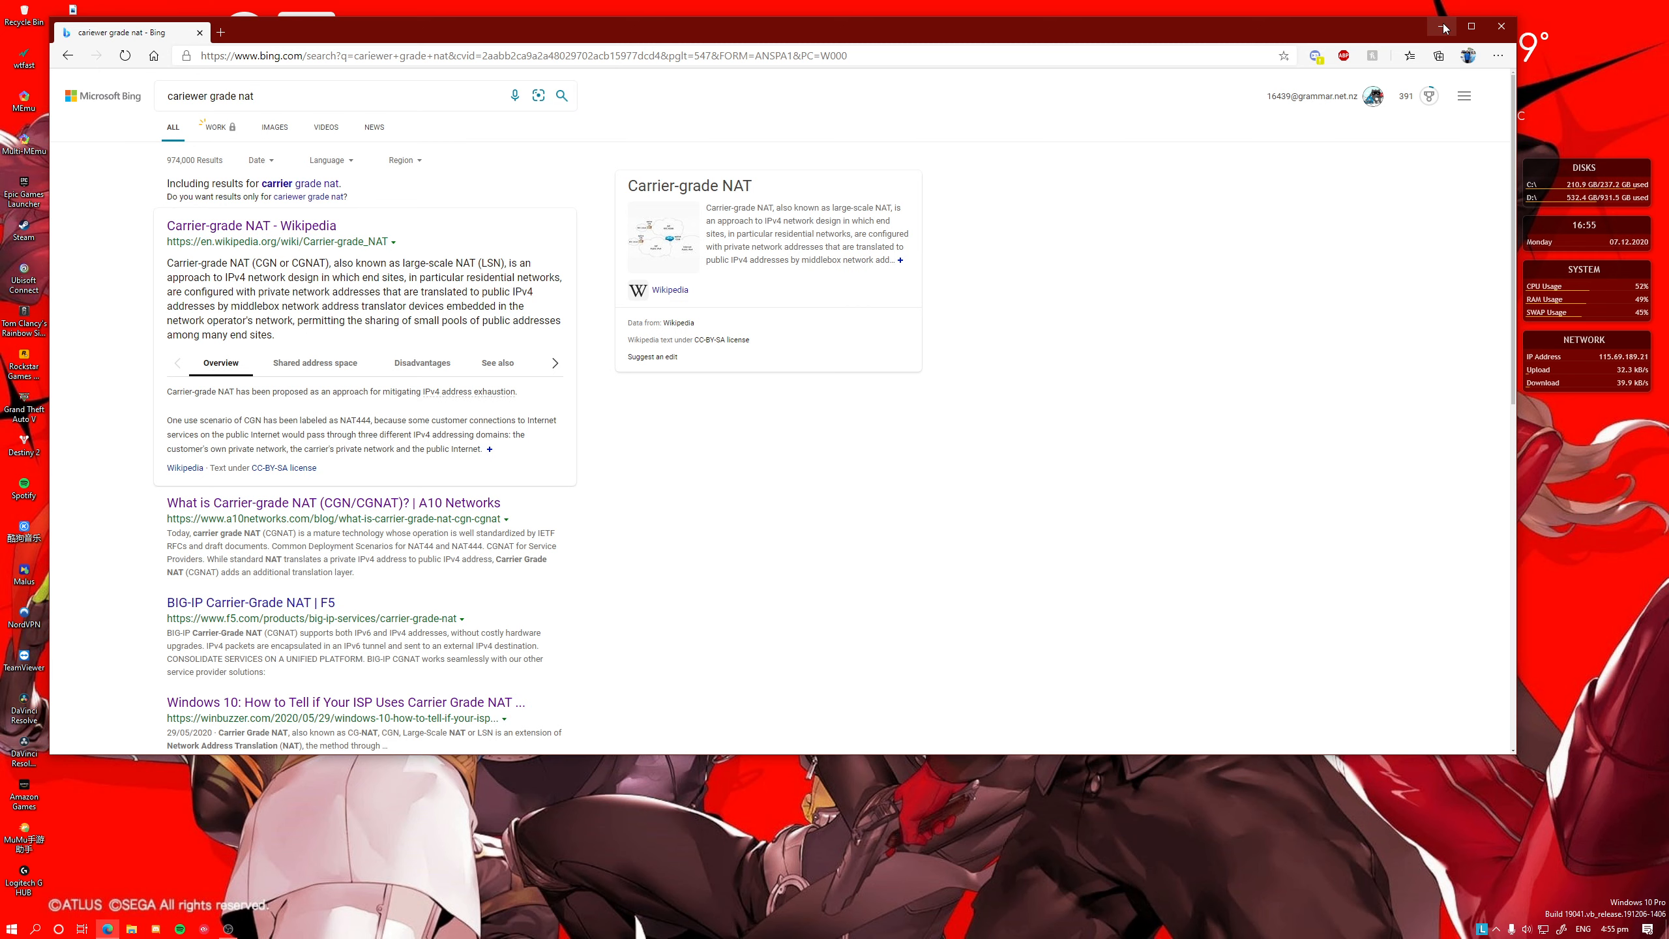
mouse_move(1029, 123)
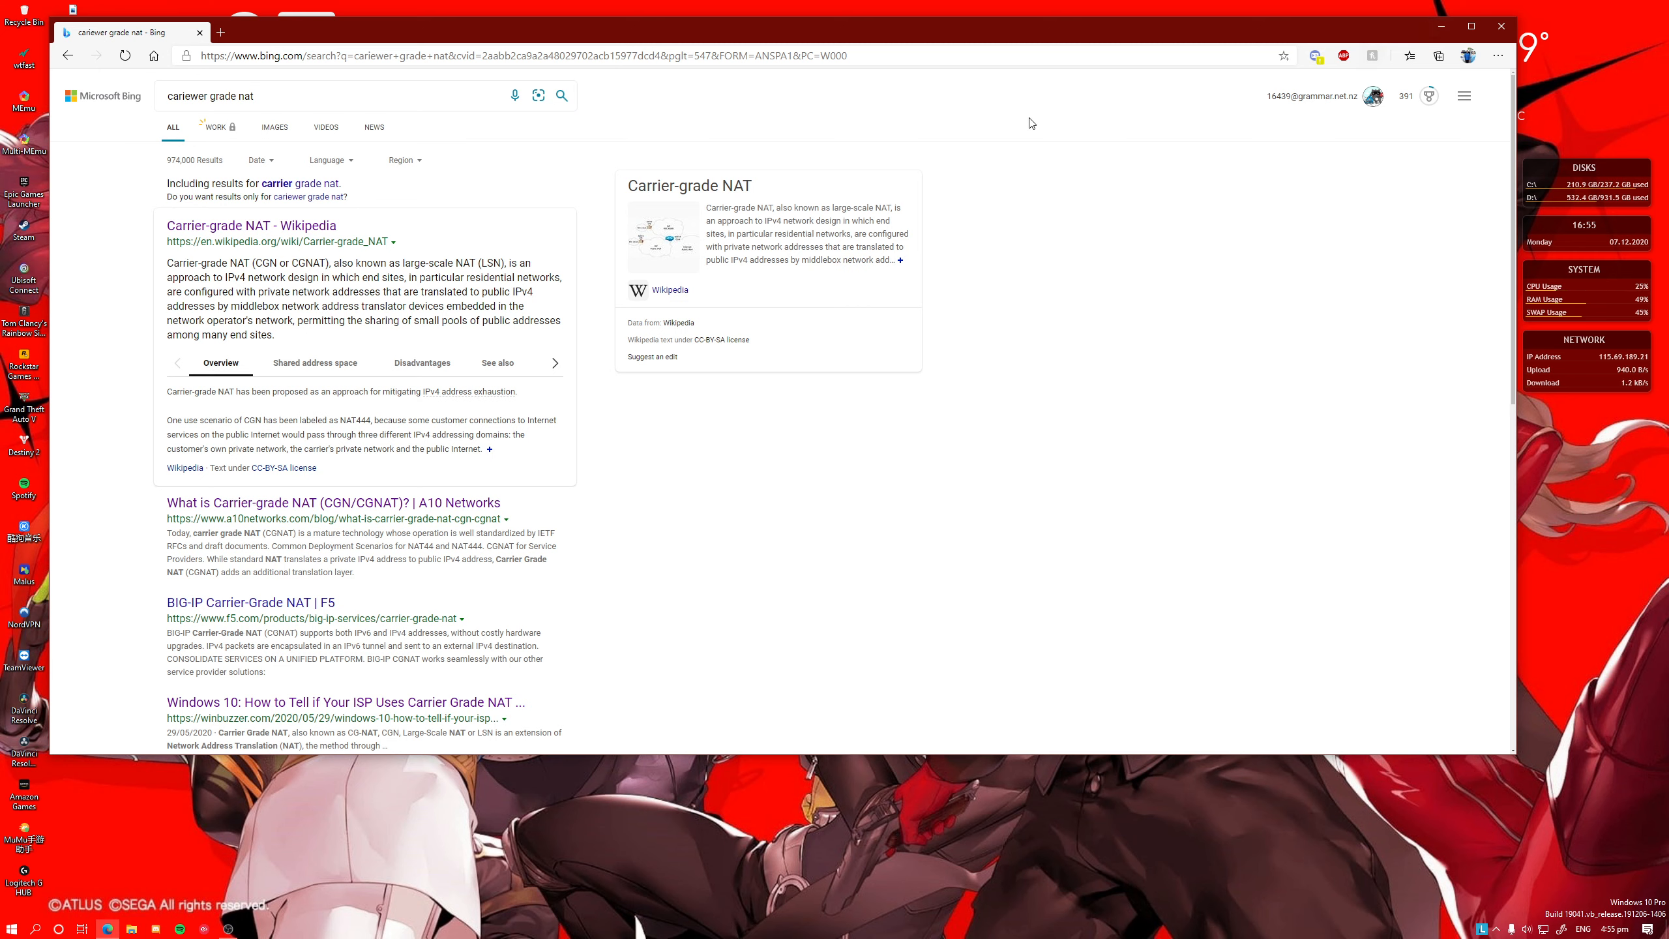
mouse_move(302, 183)
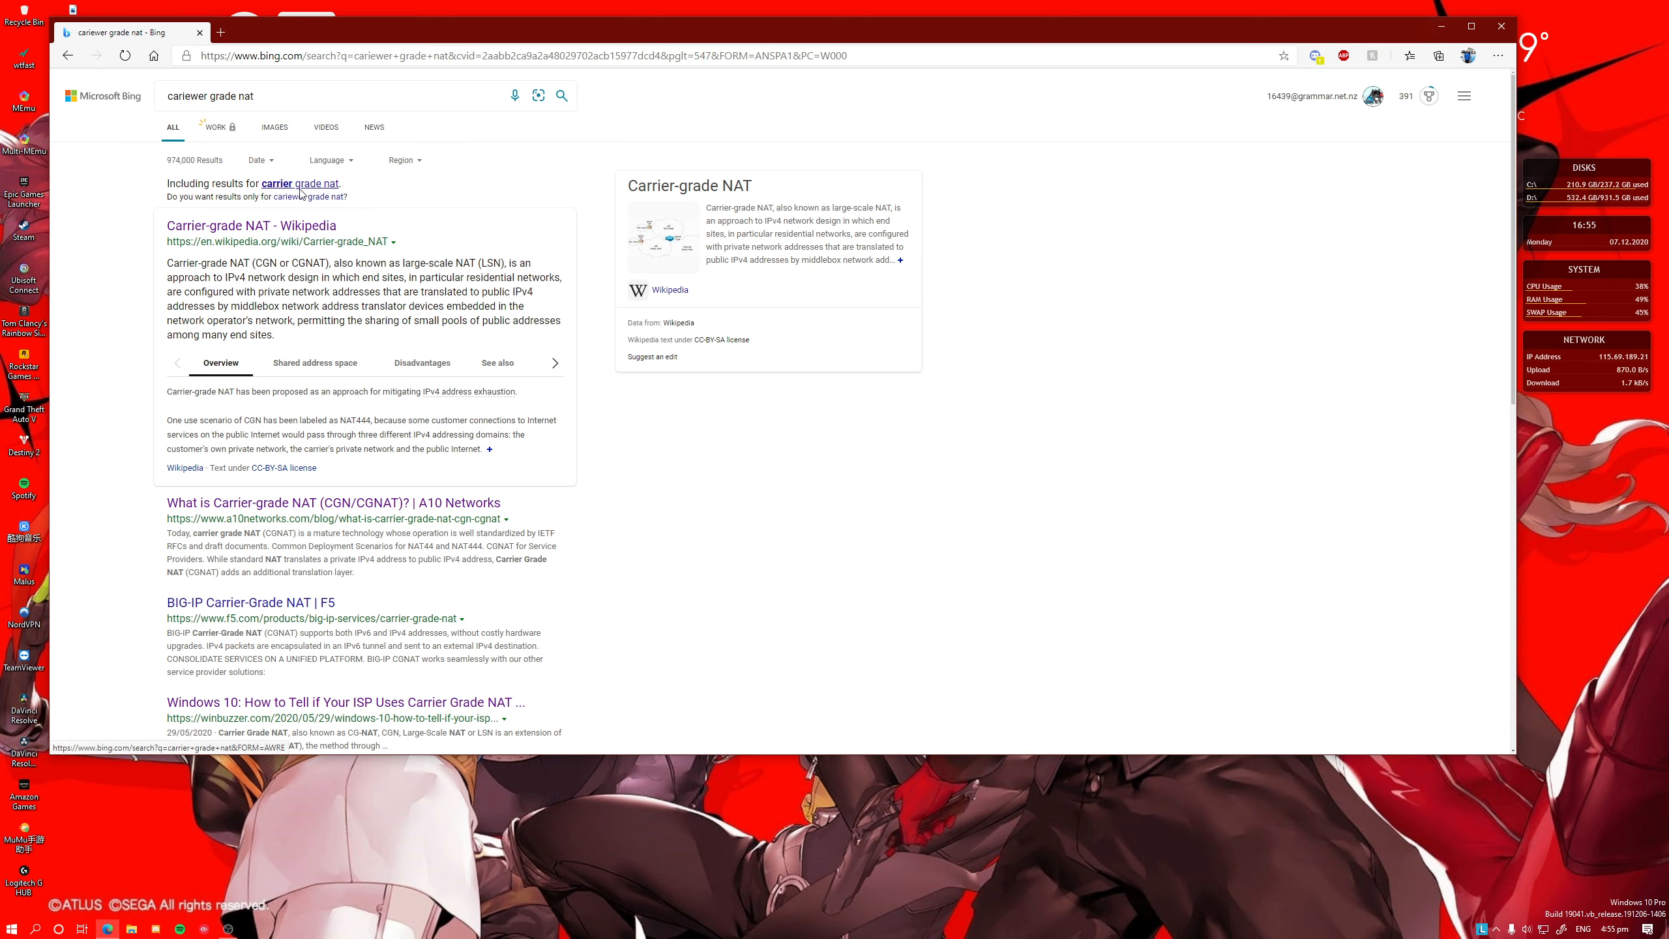
left_click(301, 184)
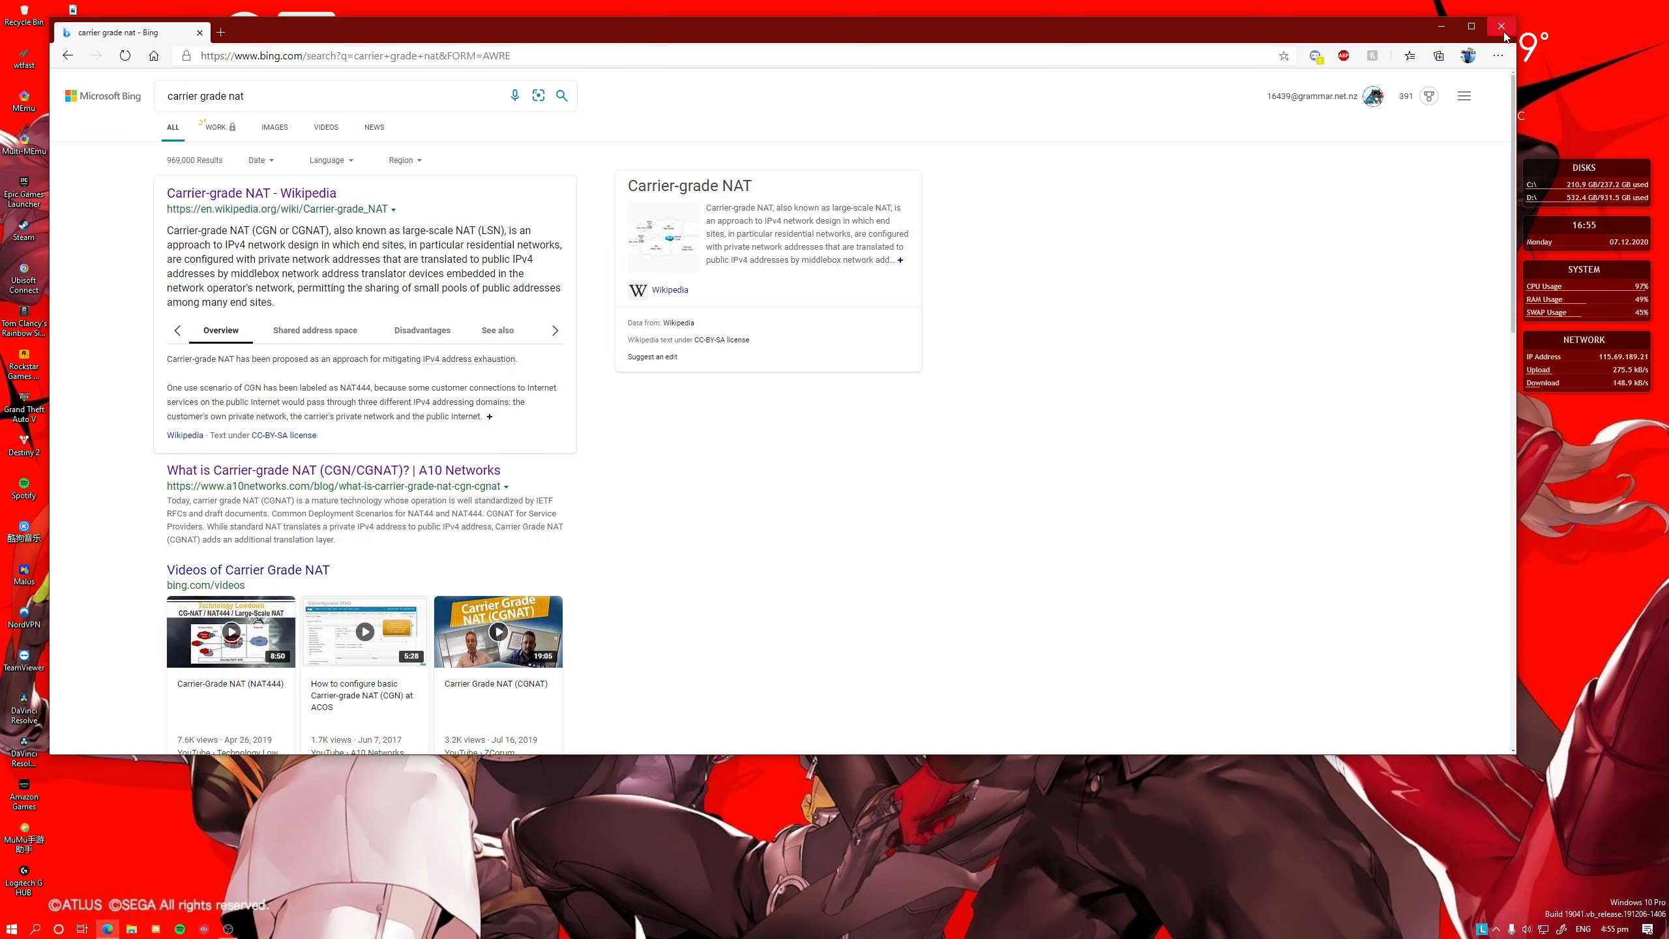
left_click(1503, 26)
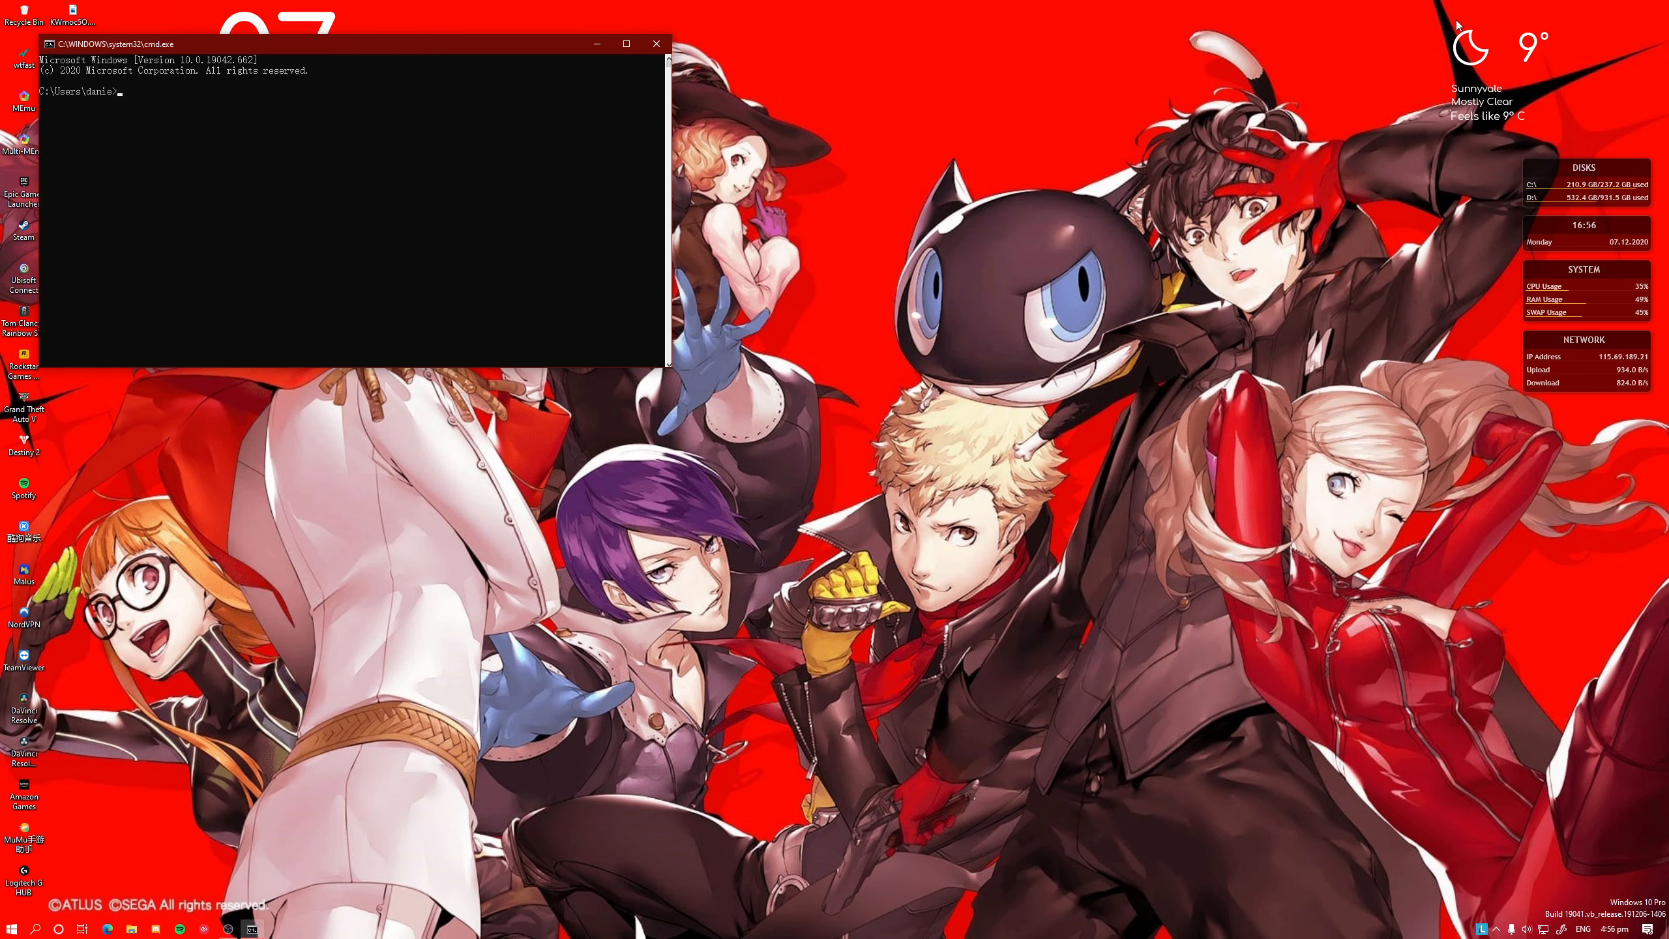
mouse_move(271, 79)
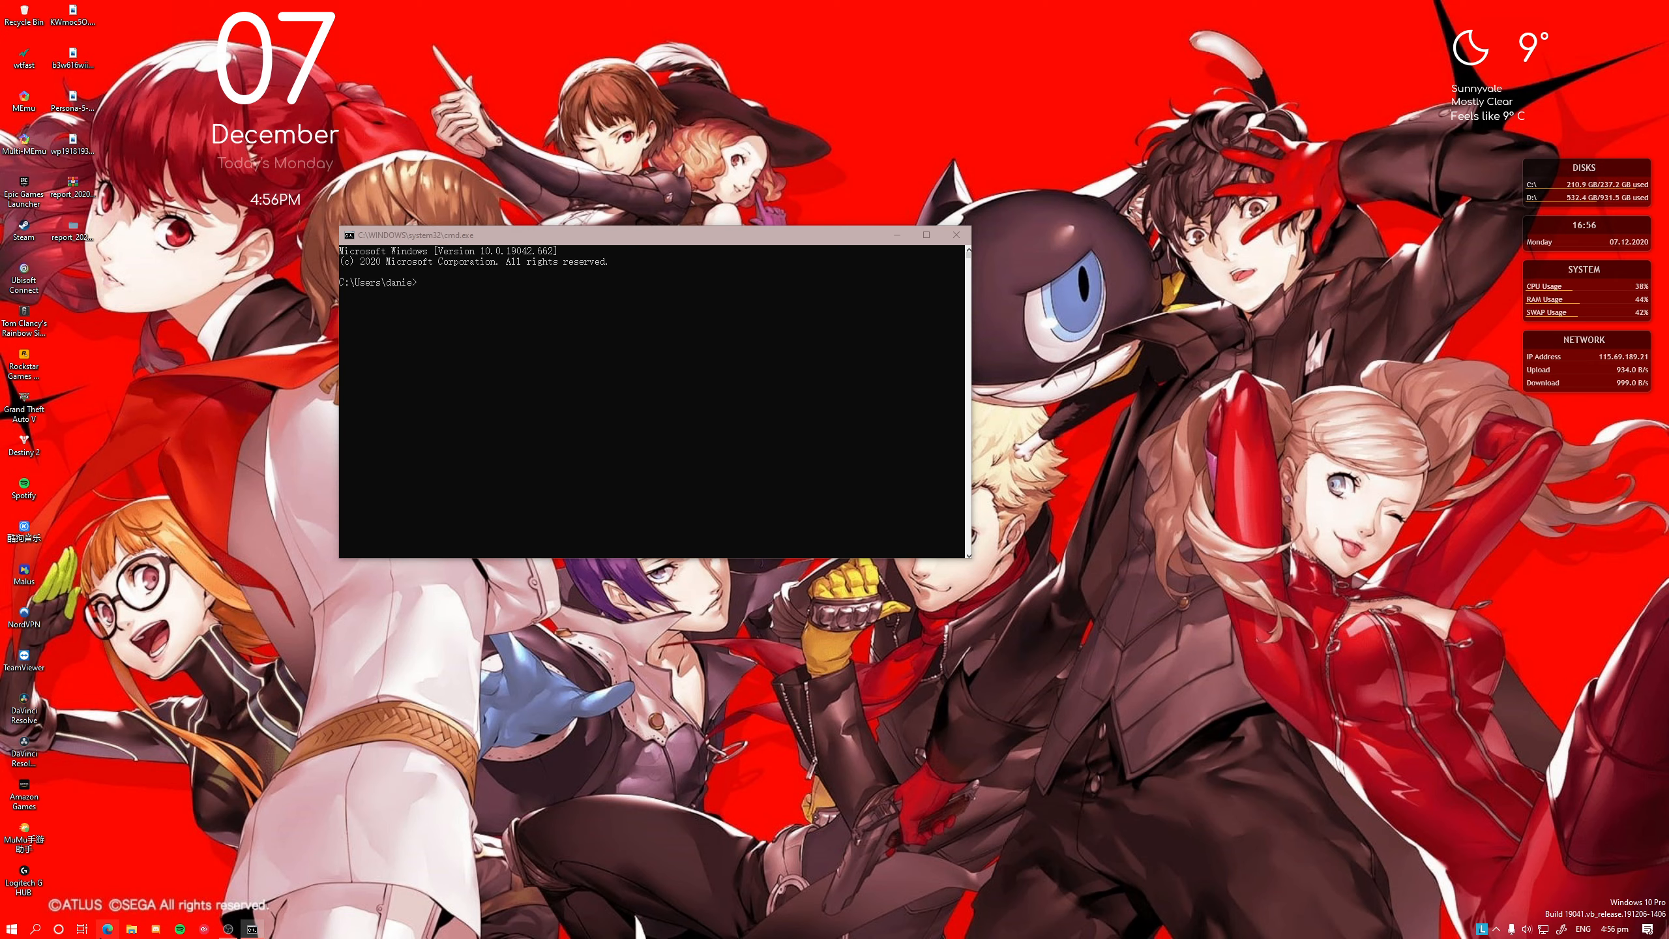
Start typing a tracert command at the prompt and close the stray Edge window.
type("ipc")
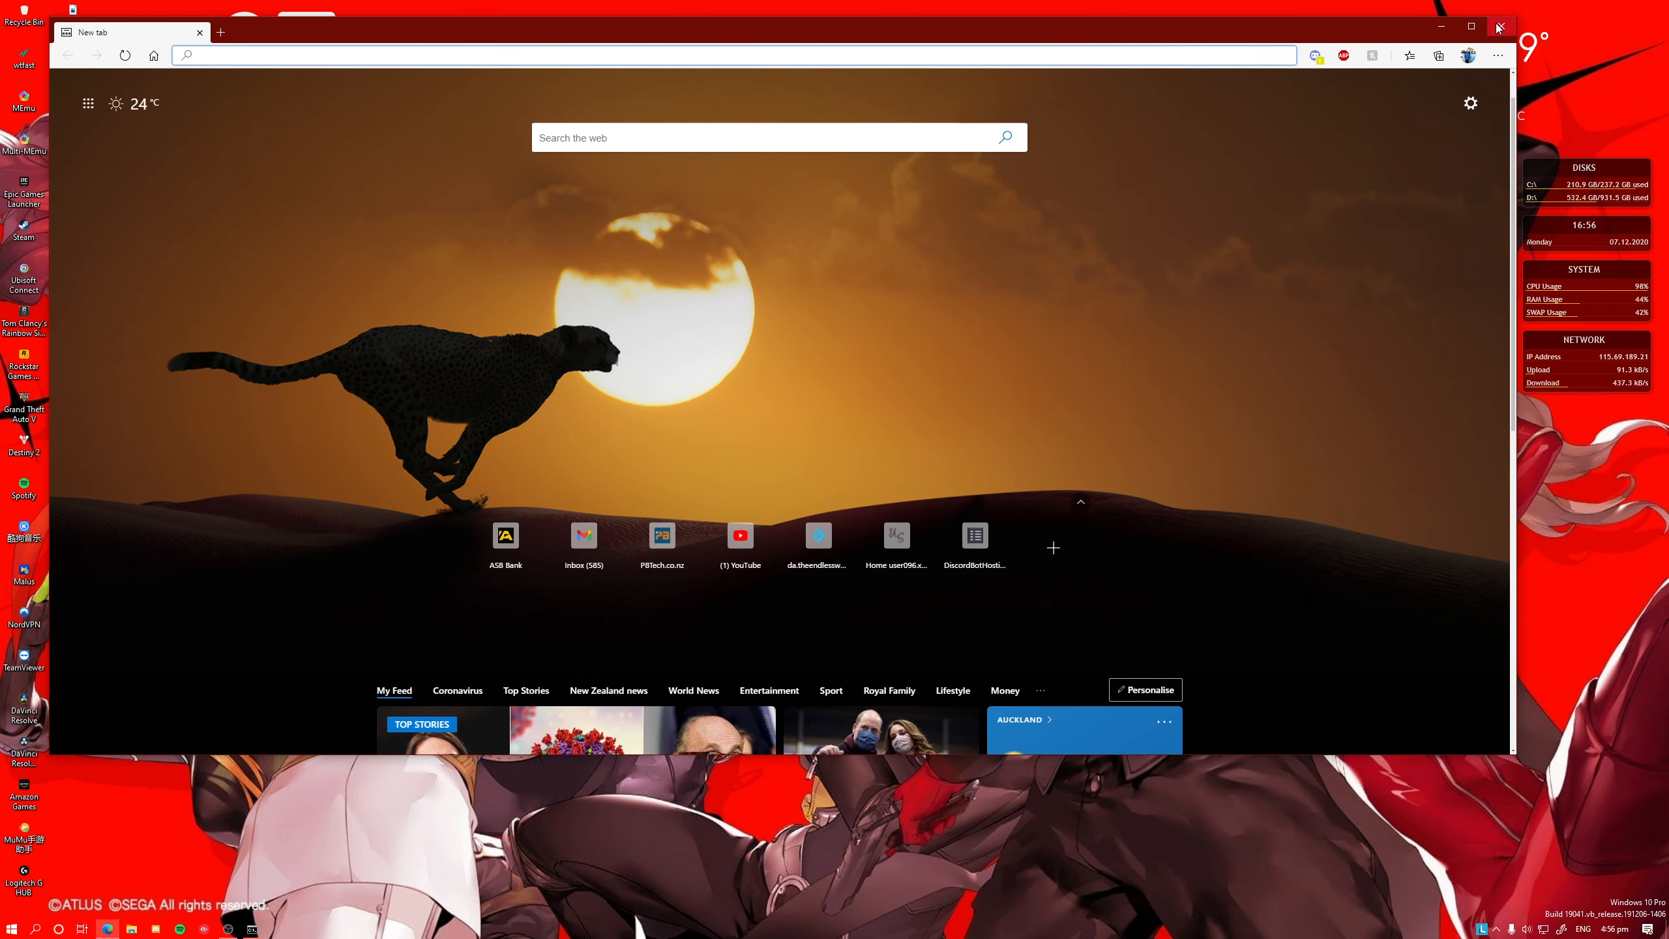
left_click(1499, 28)
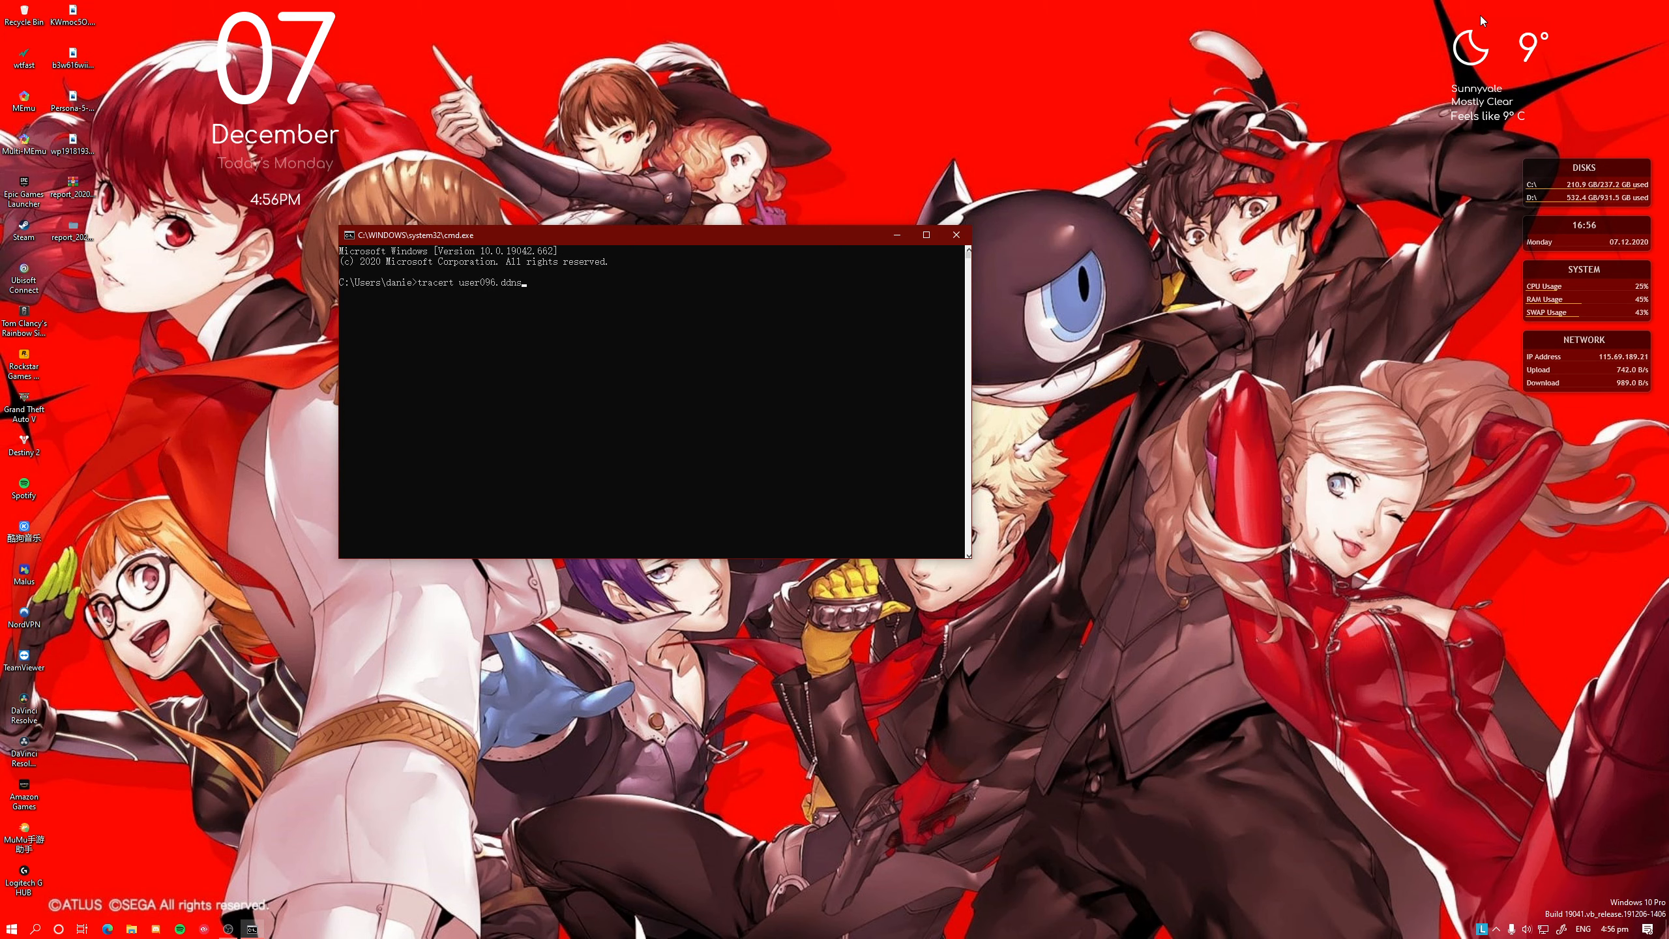
Run tracert to the '.net' DDNS hostname, note 115.69.189.21, stop it, and close cmd.
type(".net")
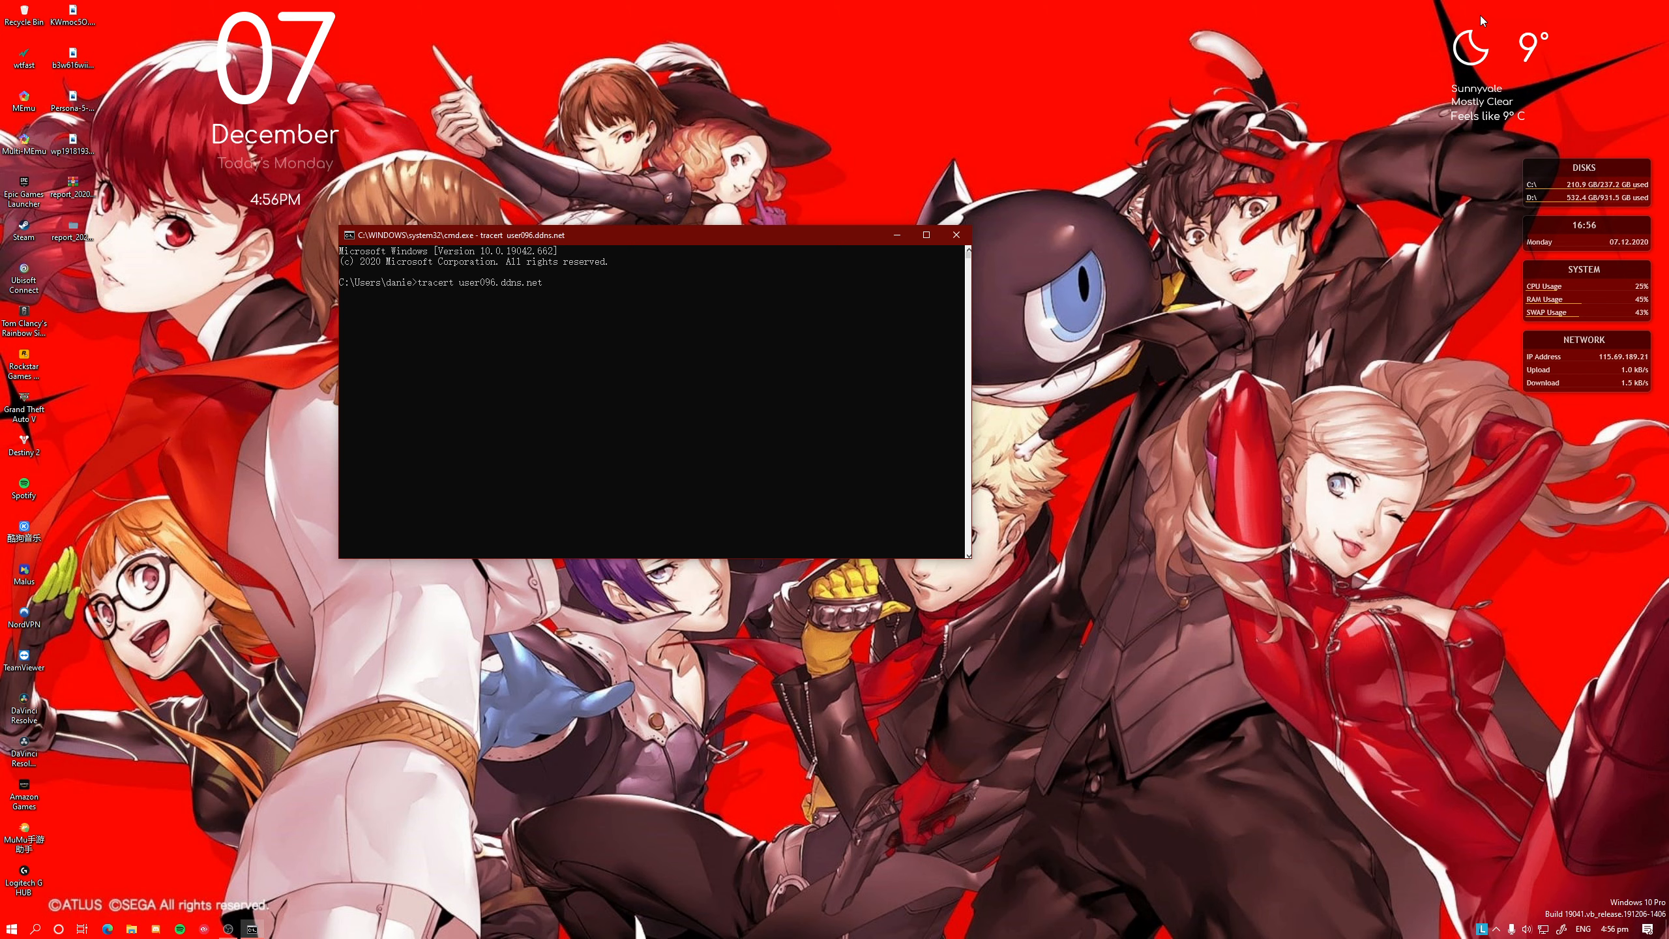
key("Return")
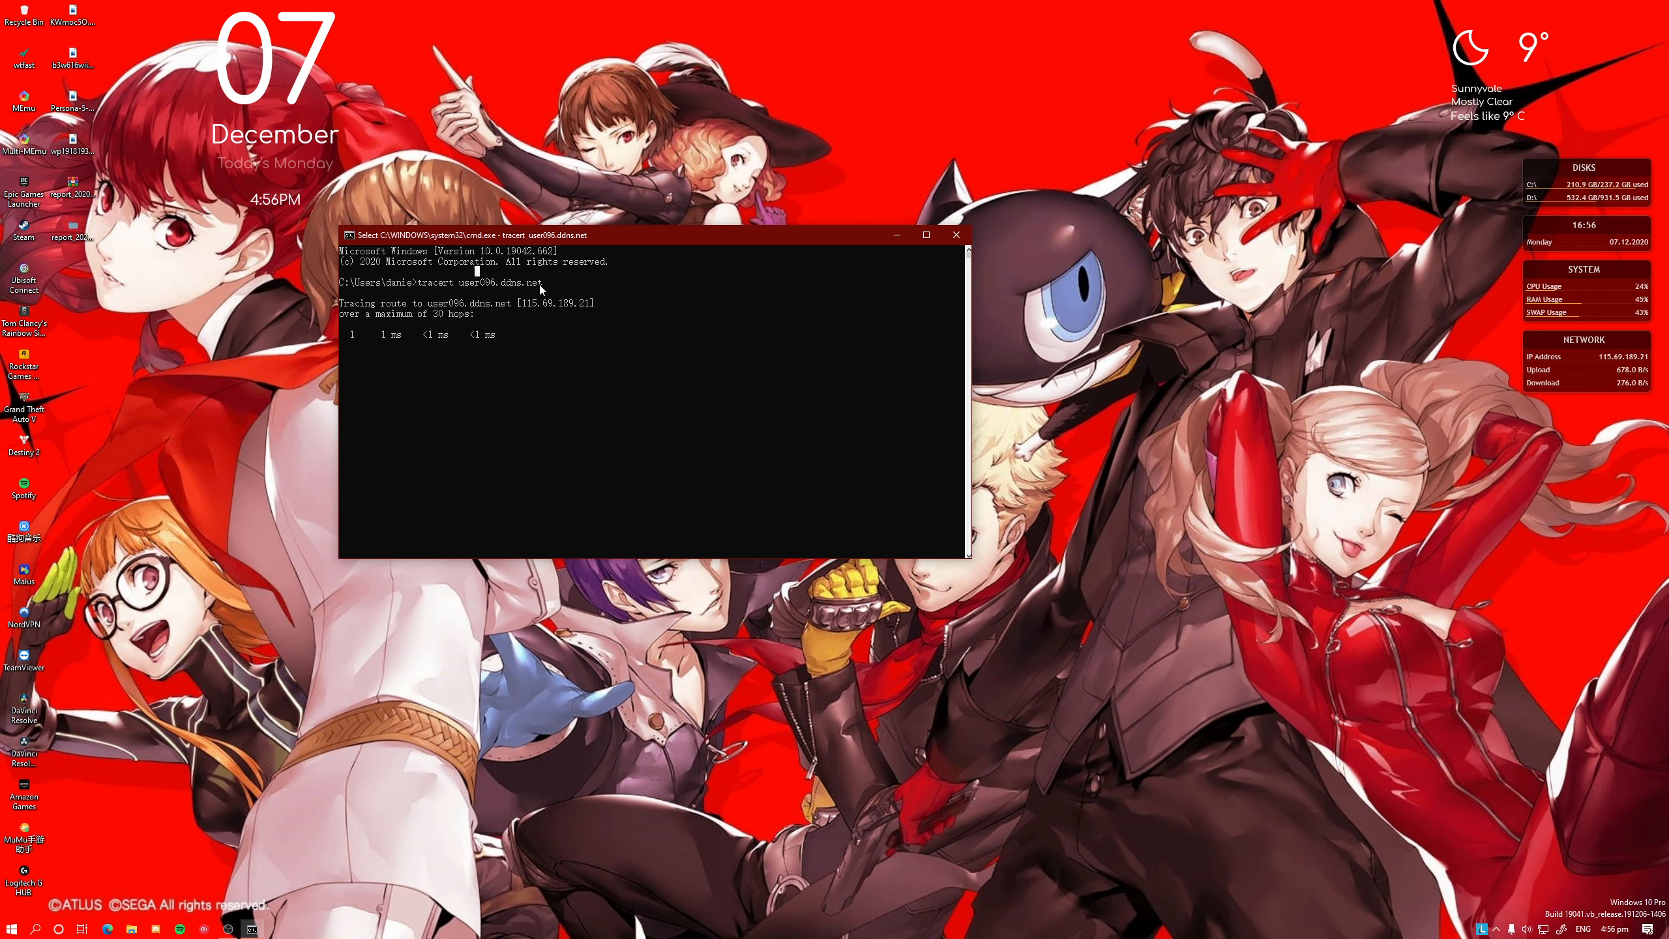
double_click(497, 283)
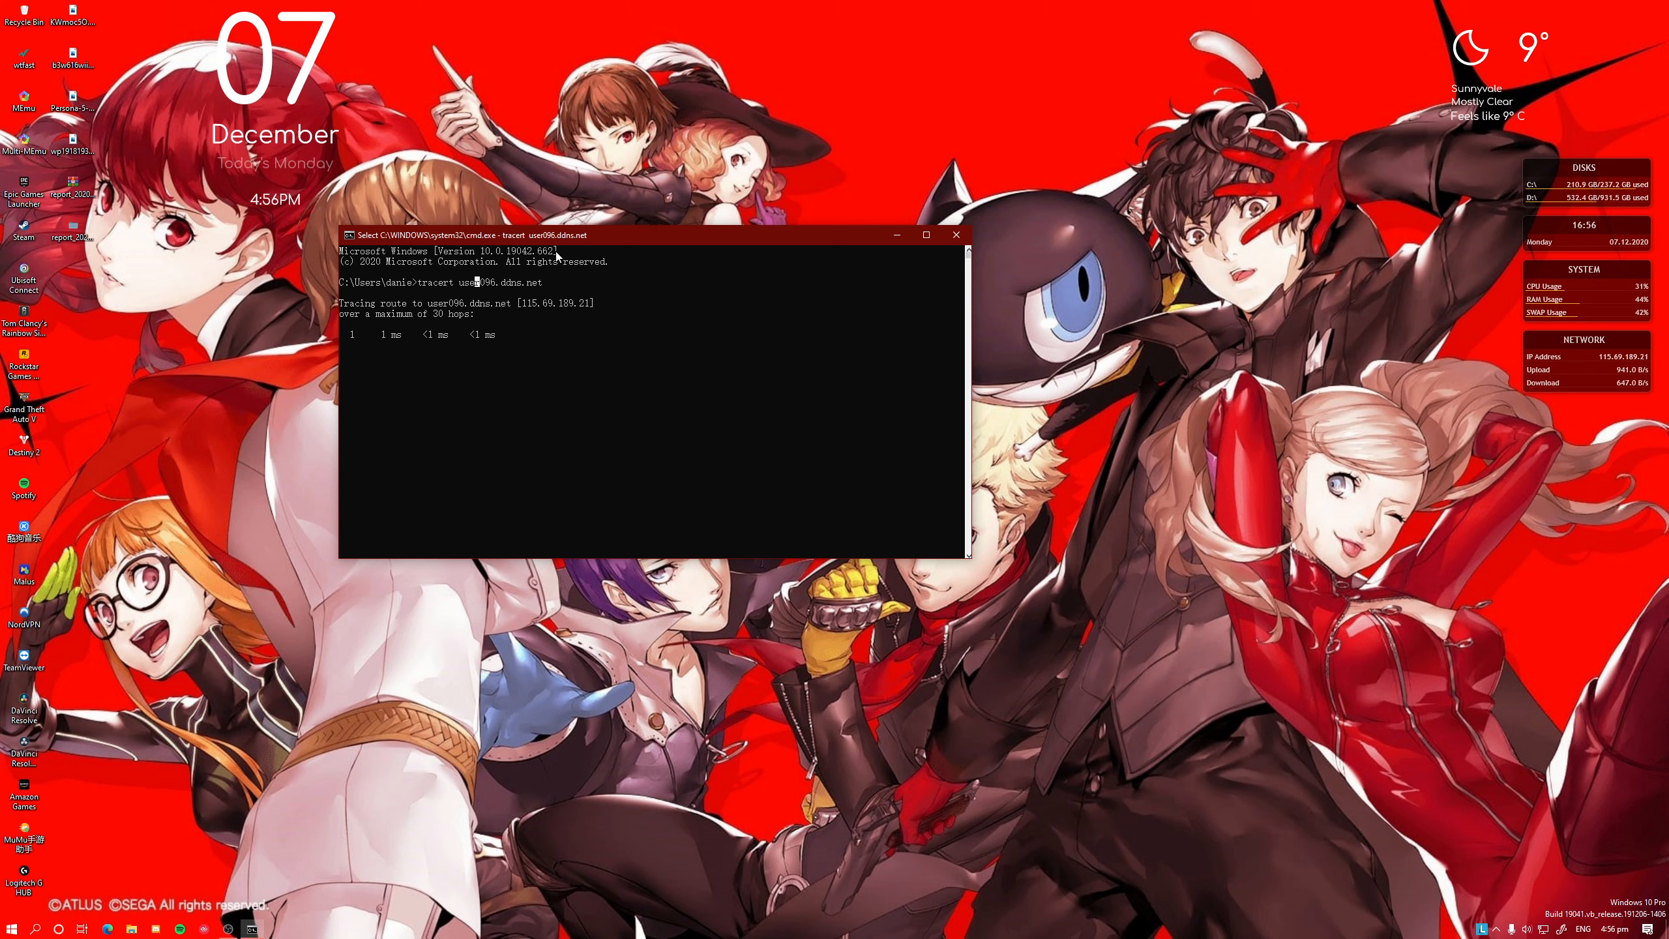
mouse_move(662, 417)
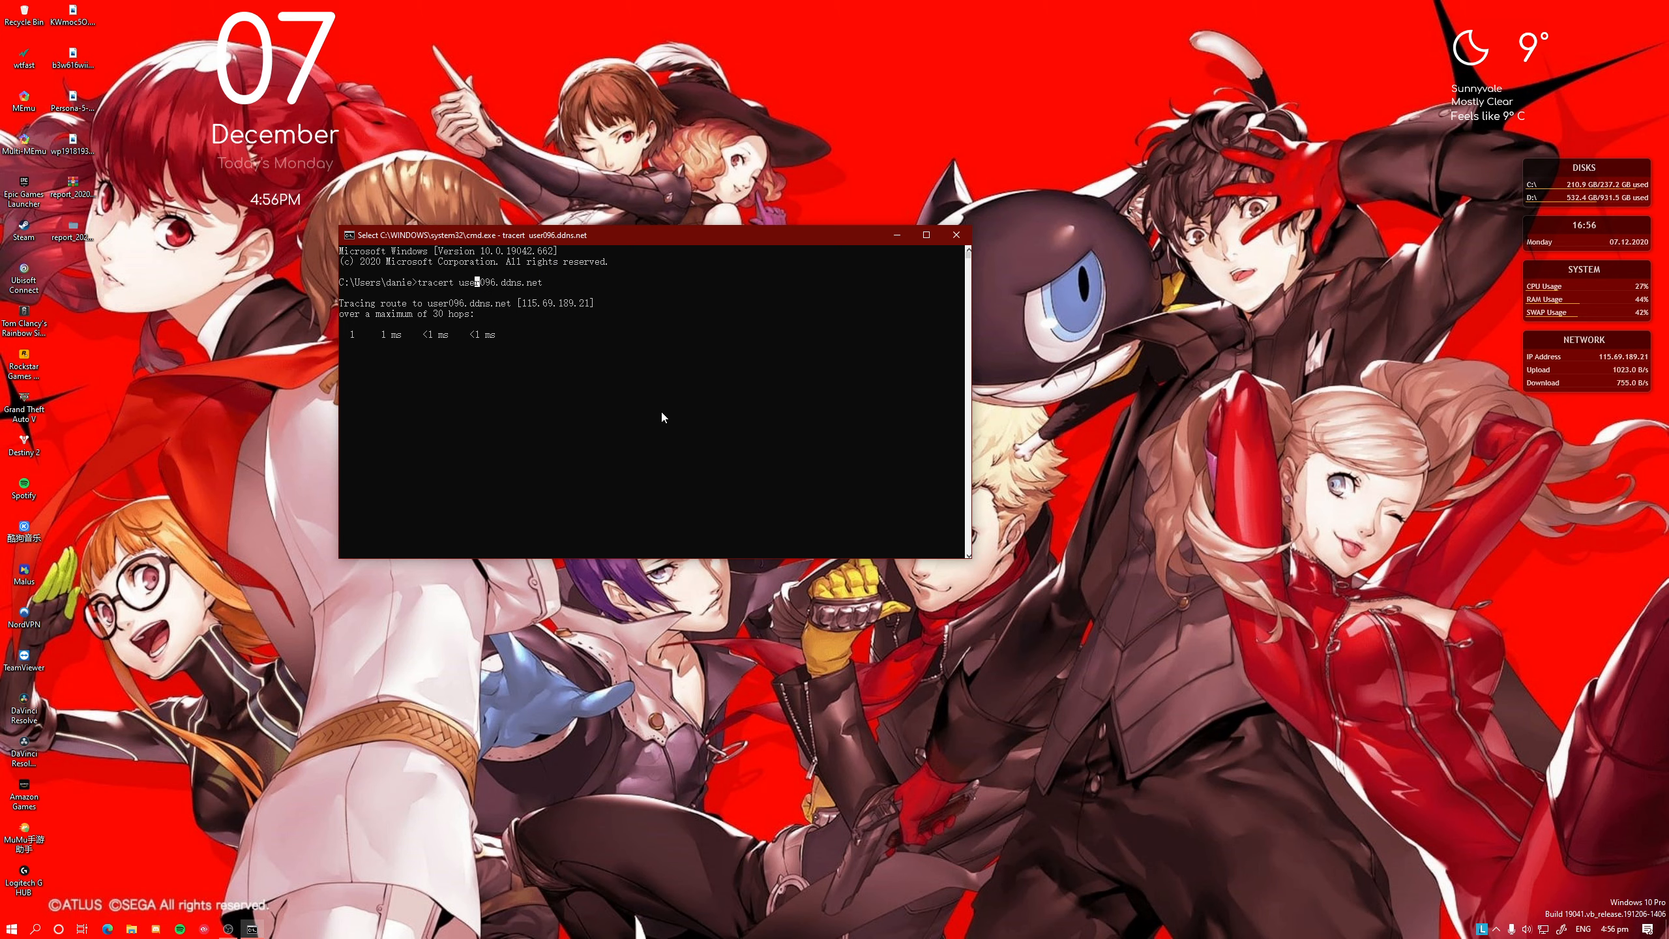
mouse_move(554, 315)
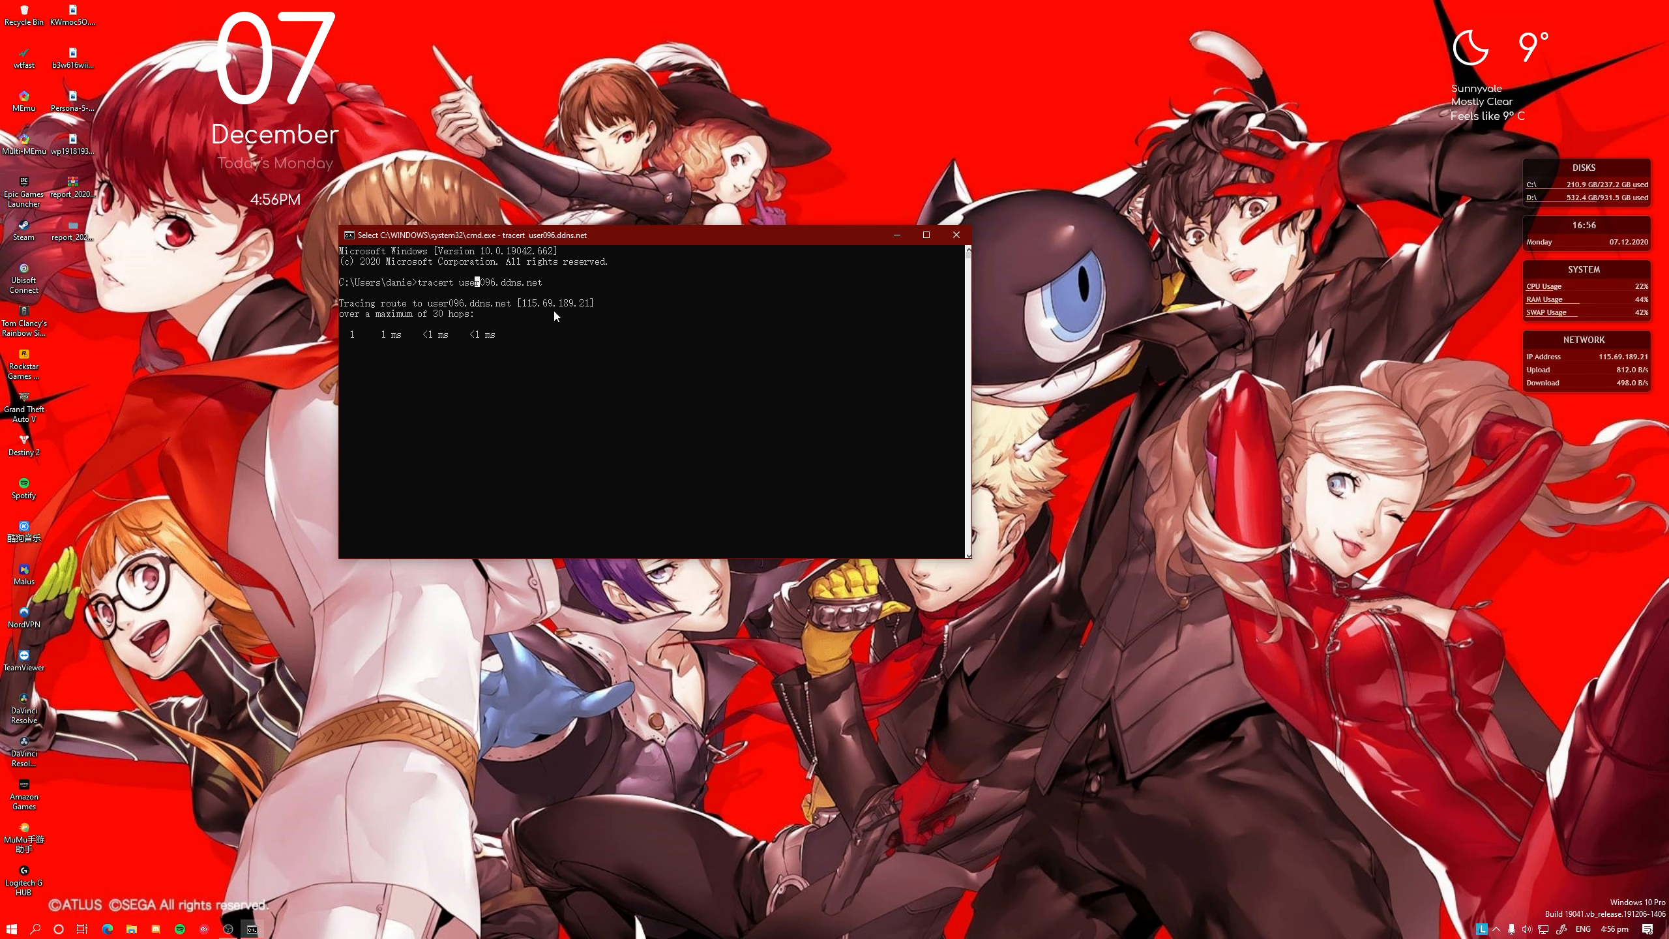
mouse_move(643, 333)
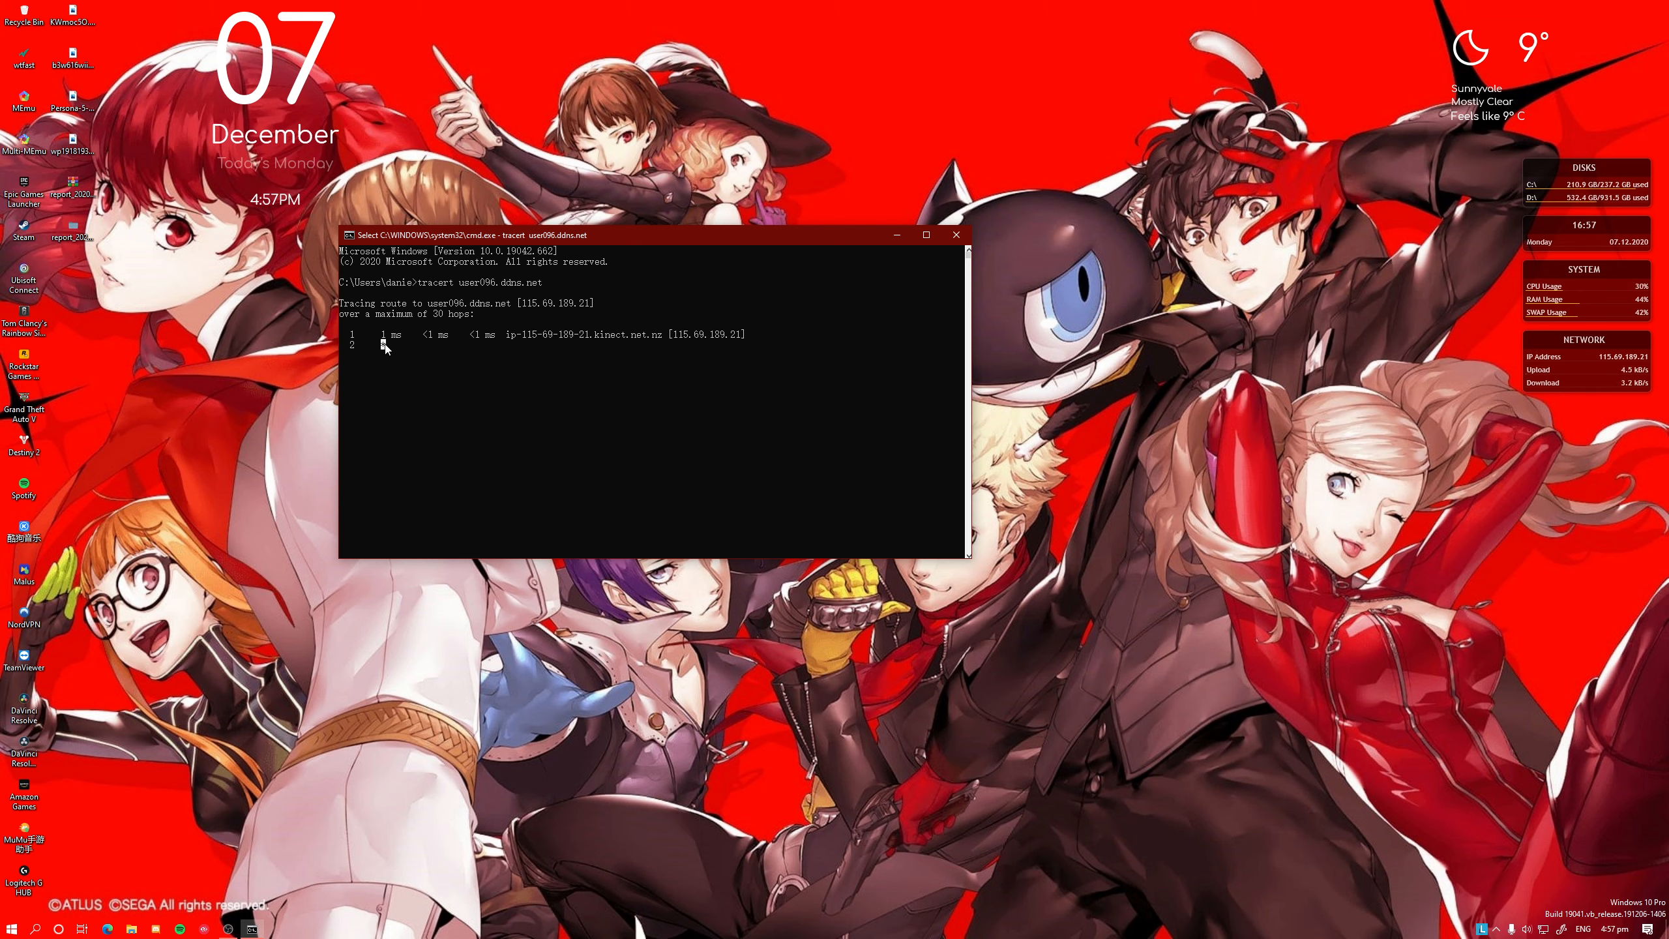
mouse_move(403, 373)
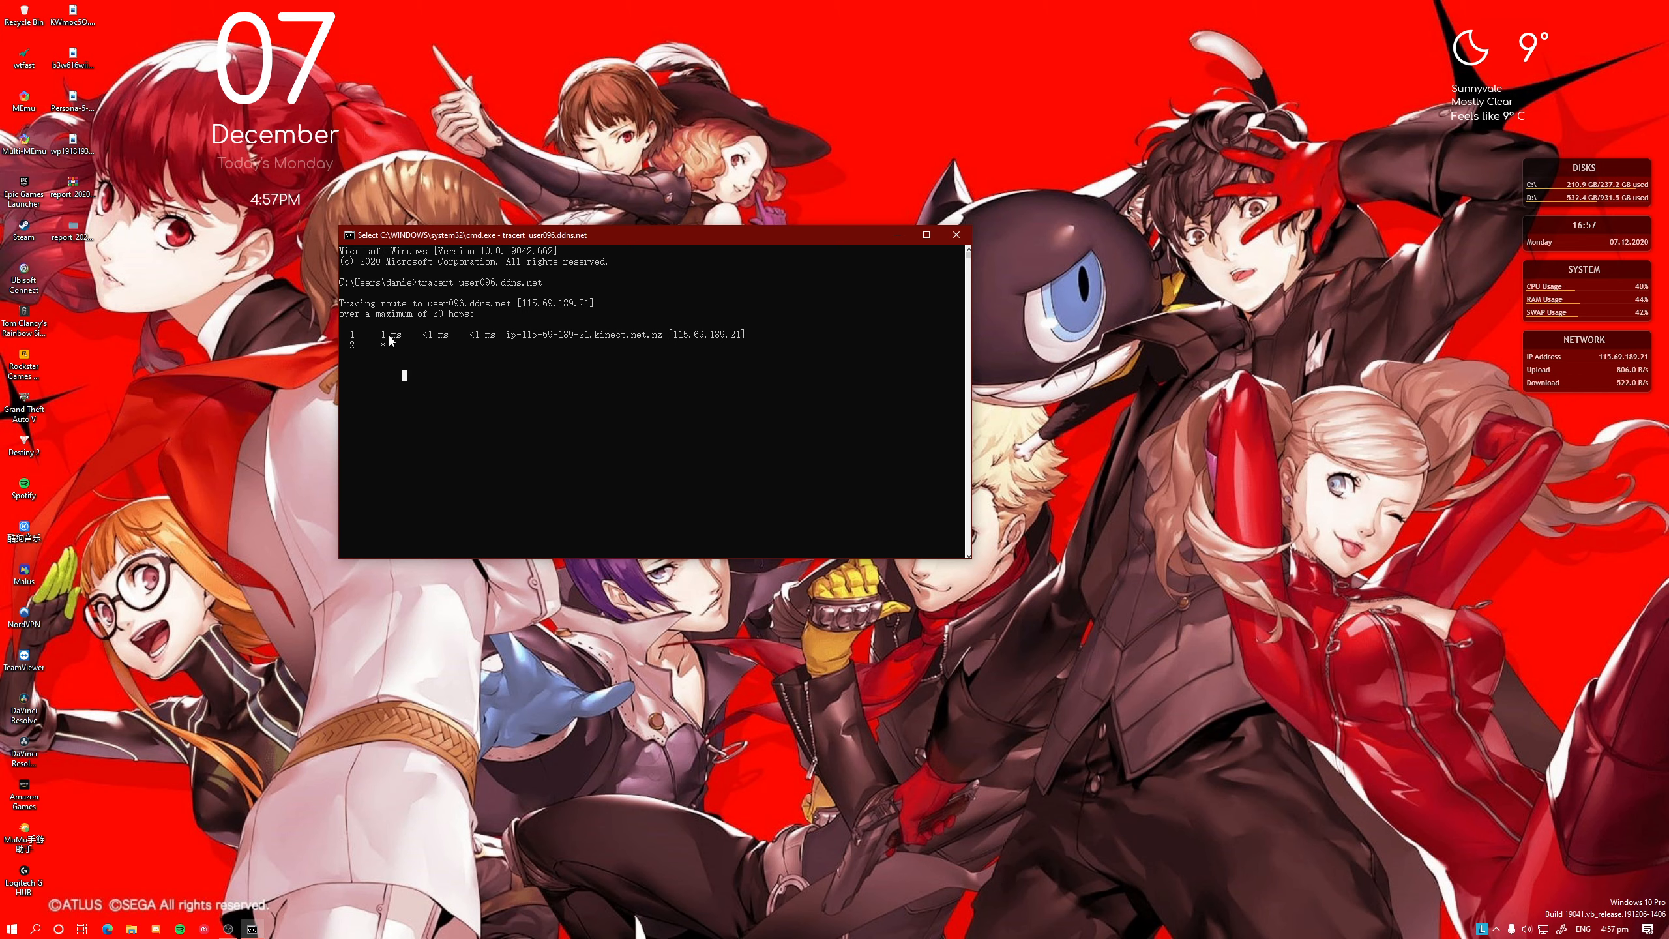
mouse_move(502, 338)
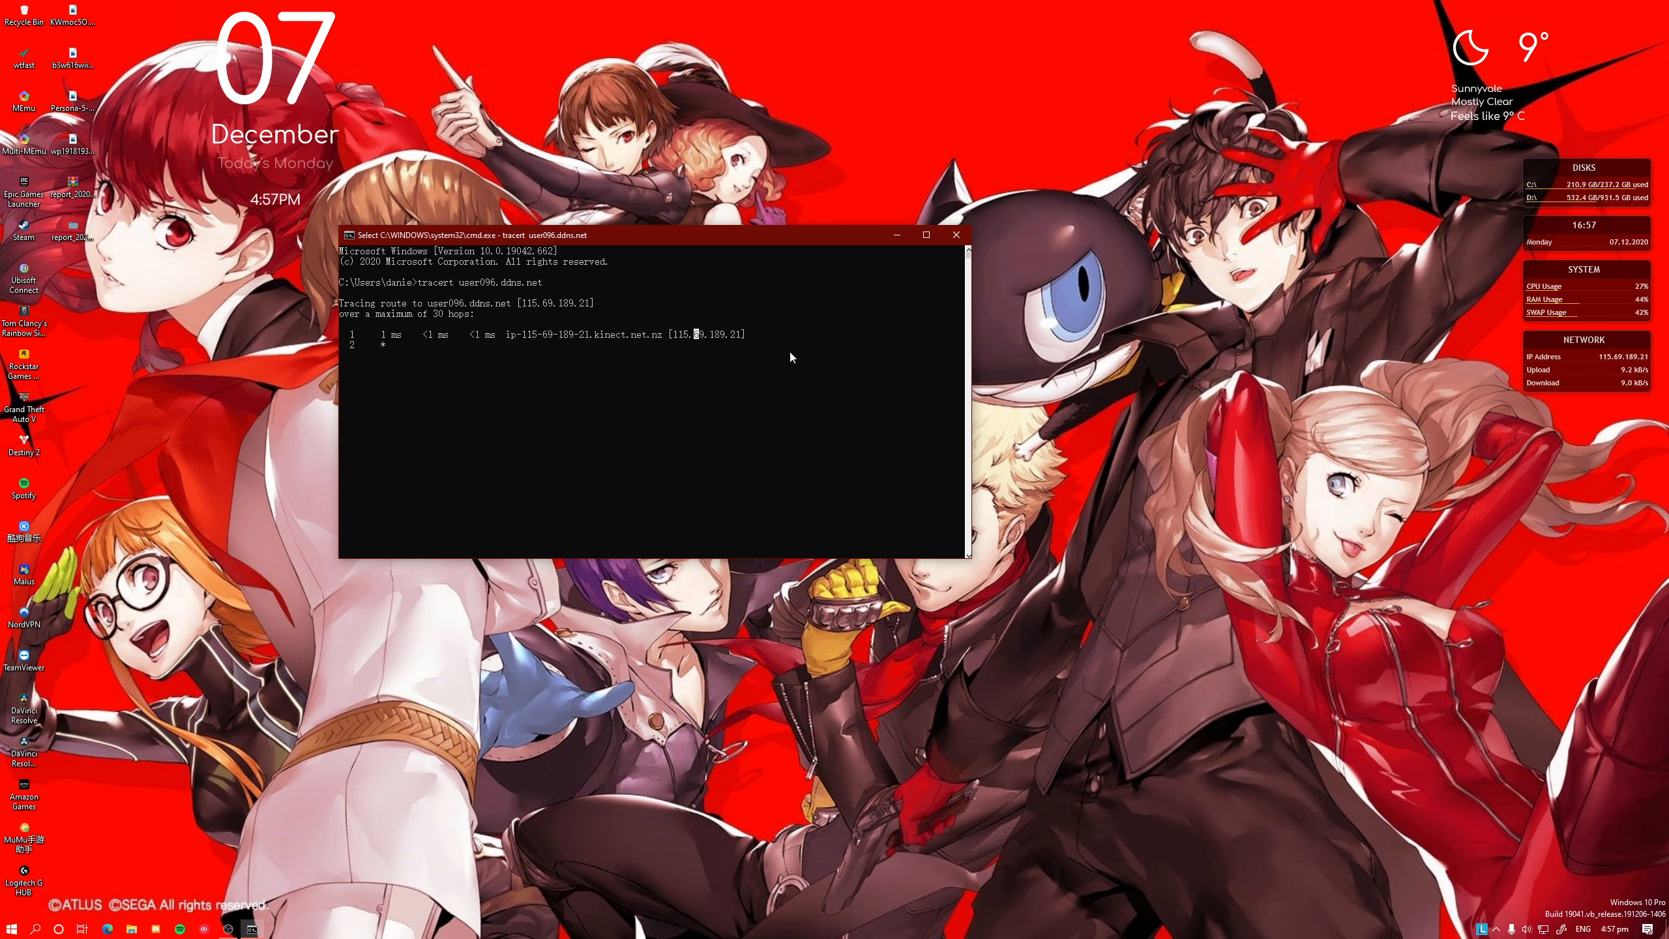
mouse_move(676, 355)
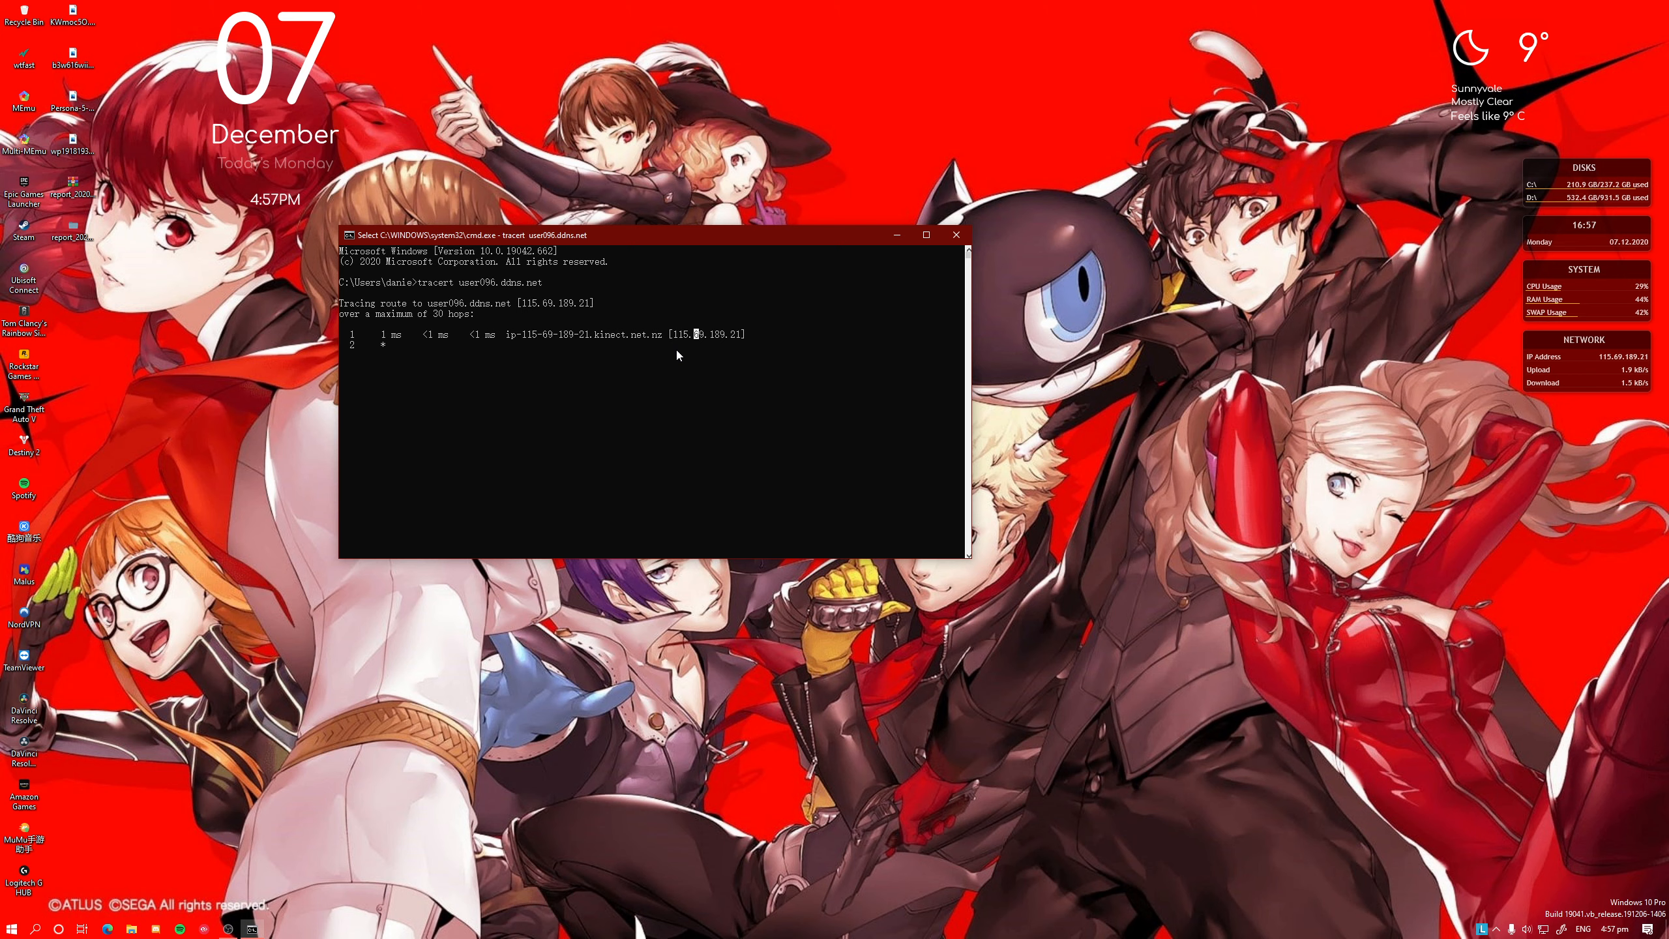
mouse_move(381, 352)
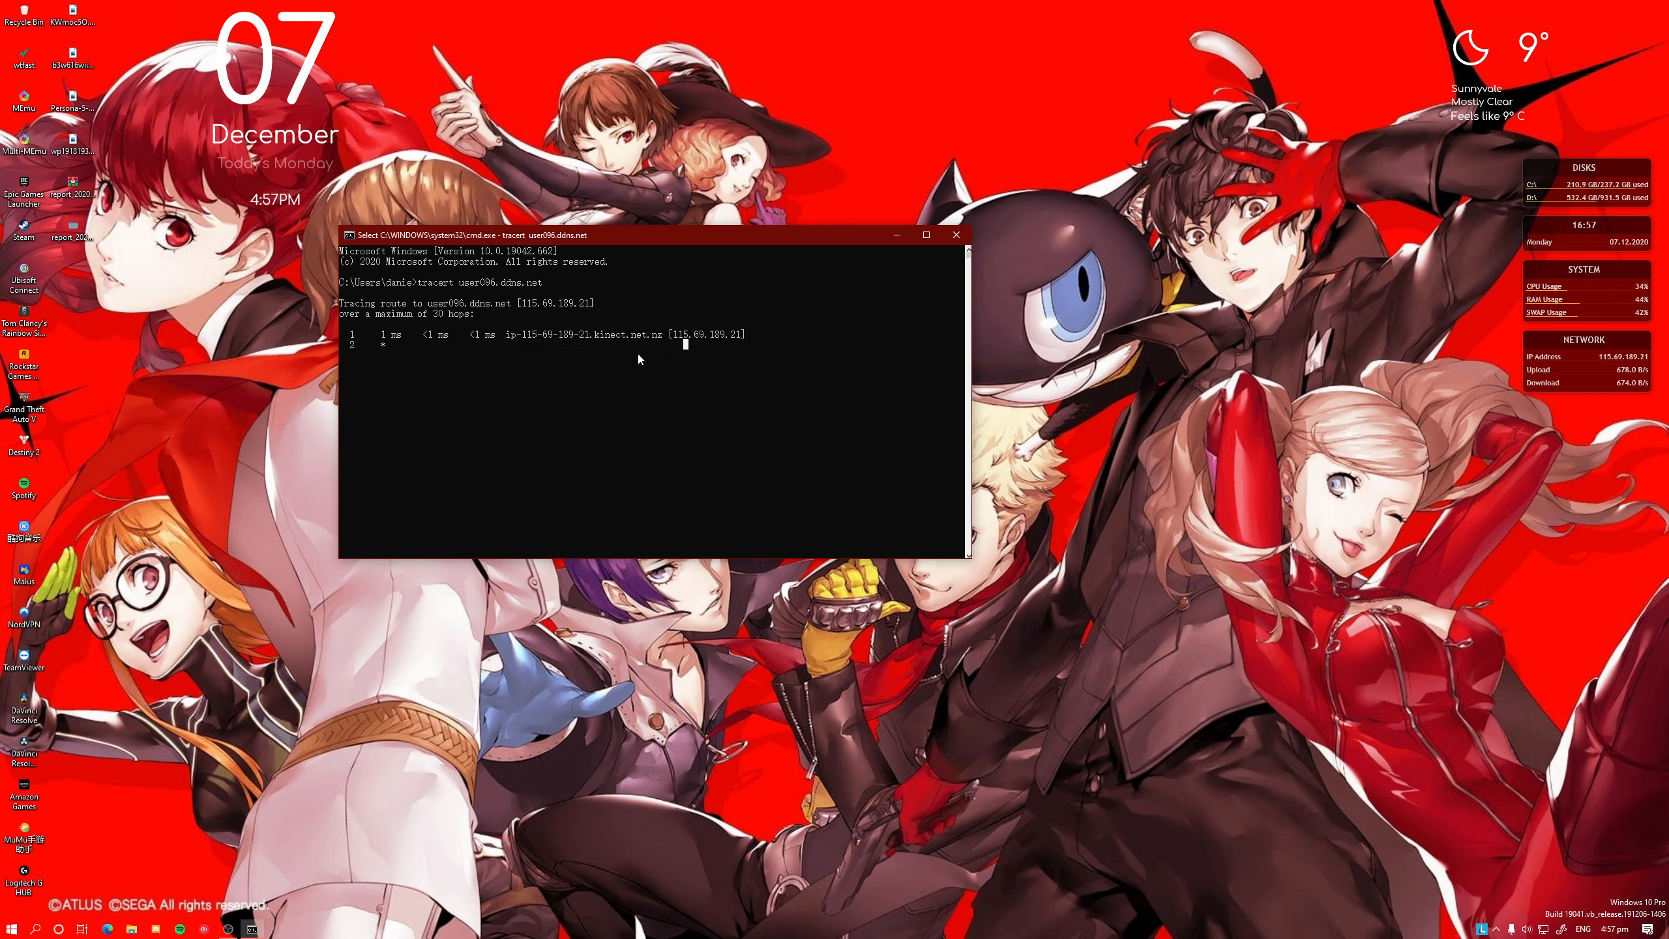
key("ctrl+c")
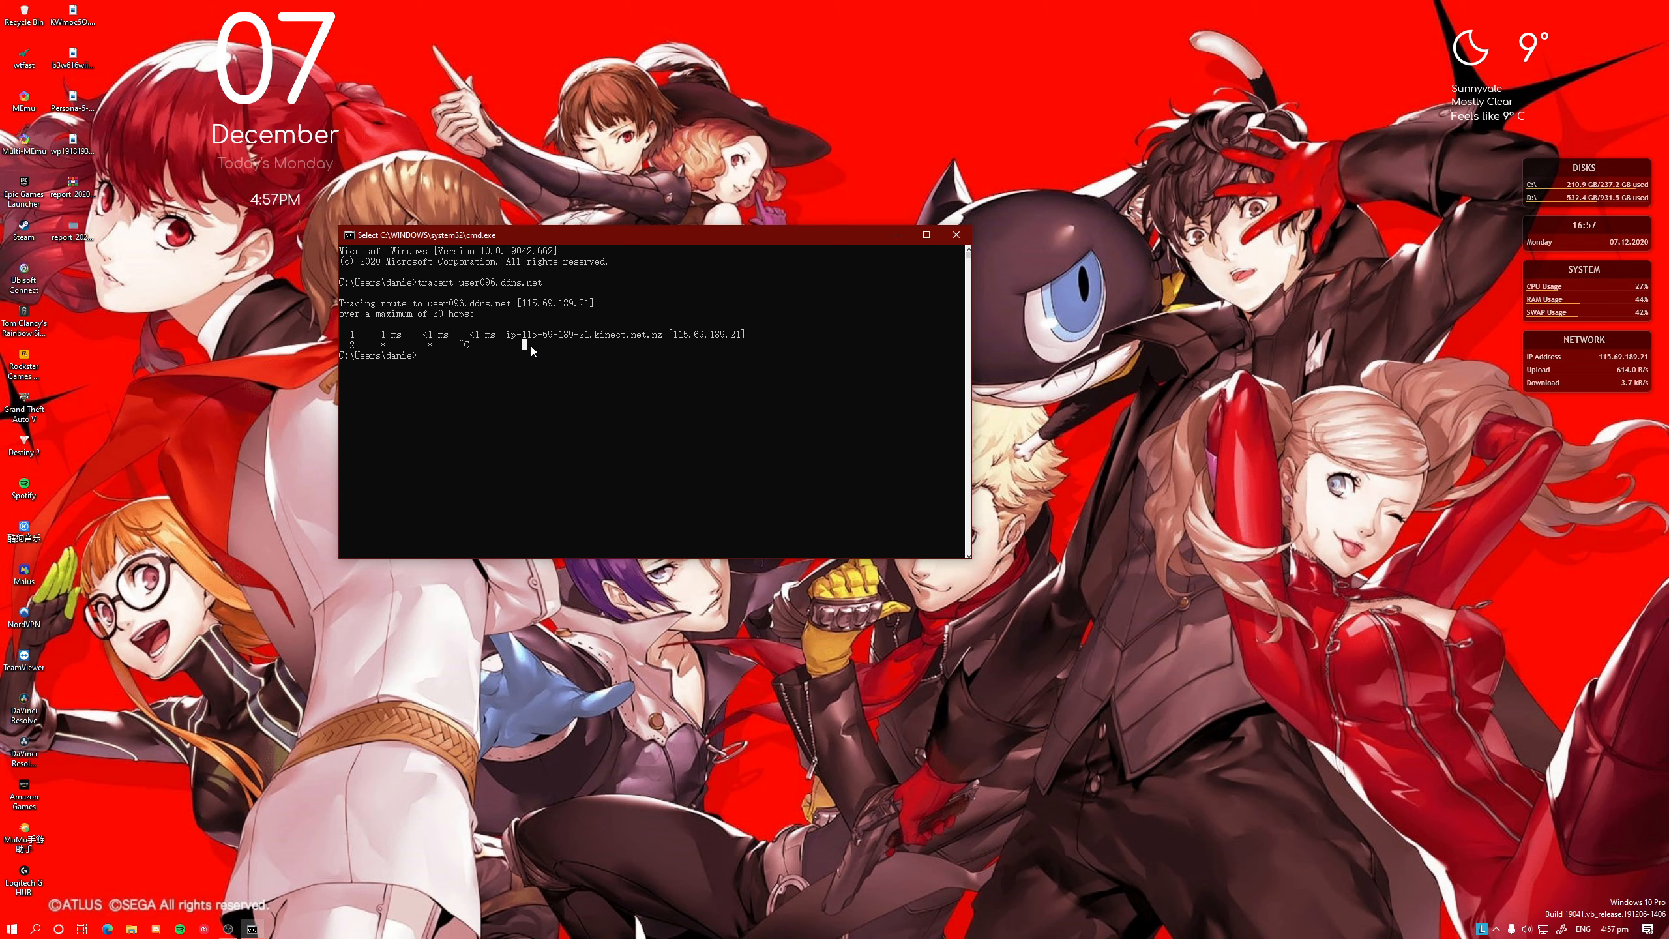
mouse_move(844, 298)
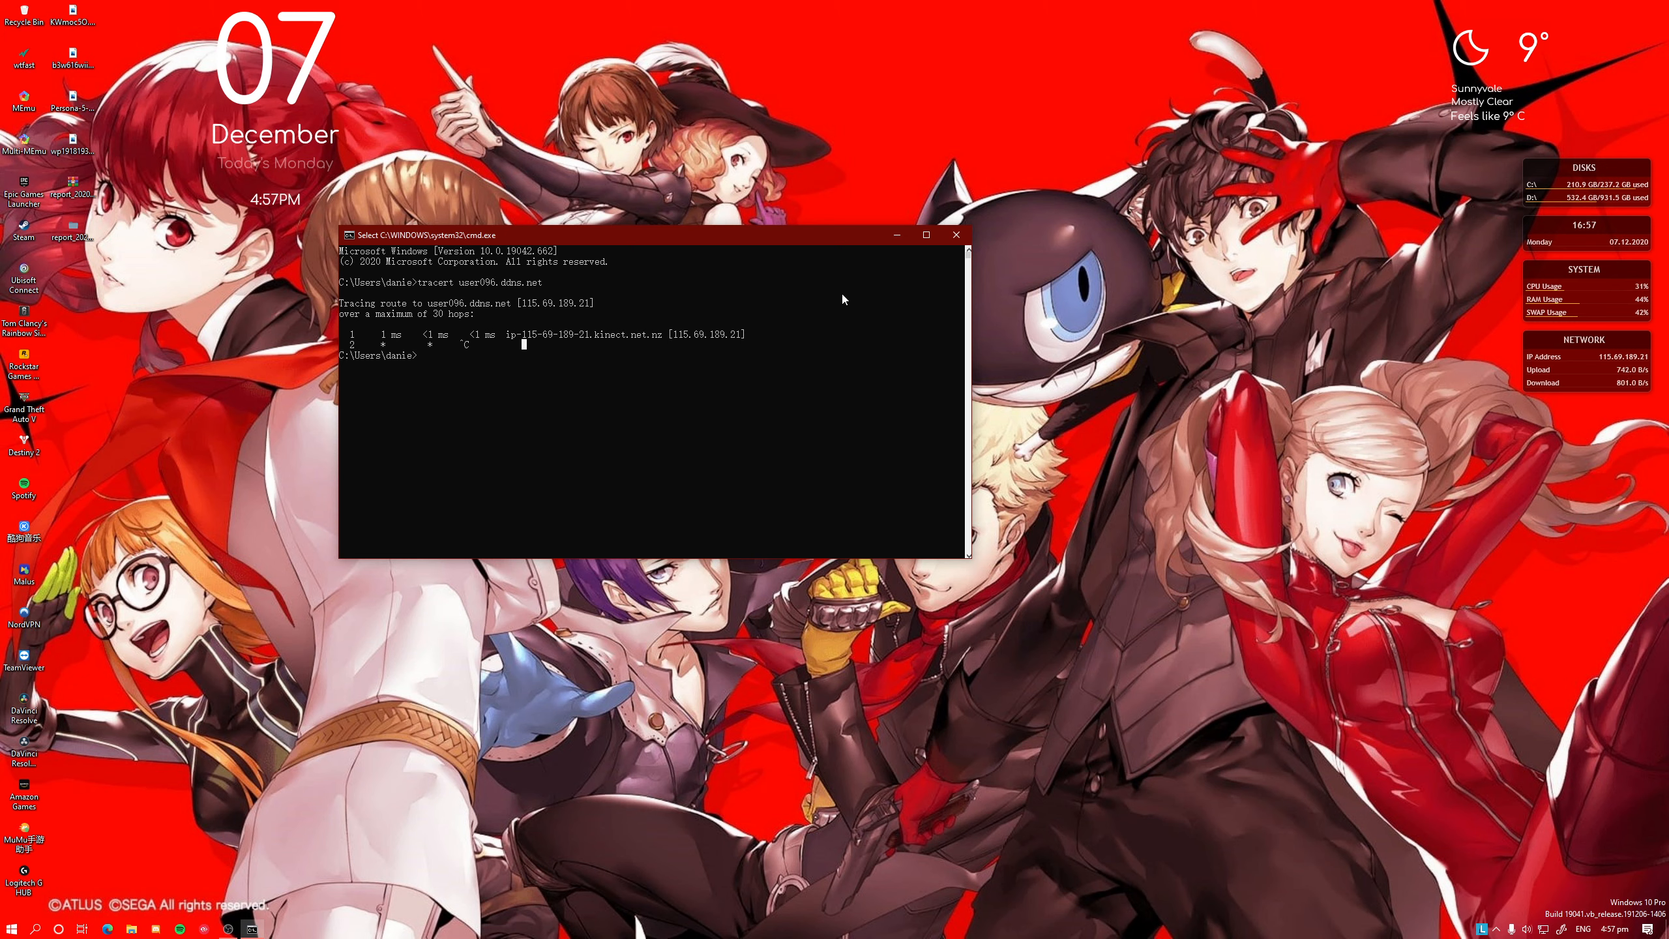
mouse_move(466, 344)
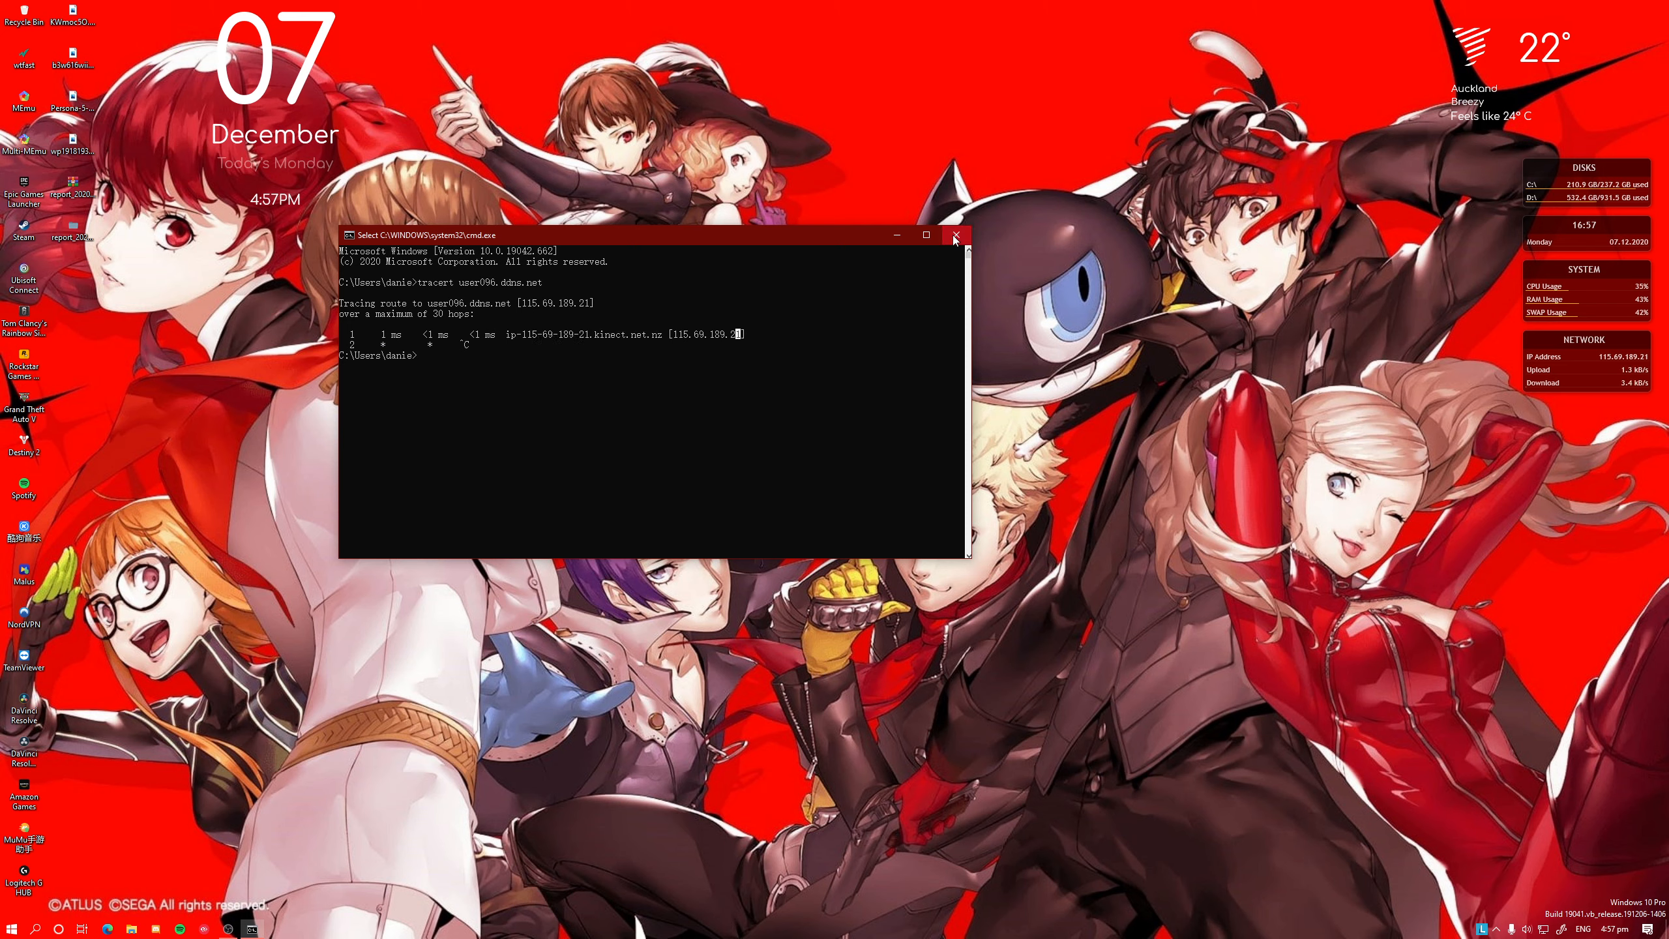
left_click(954, 234)
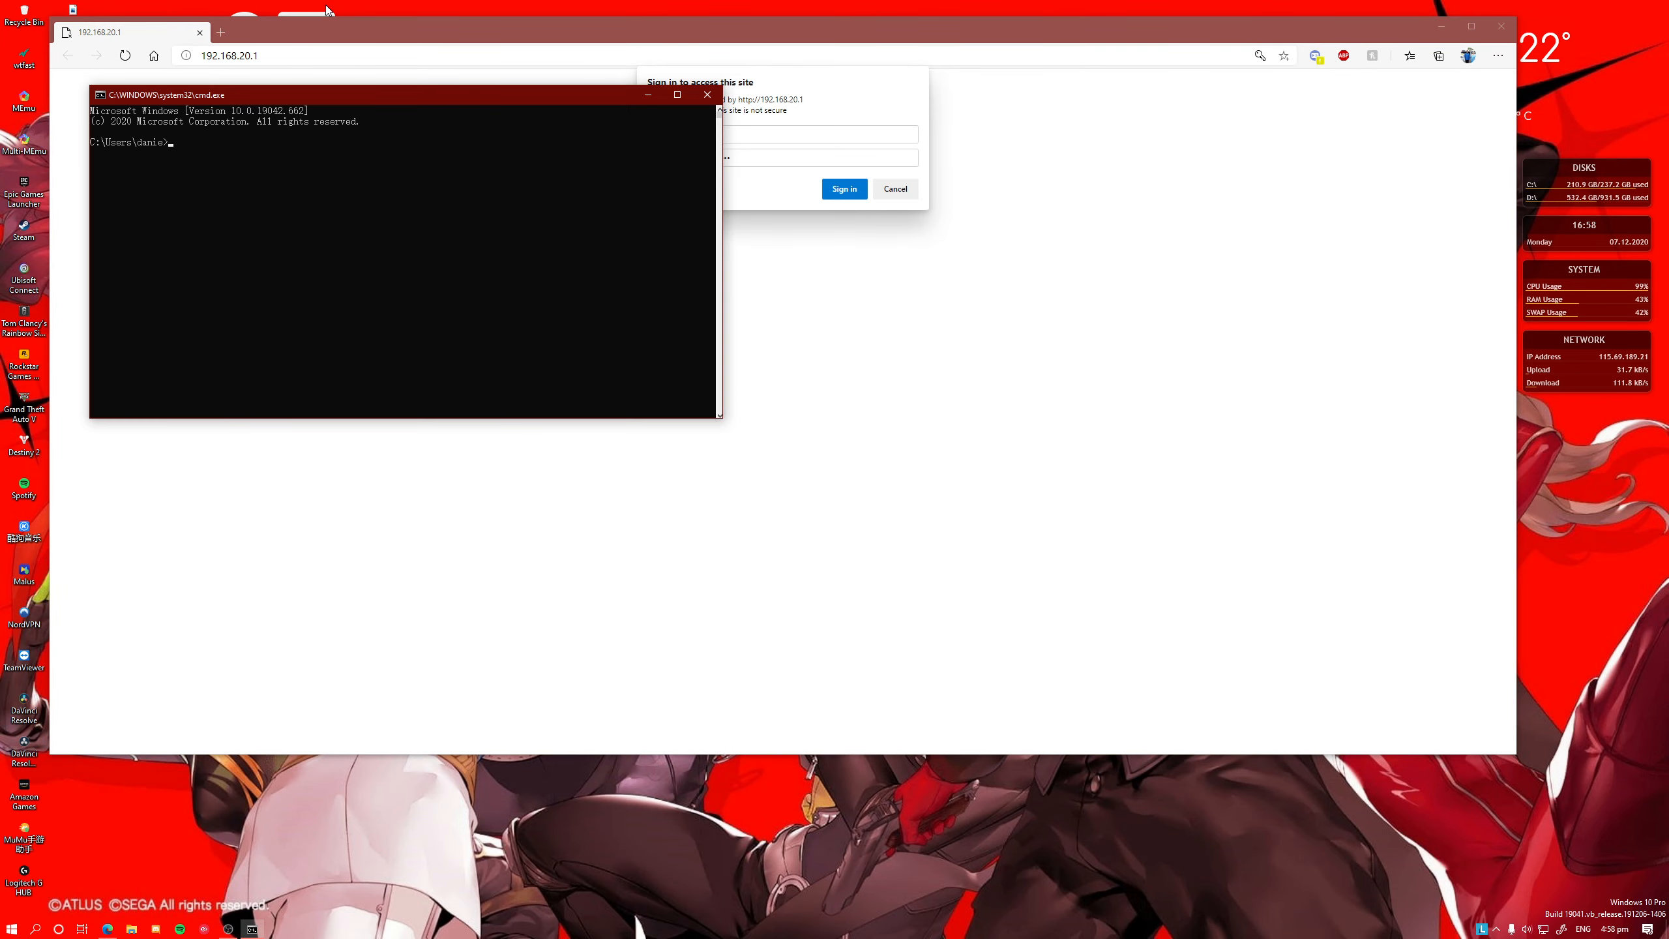
mouse_move(149, 45)
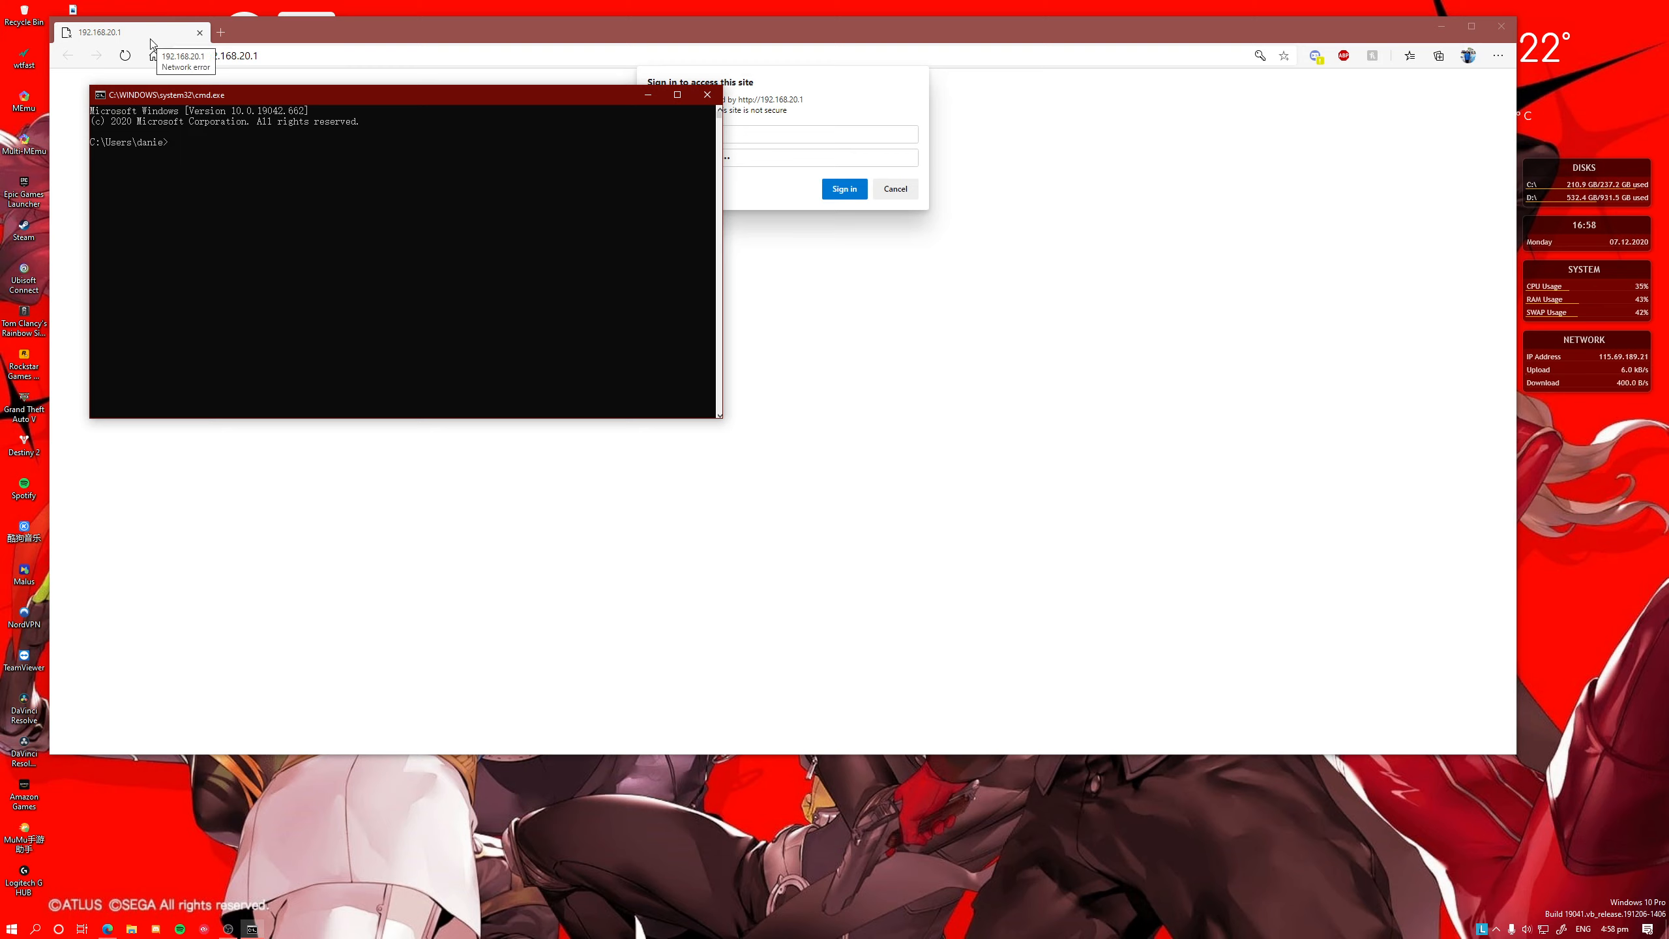
Run ipconfig and select the 192.168.20.1 default gateway in the output.
type("ipconfig")
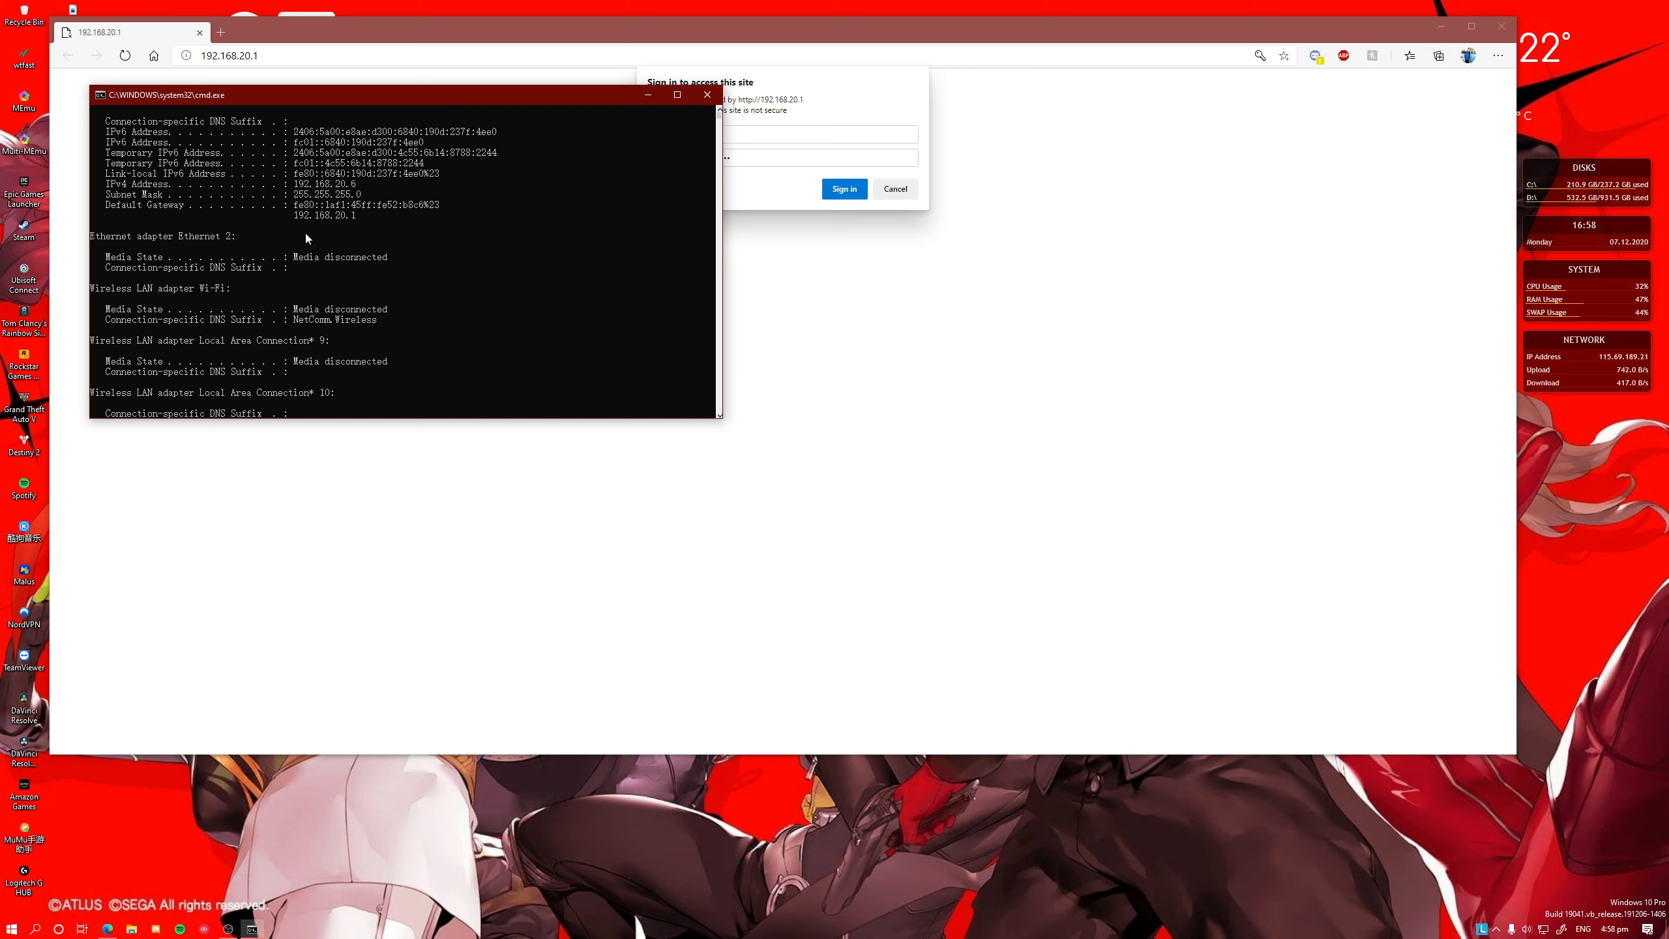
left_click(346, 214)
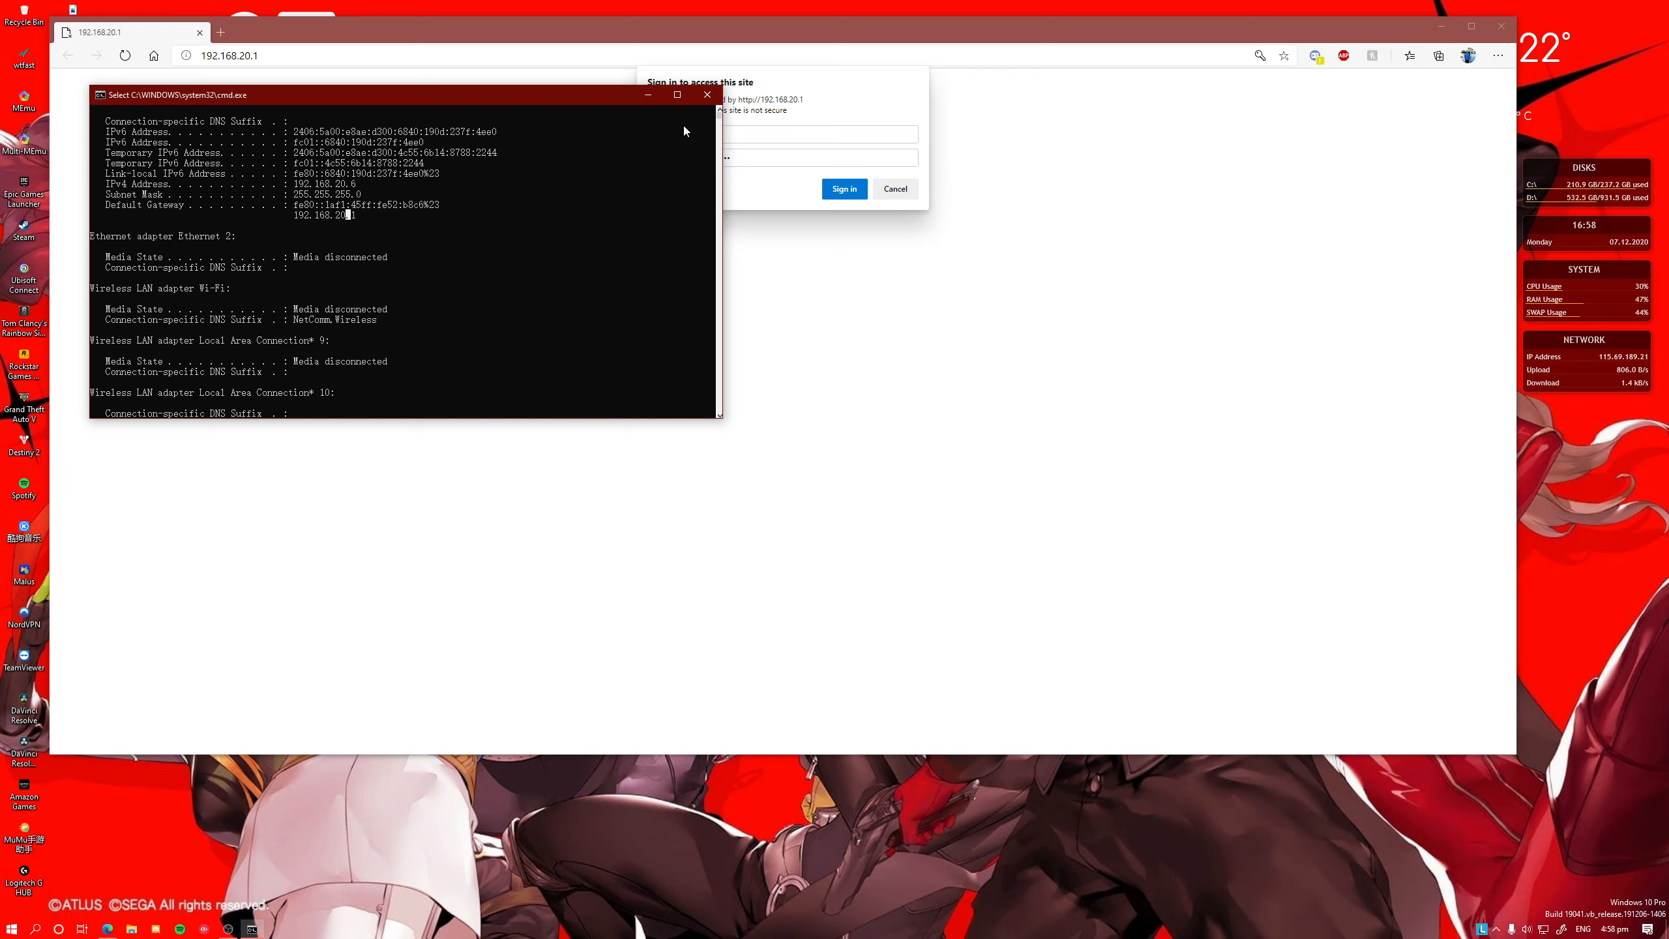
left_click(894, 188)
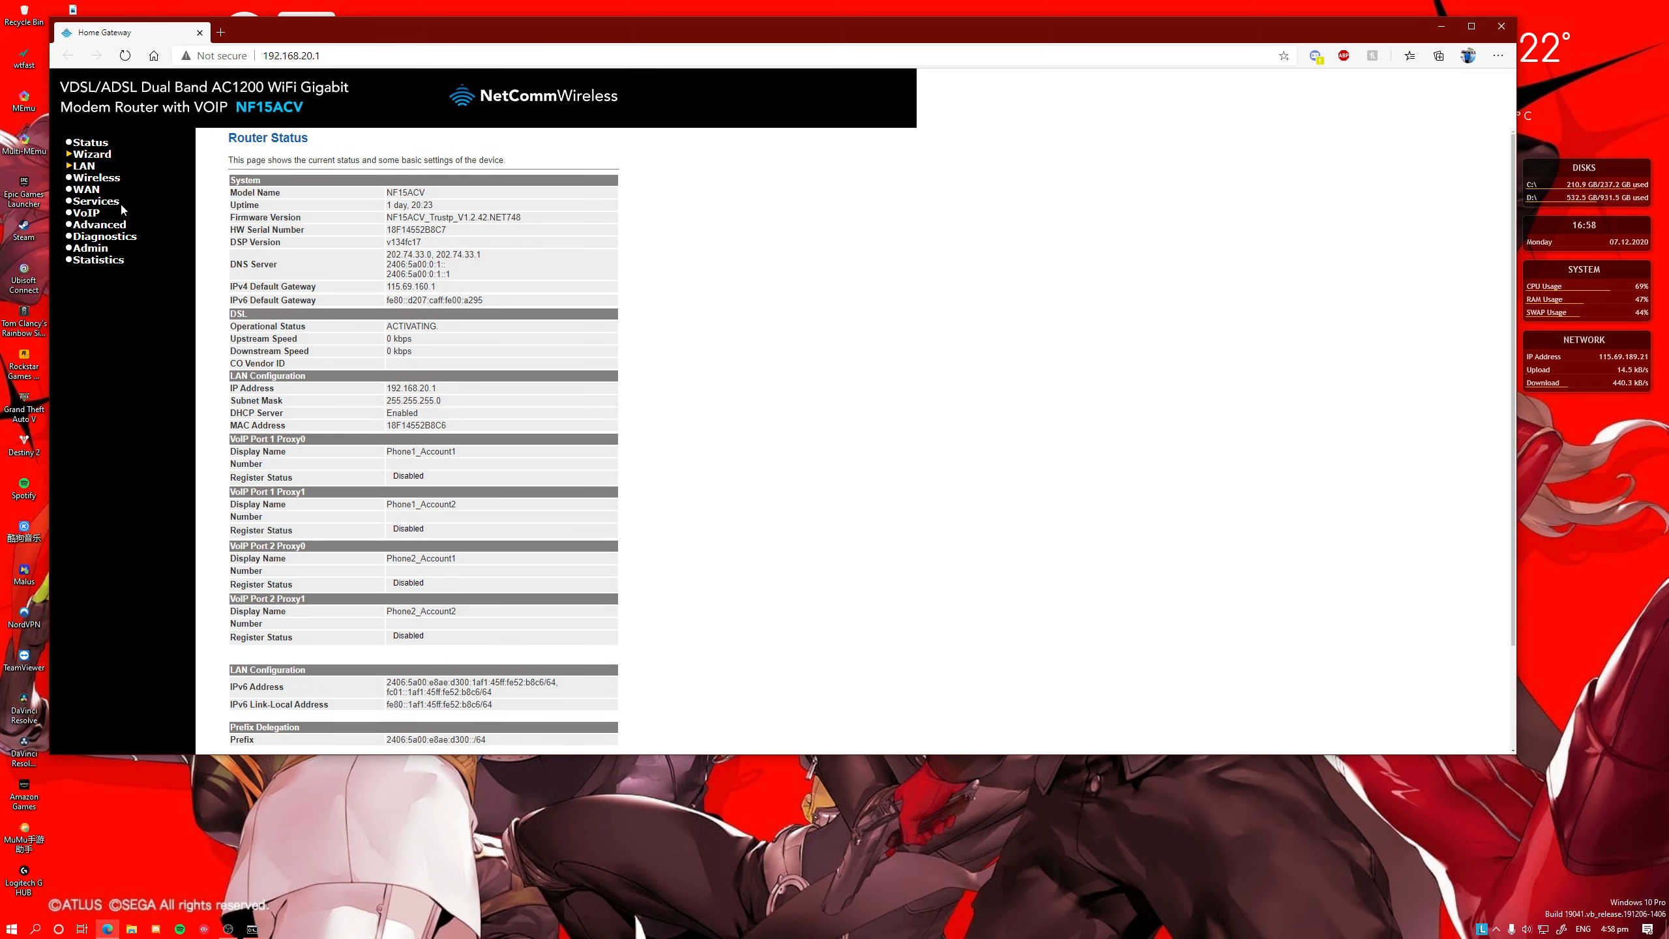
Expand the Wireless, Advanced, VoIP and Services > Firewall menus to reach the UPnP page.
left_click(96, 177)
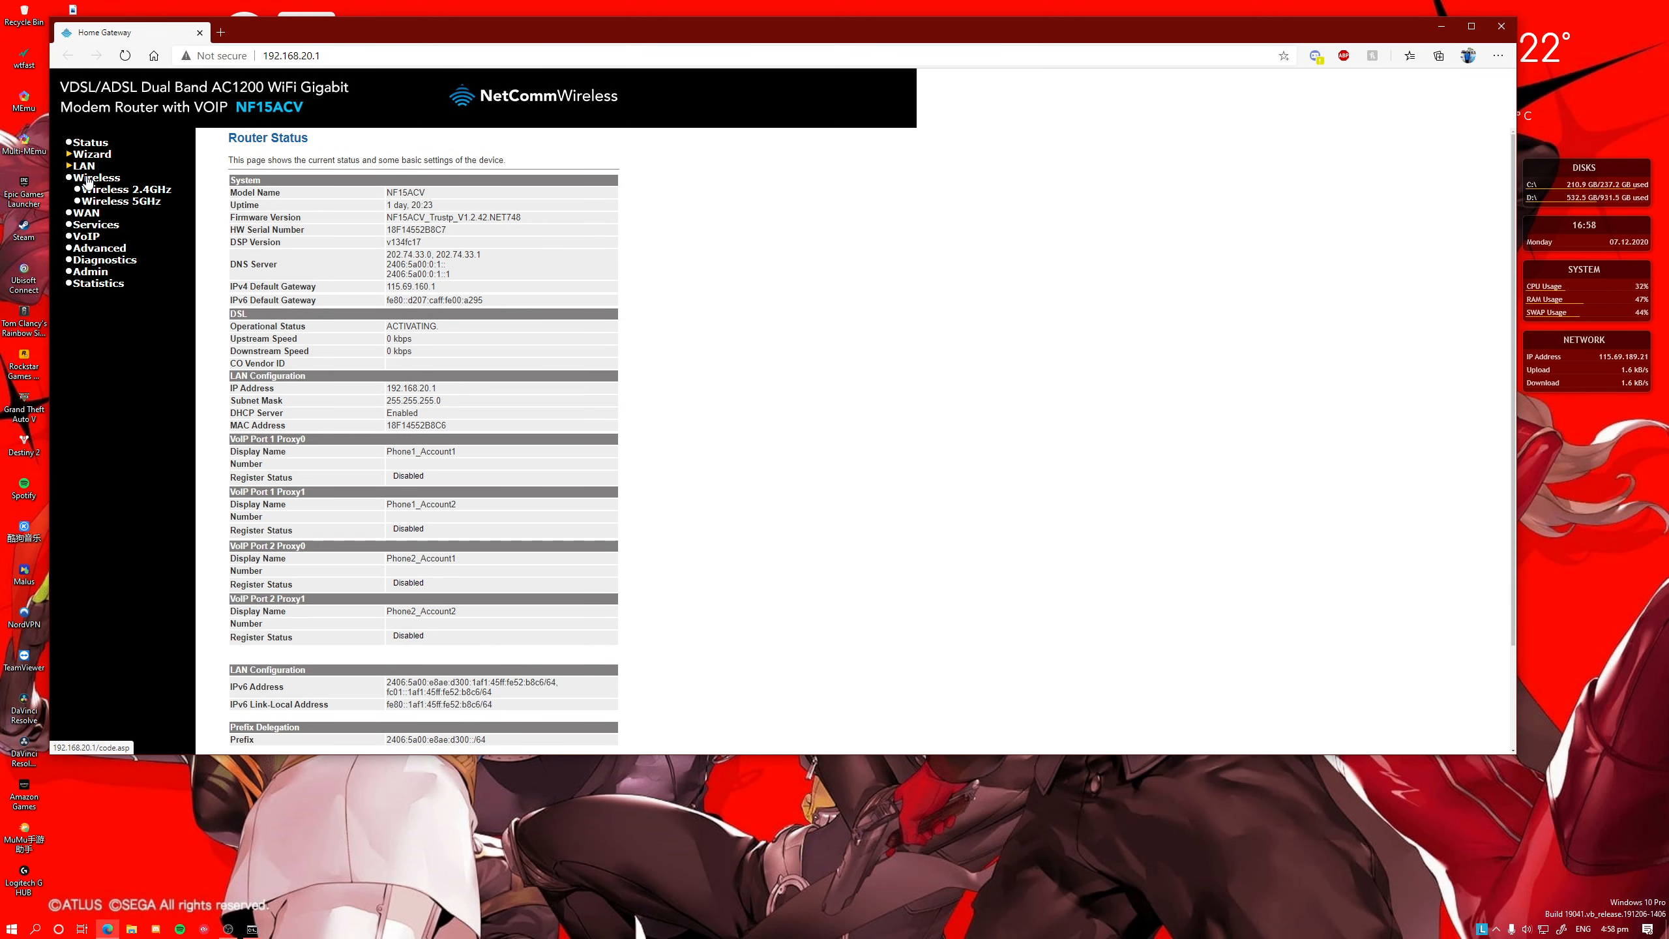
left_click(99, 224)
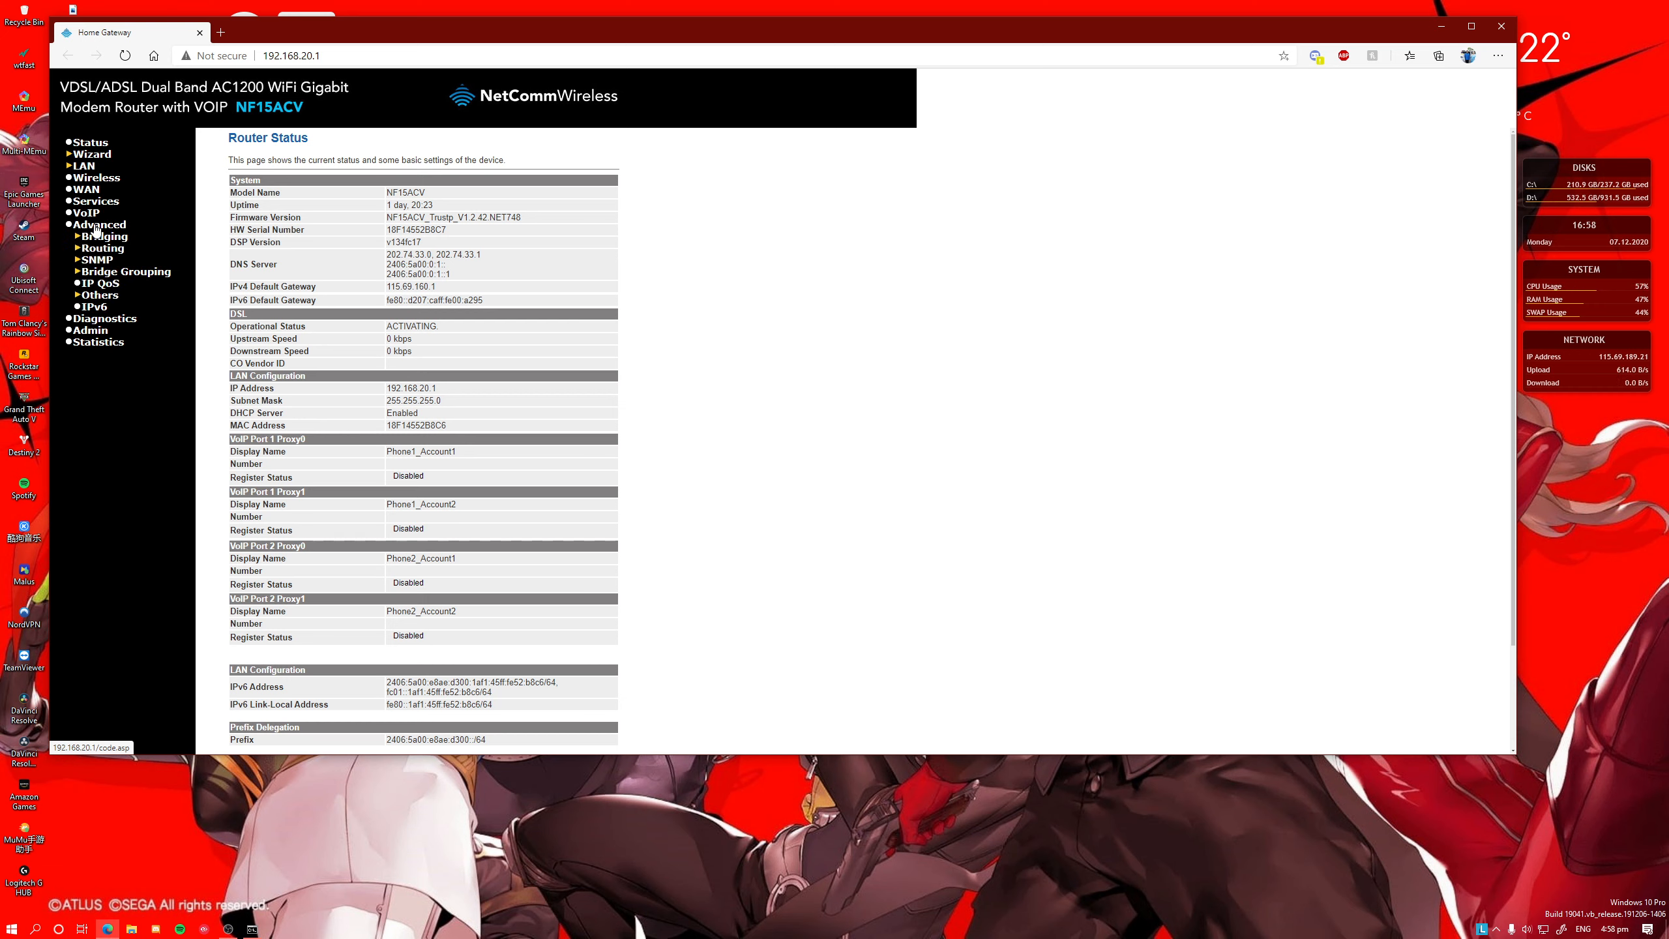
mouse_move(97, 326)
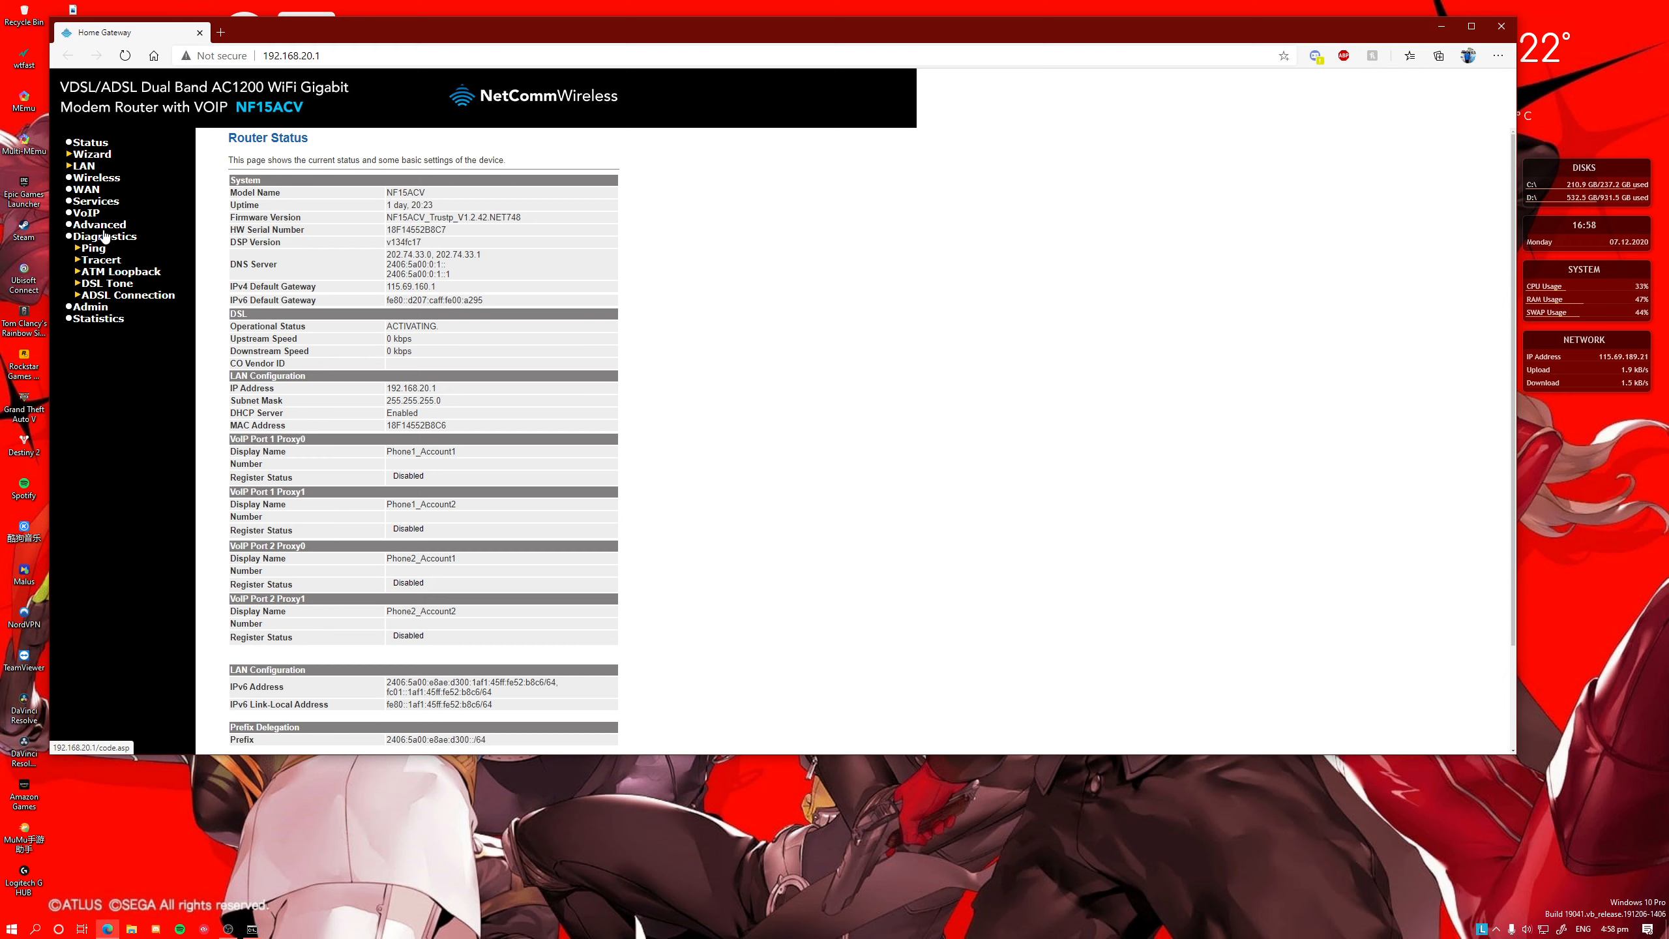
left_click(100, 224)
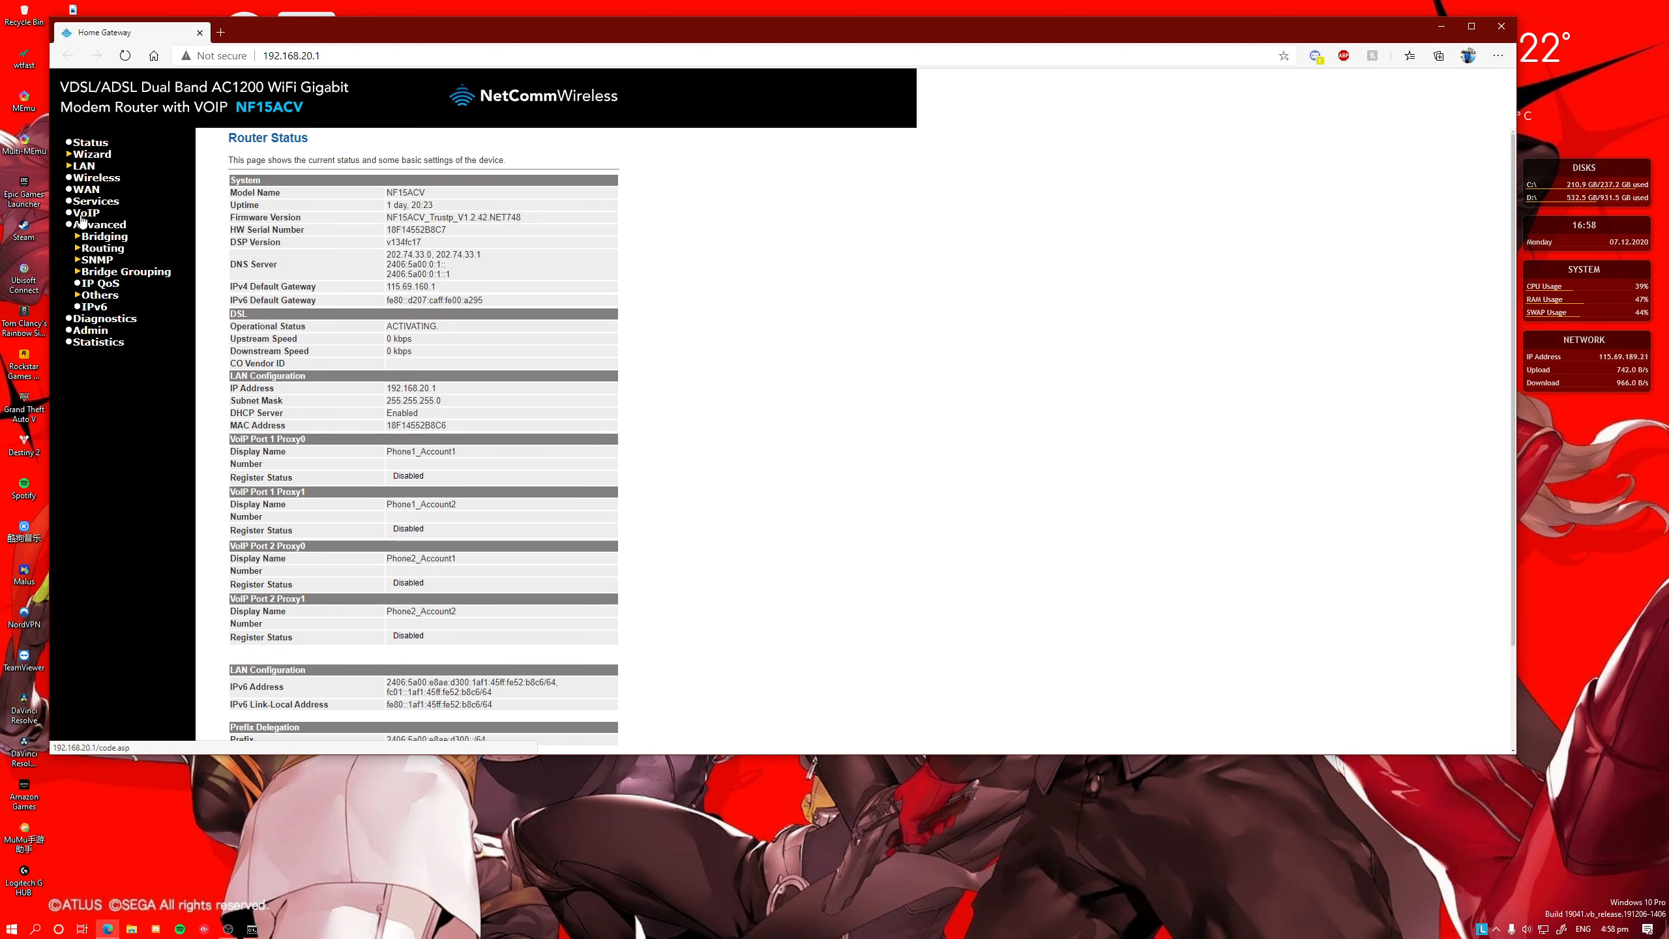
left_click(86, 212)
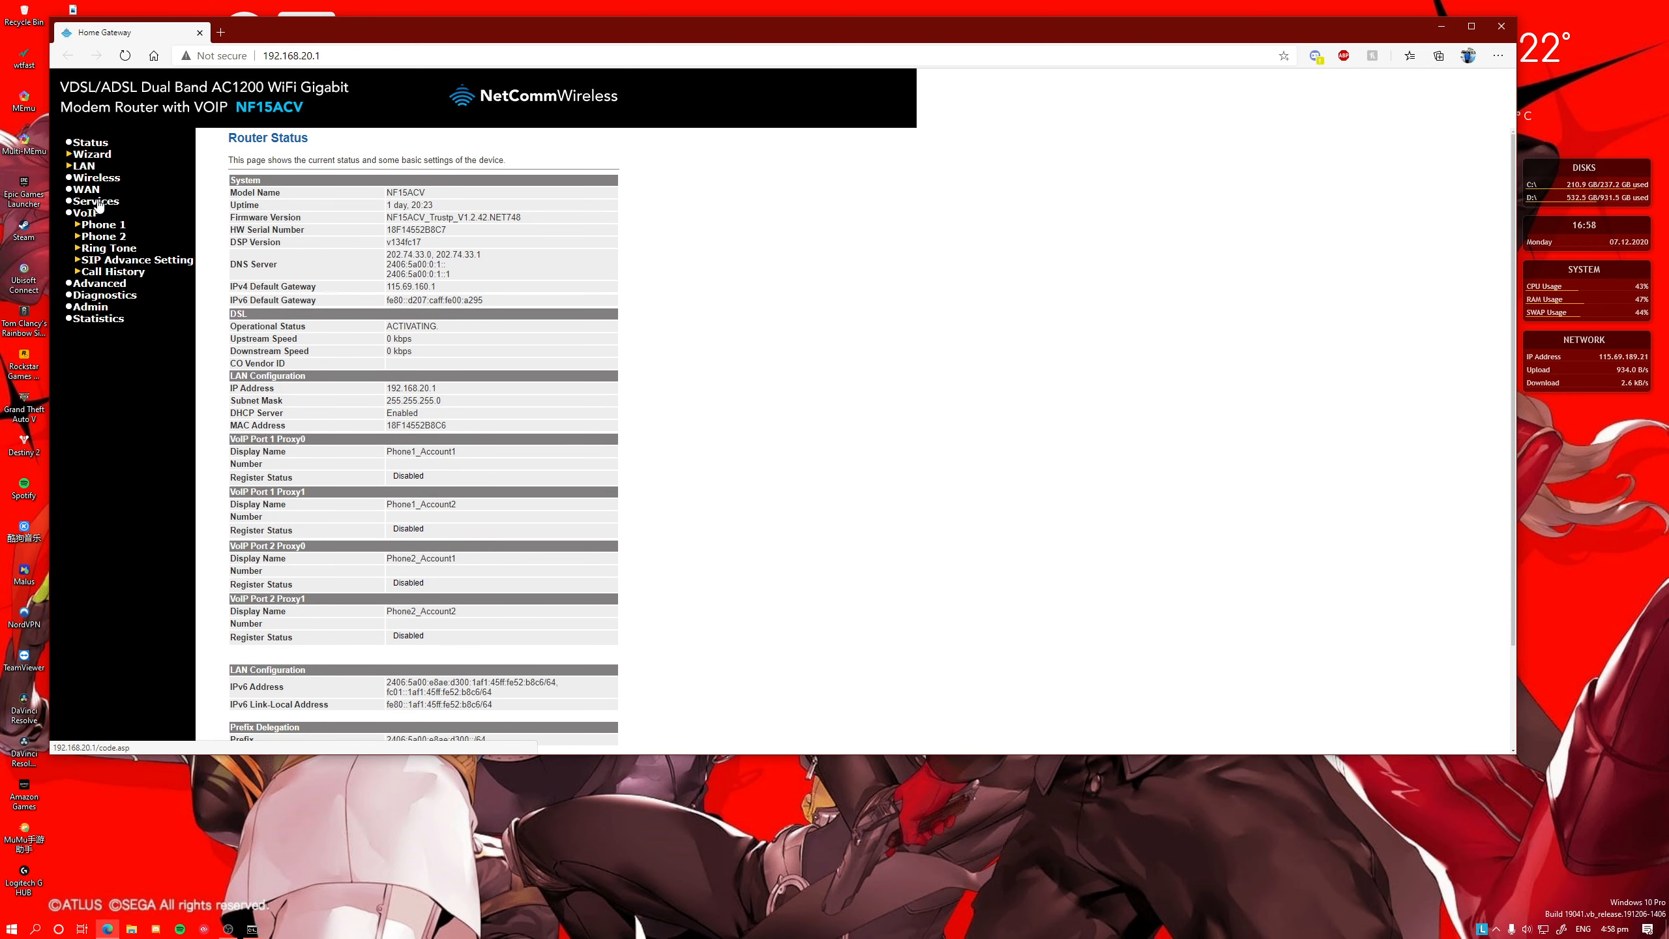
mouse_move(367, 139)
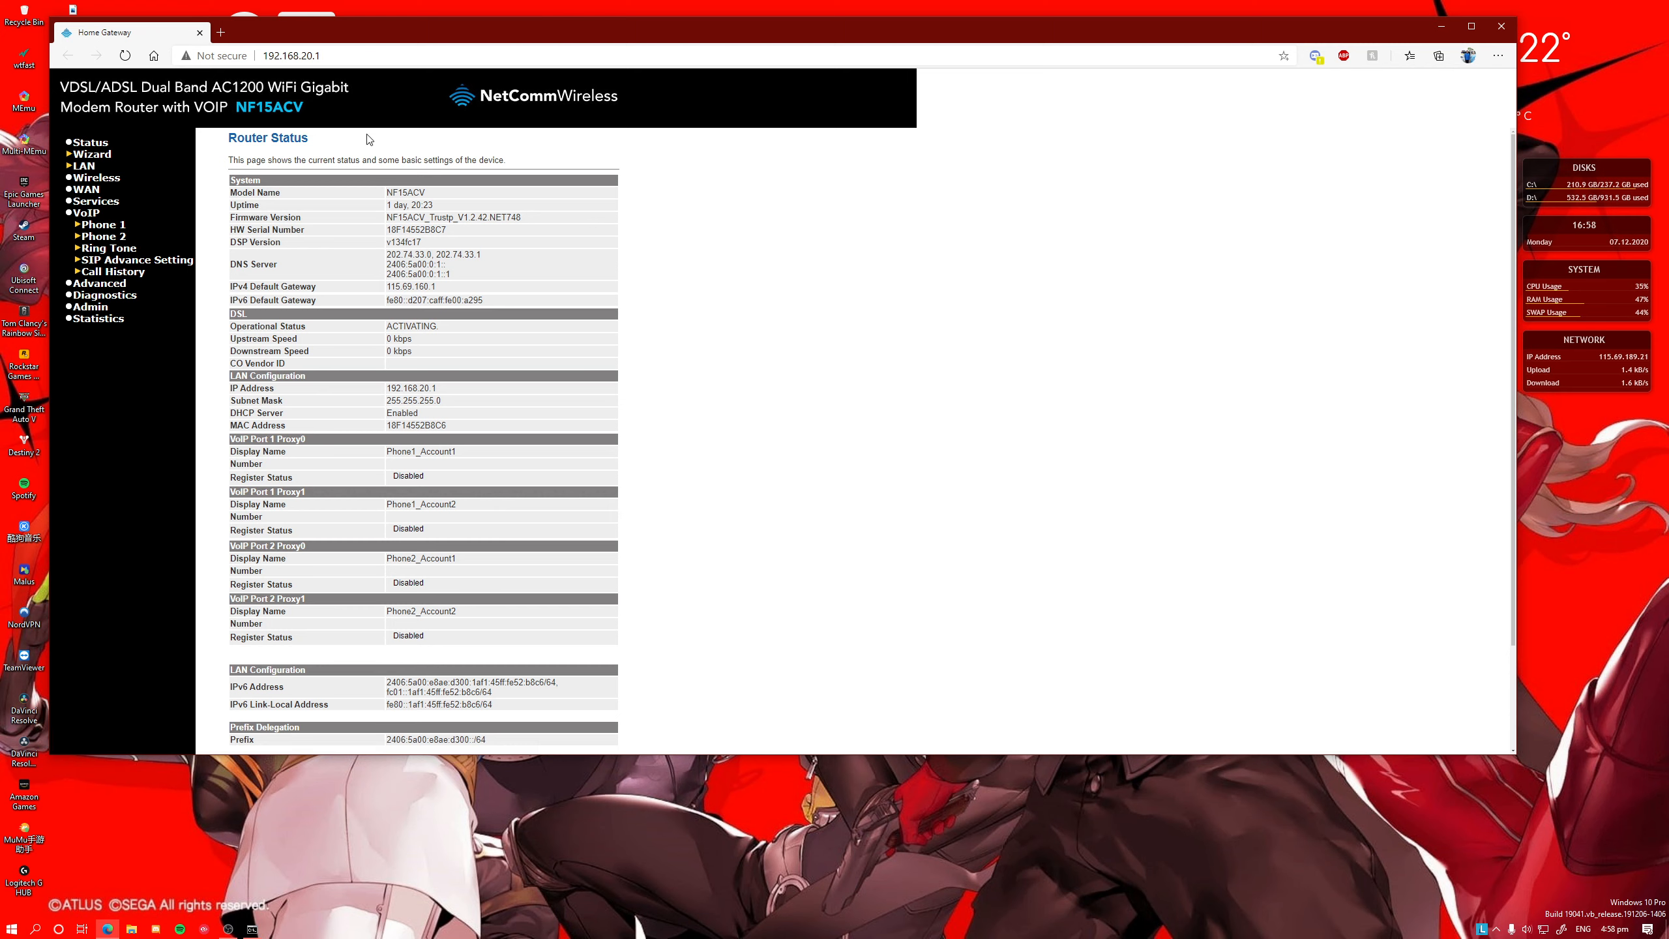
mouse_move(85, 212)
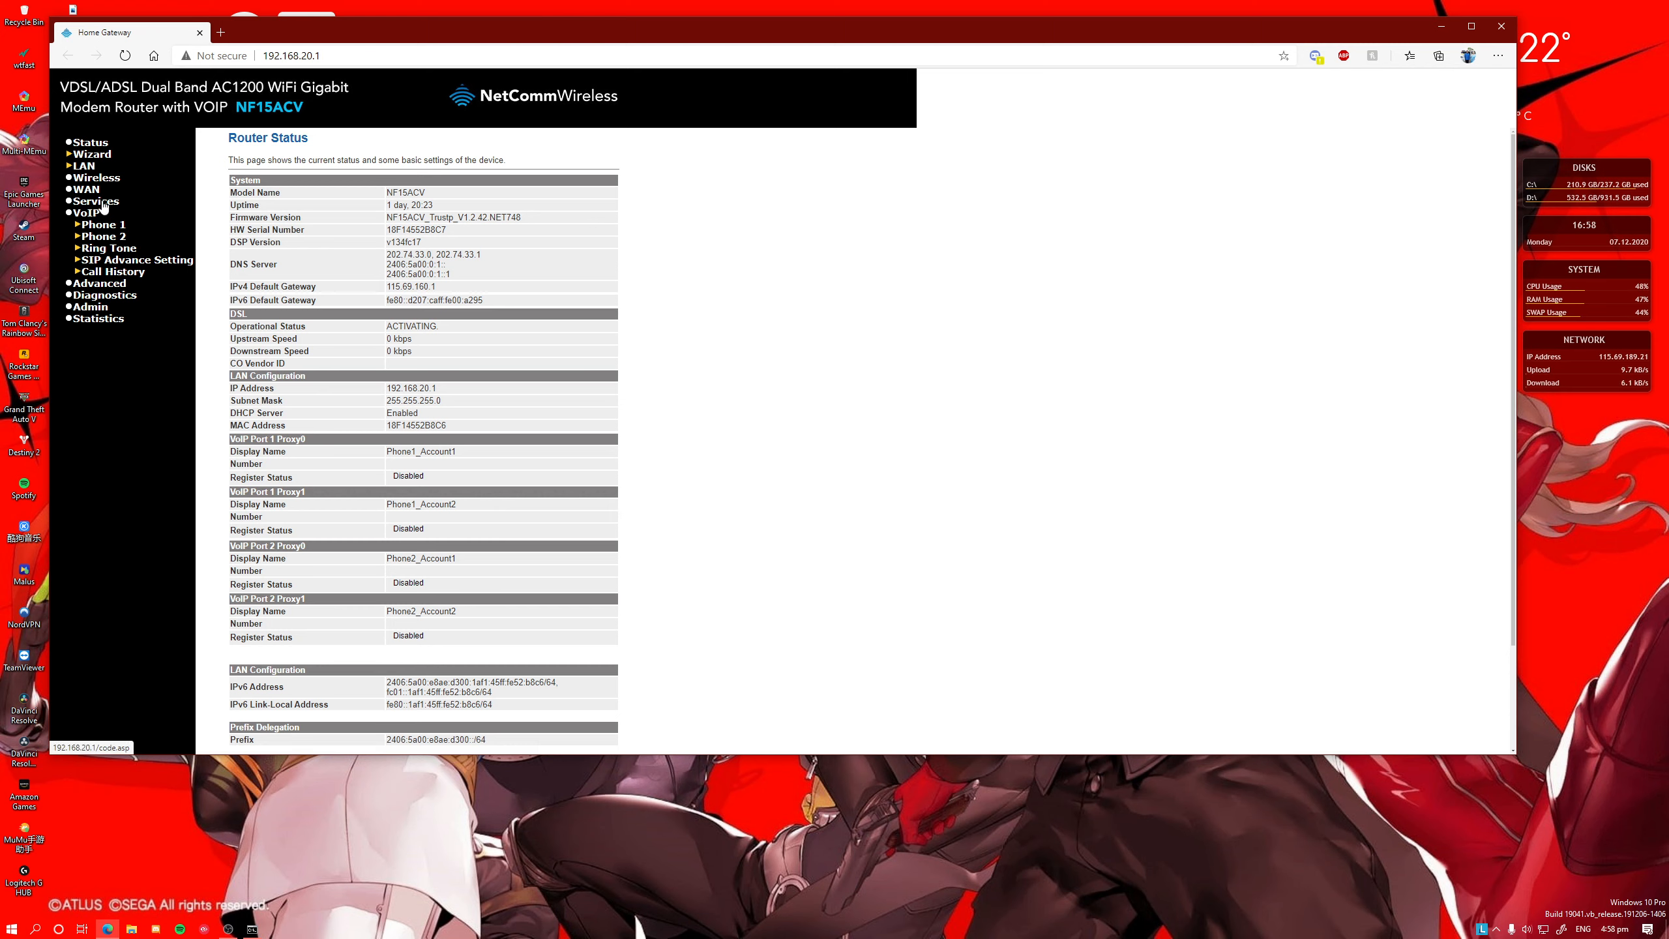
left_click(98, 202)
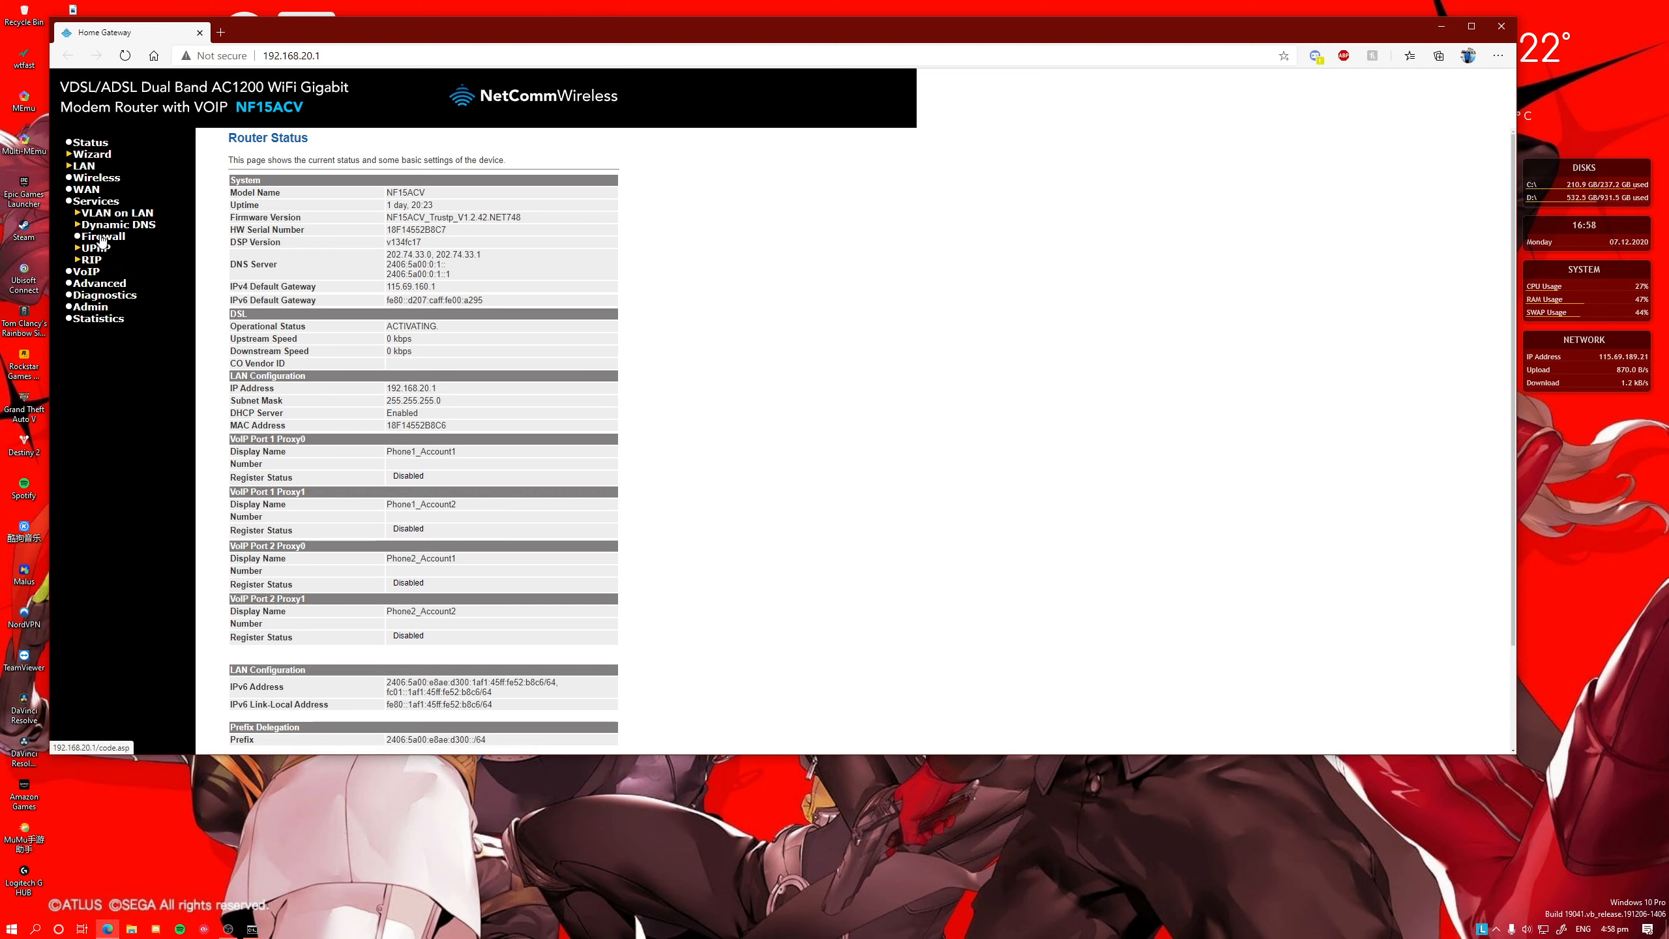
left_click(103, 235)
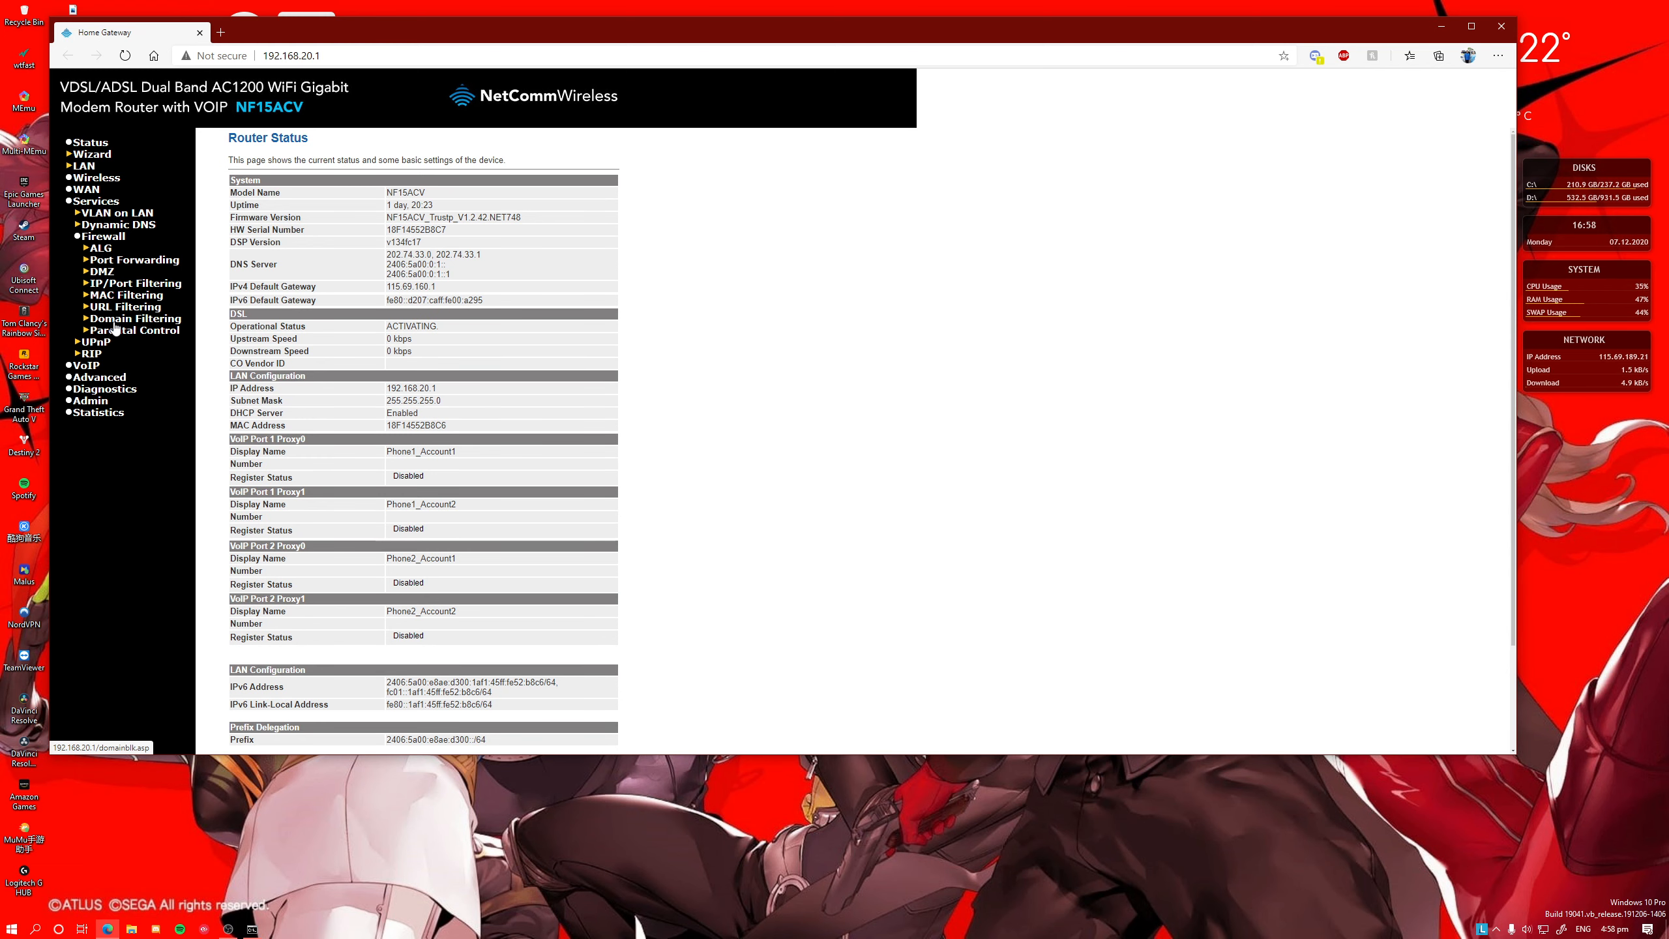
left_click(94, 341)
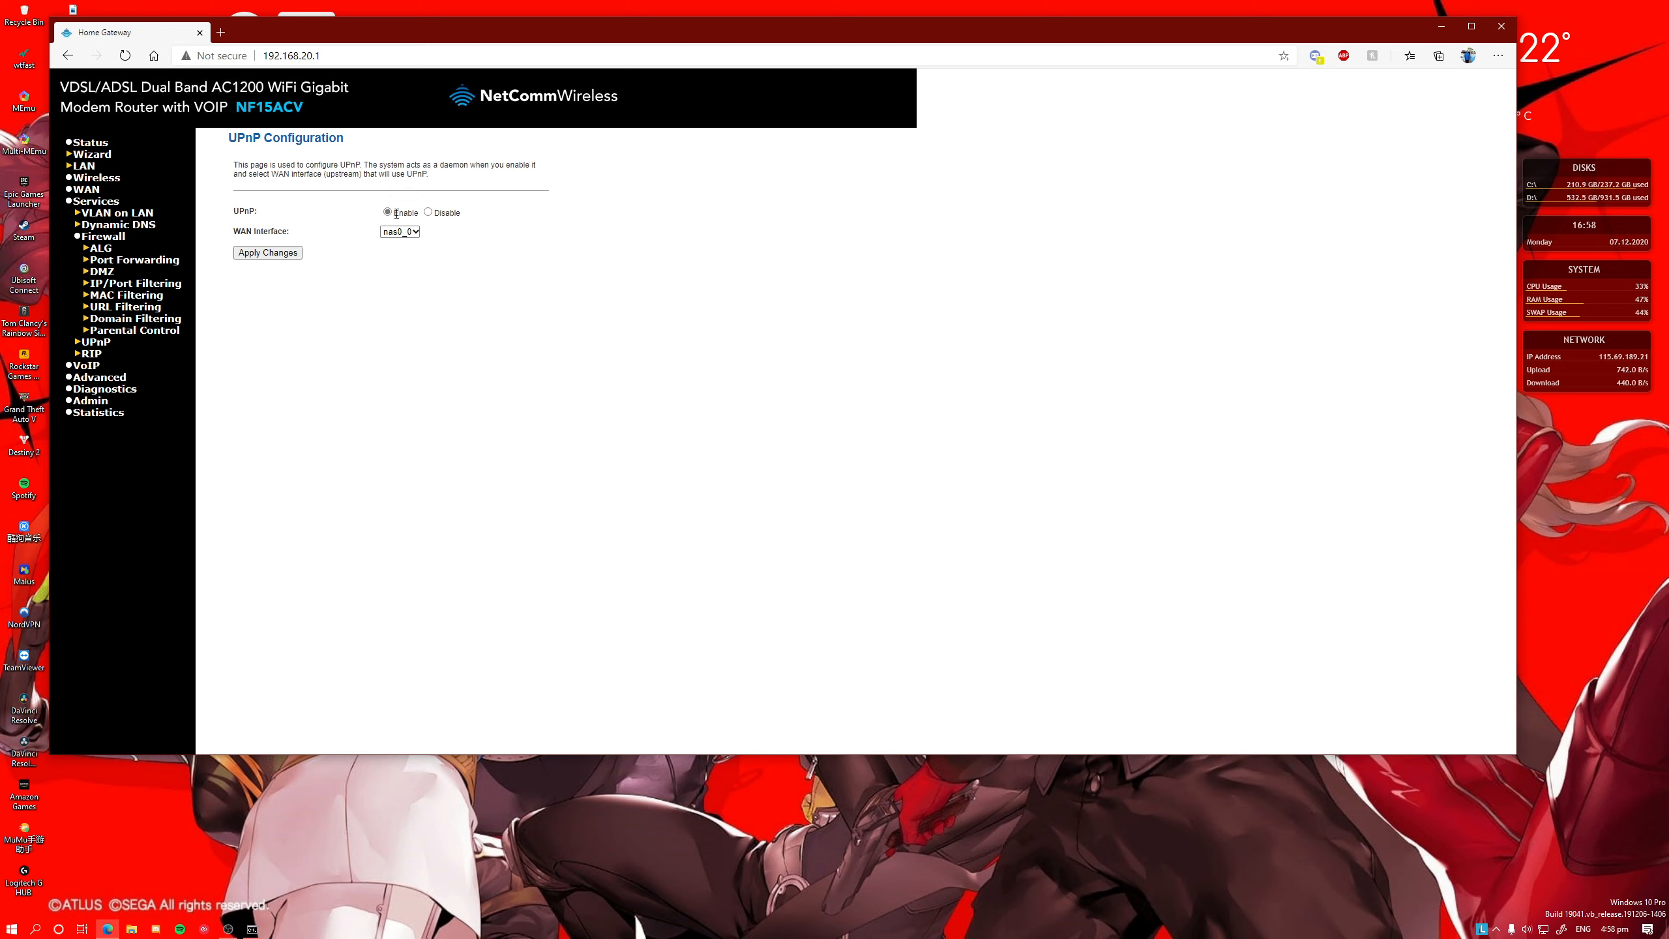
mouse_move(554, 82)
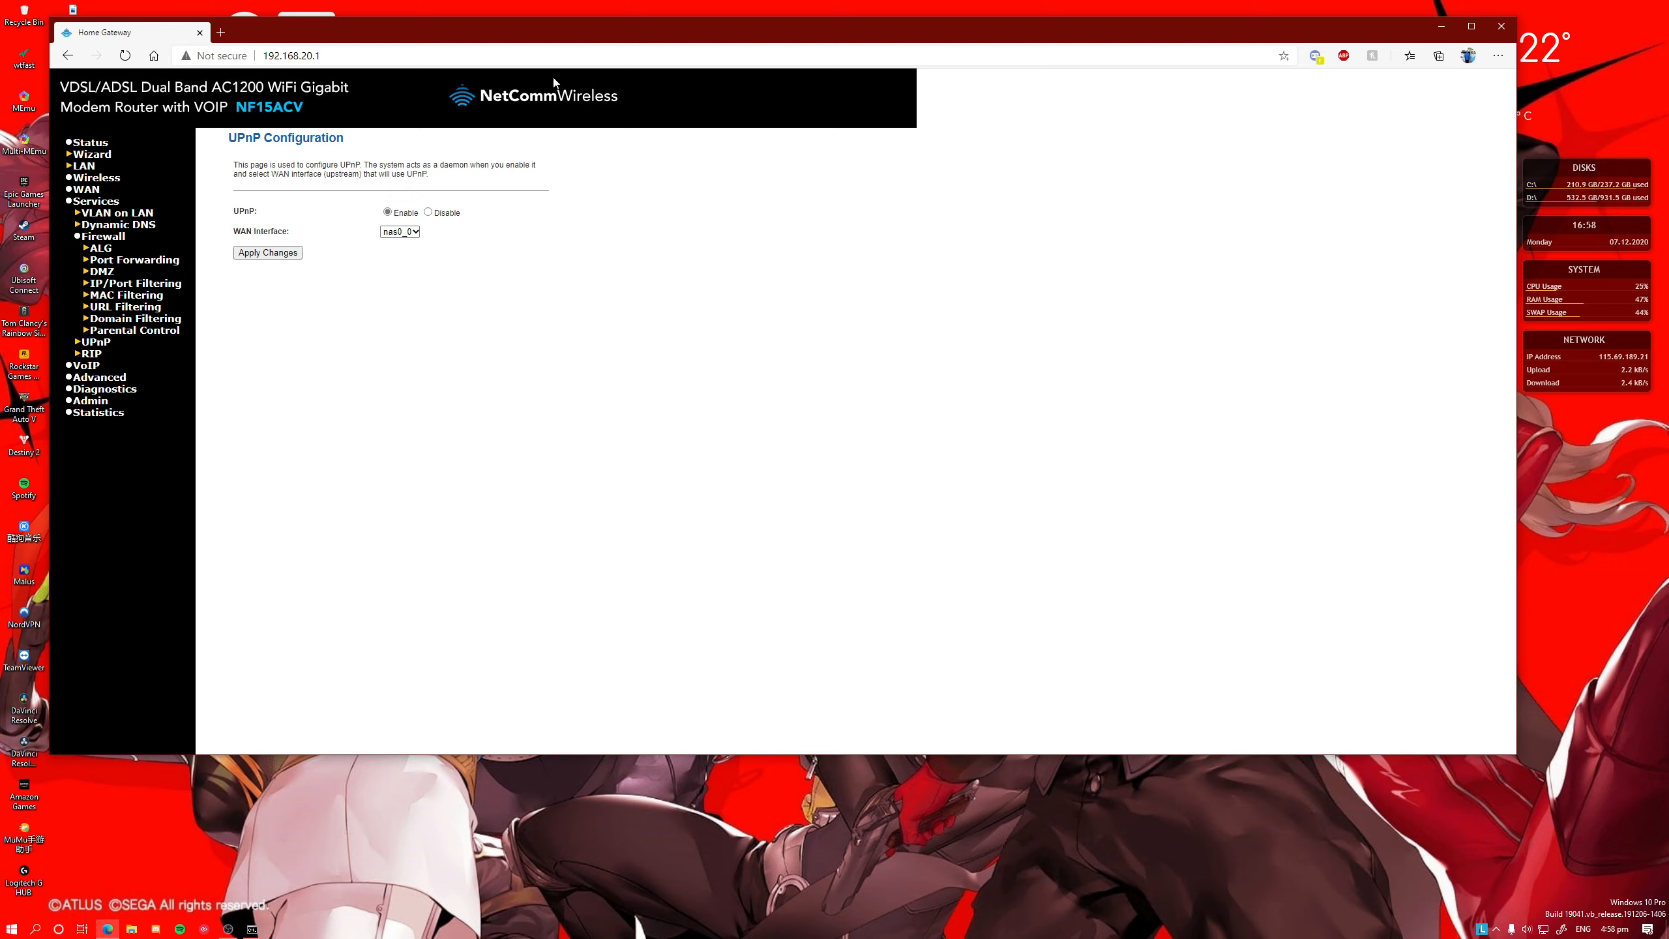
mouse_move(415, 111)
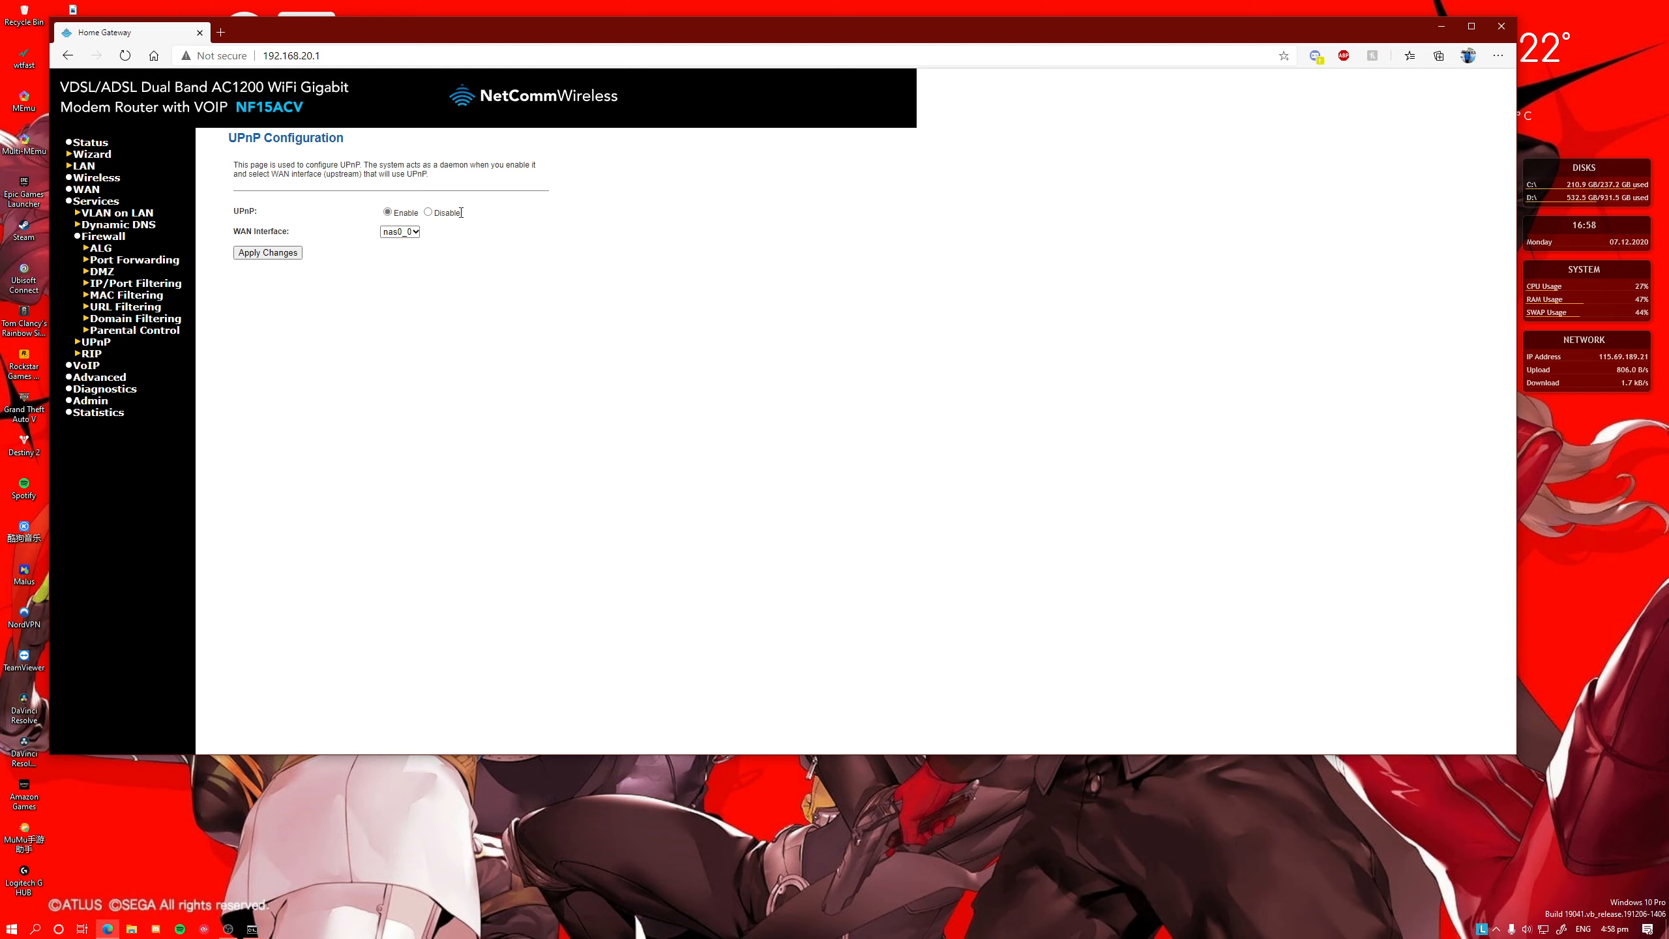
mouse_move(134, 260)
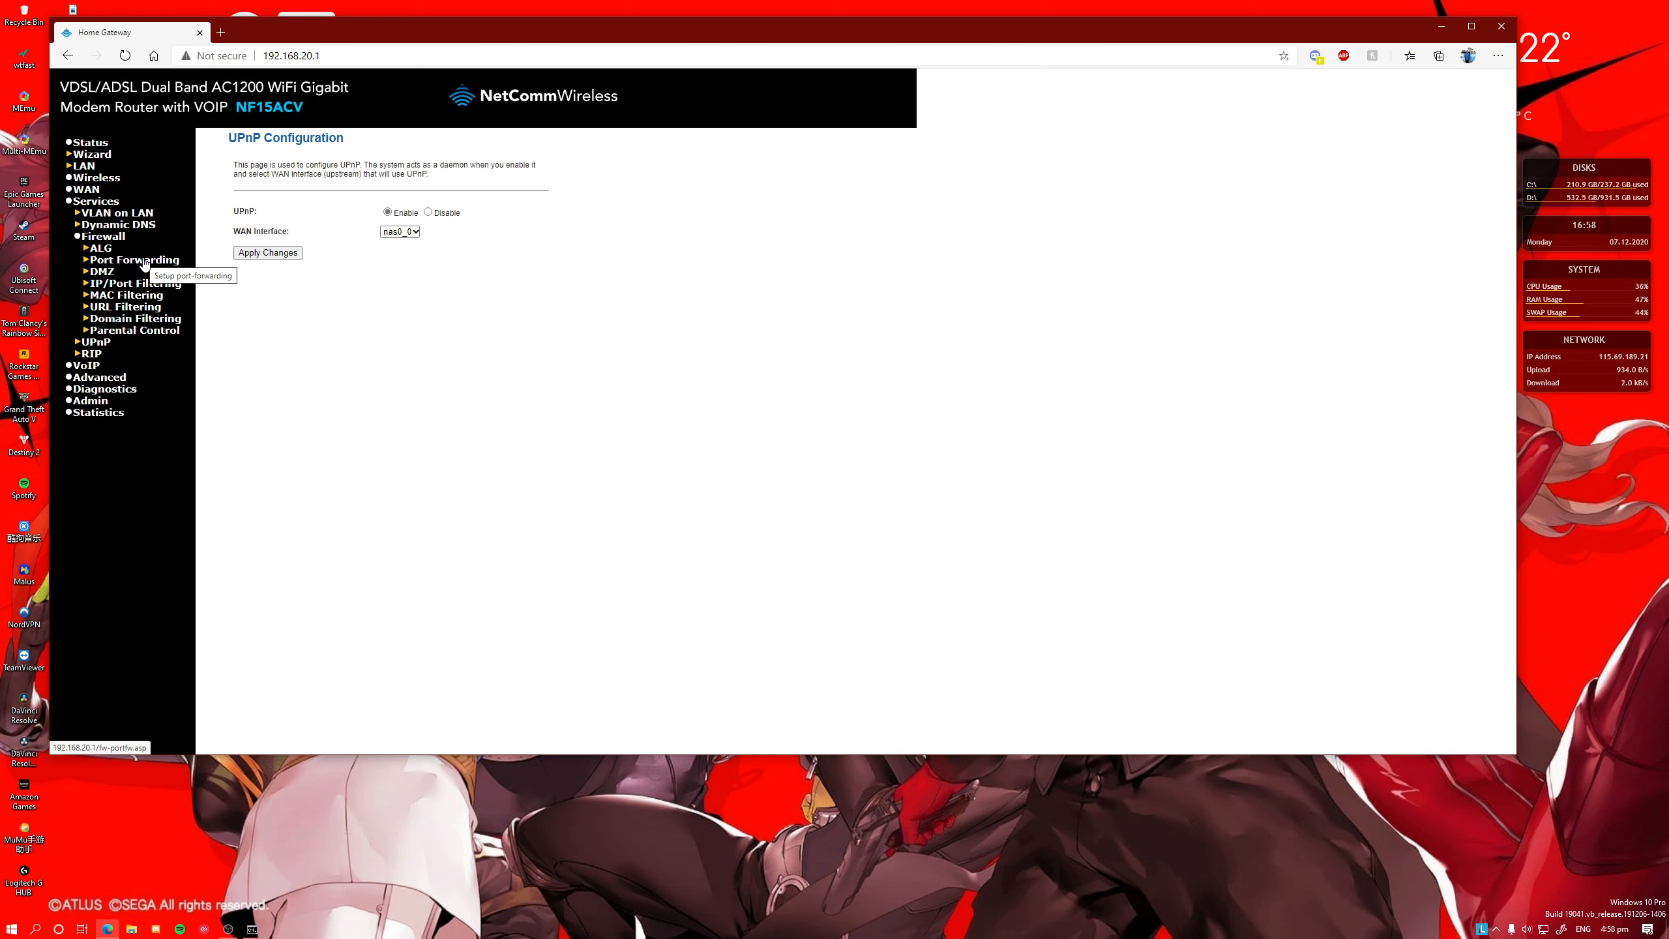
Go to the Firewall > Port Forwarding page.
left_click(134, 260)
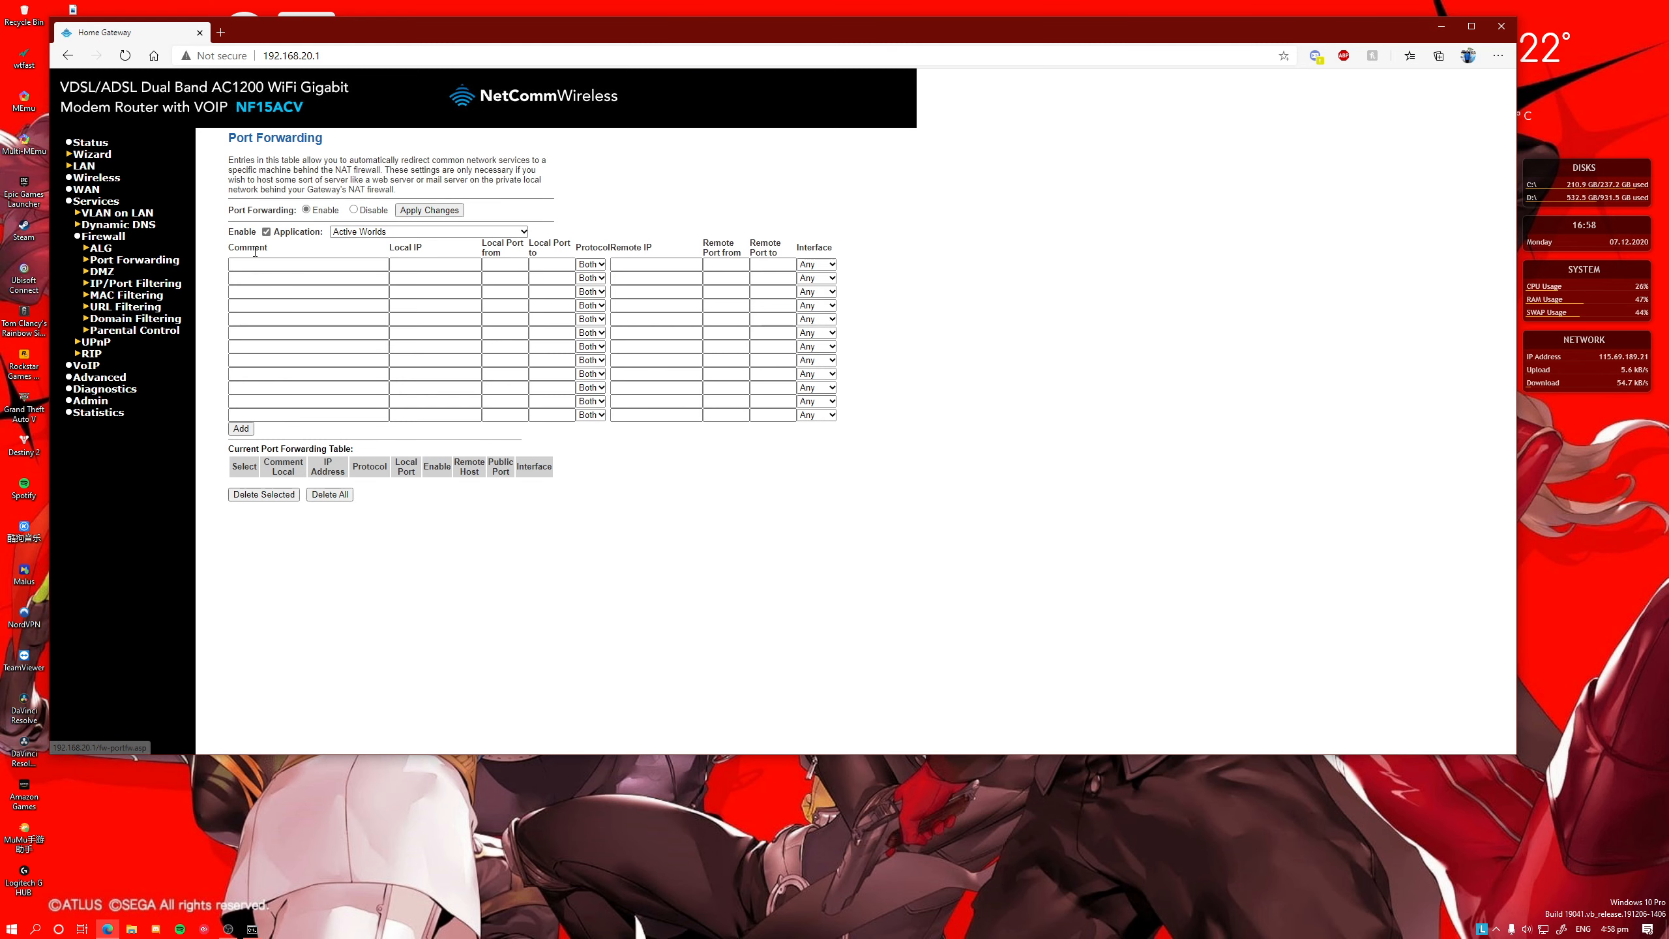
Enter comment 'GTAV' and local IP 192.168.20.6 in the first forwarding row, then clear the comment.
left_click(307, 264)
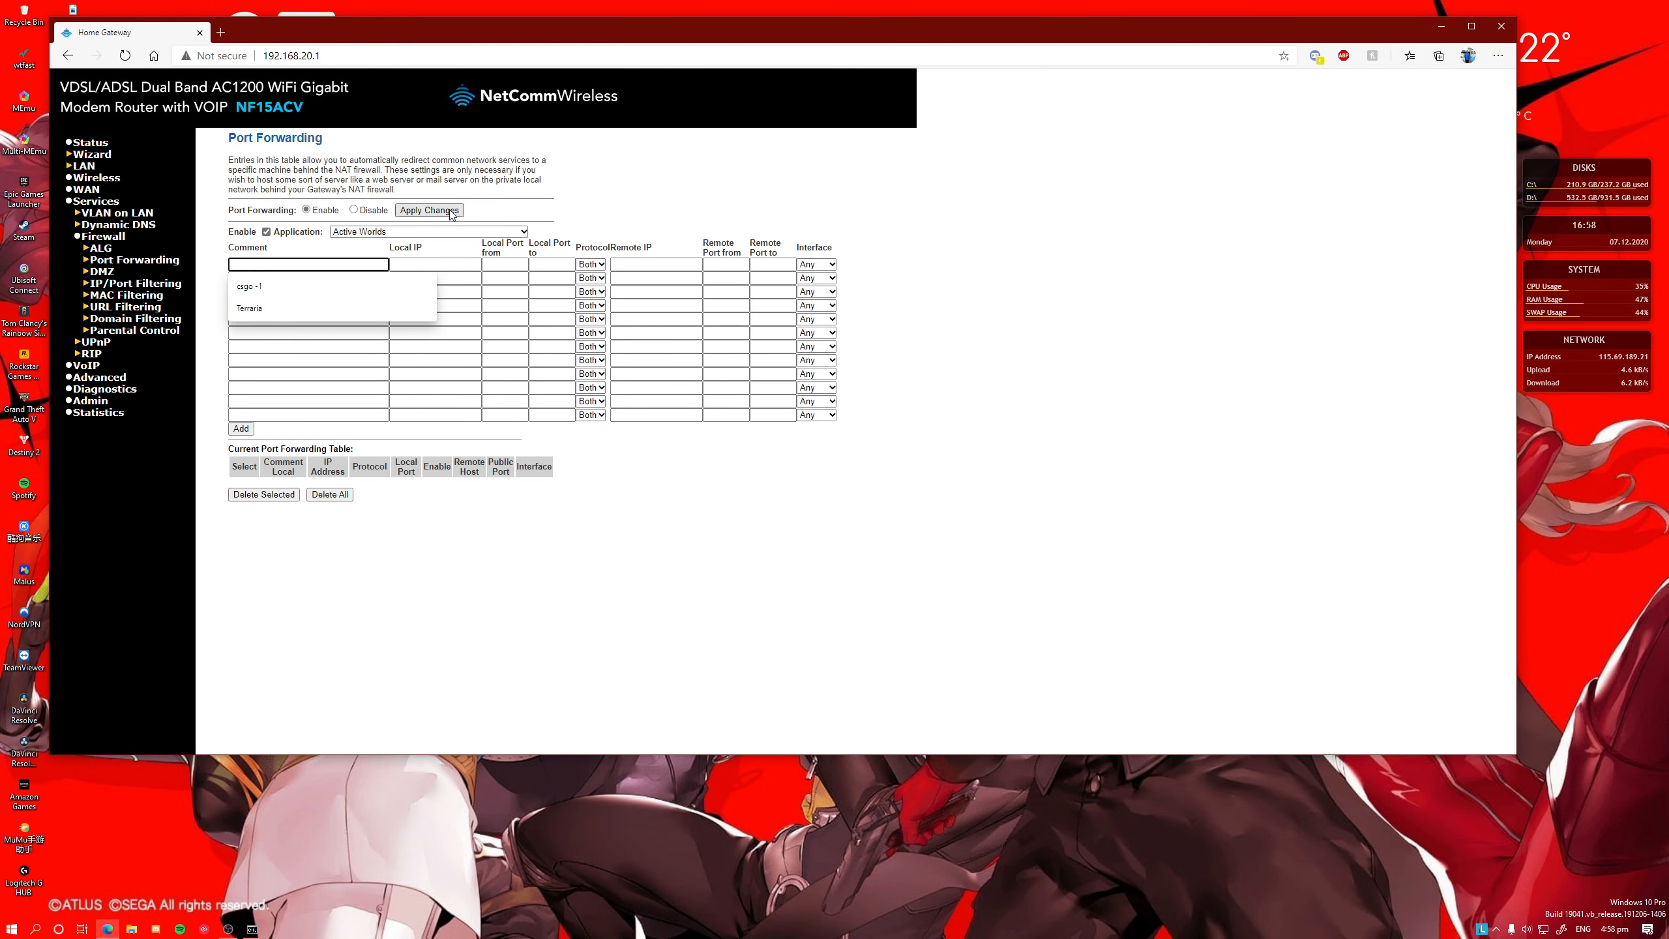
type("GTAV")
left_click(435, 265)
type("192.1")
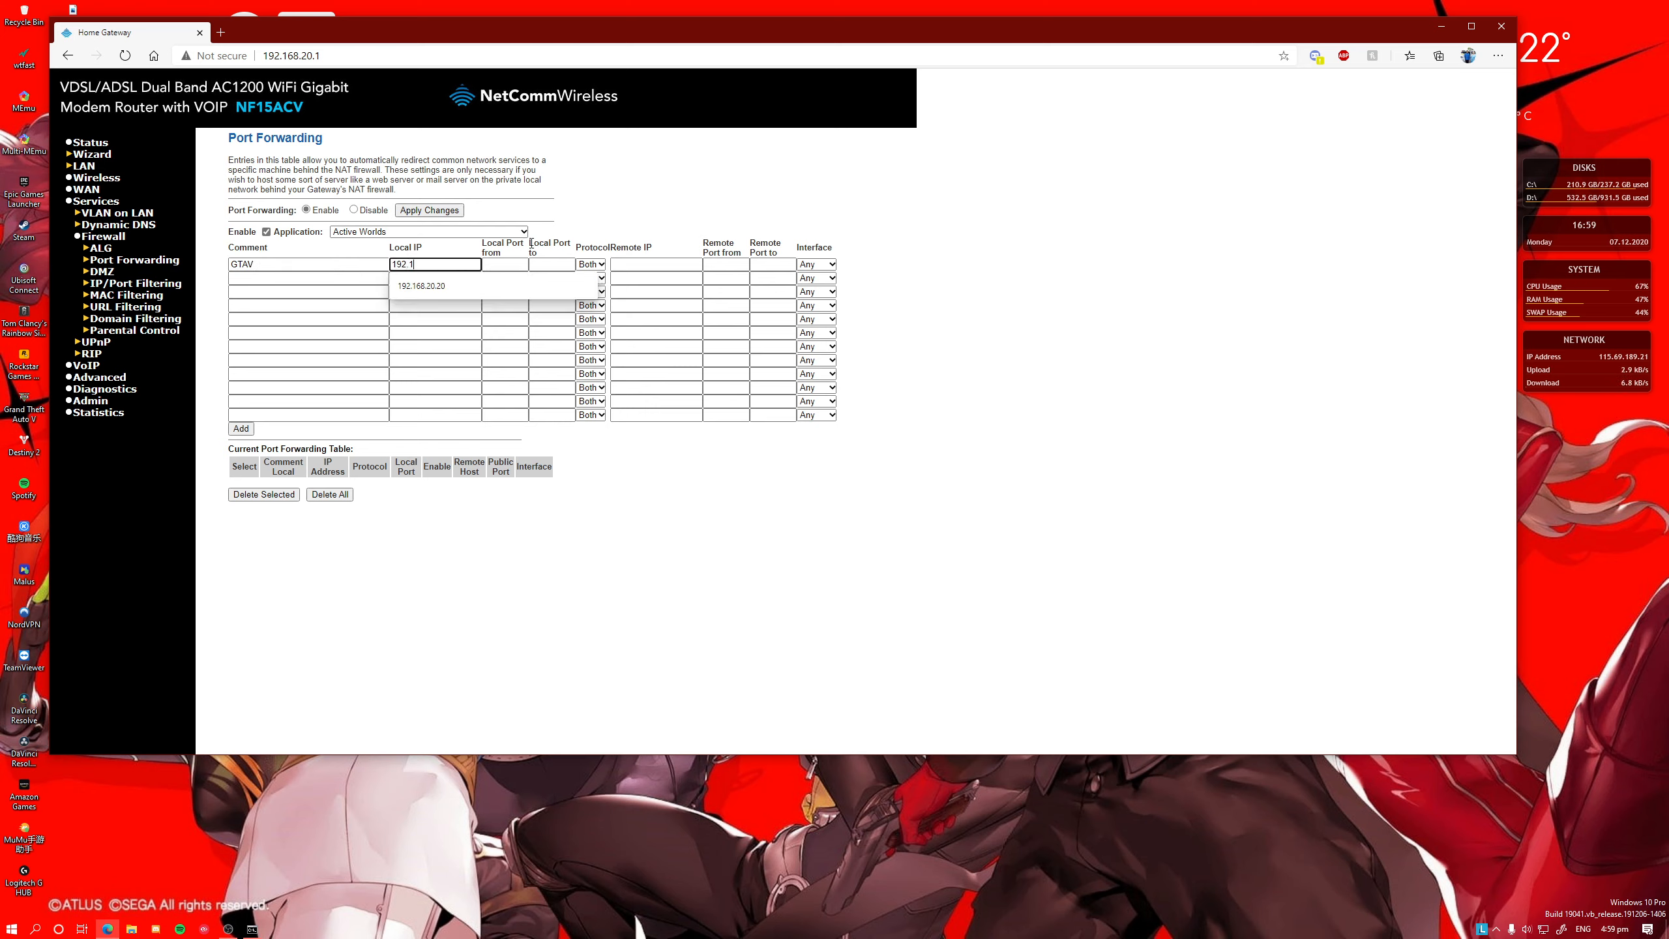
type("68.20.6")
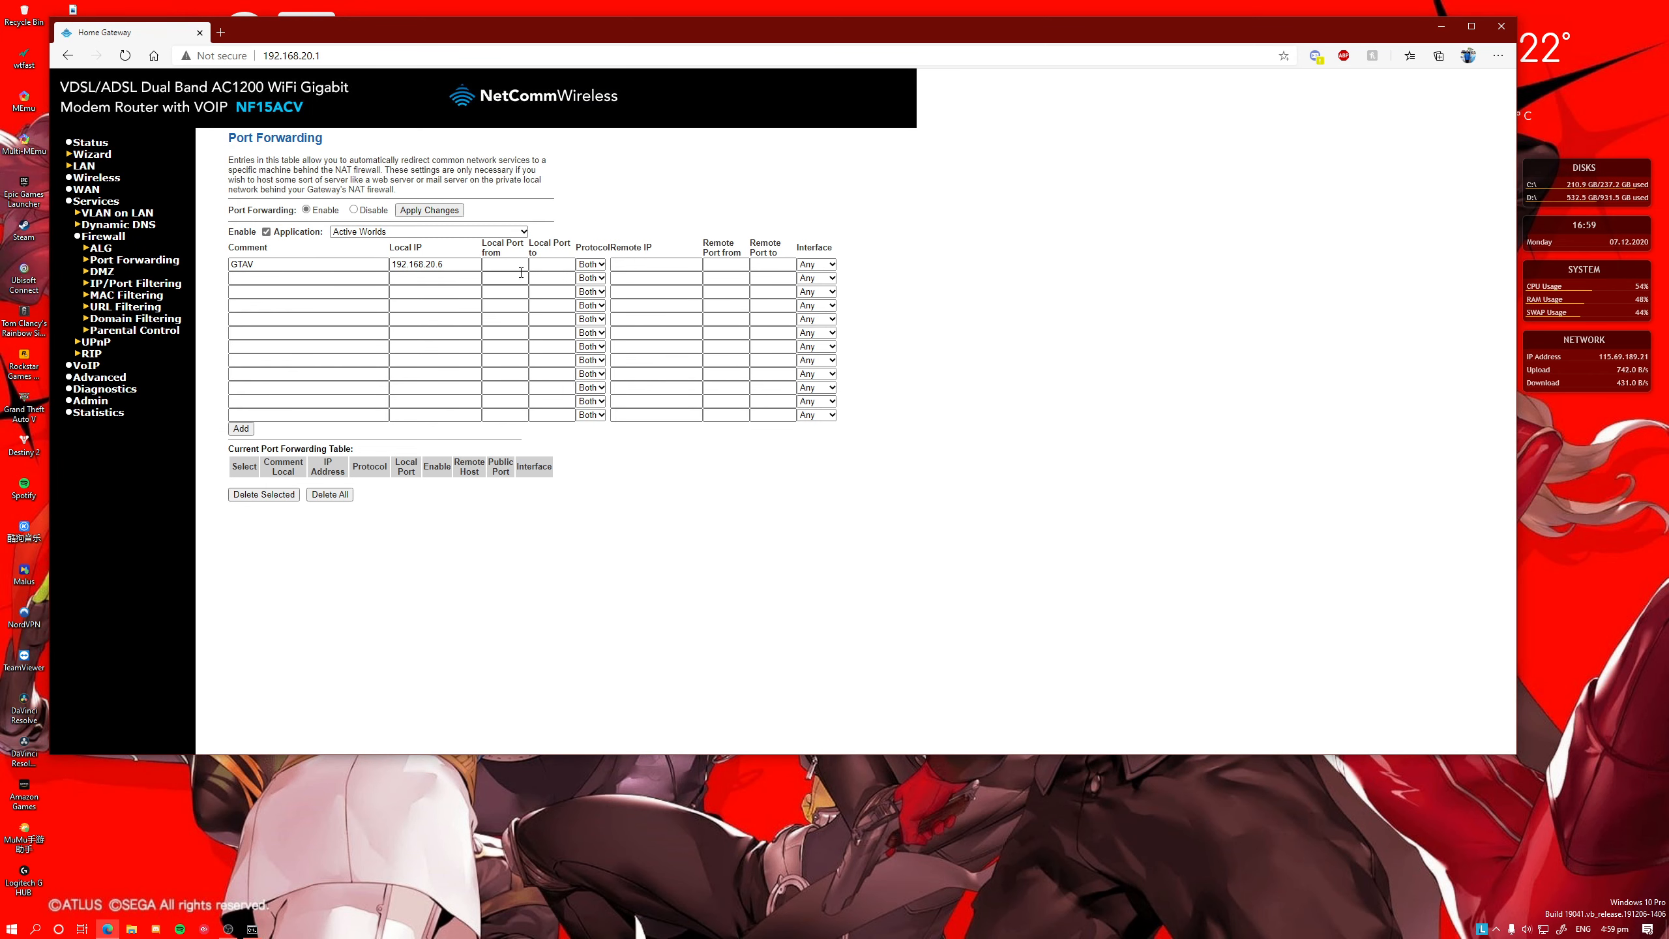
left_click(503, 264)
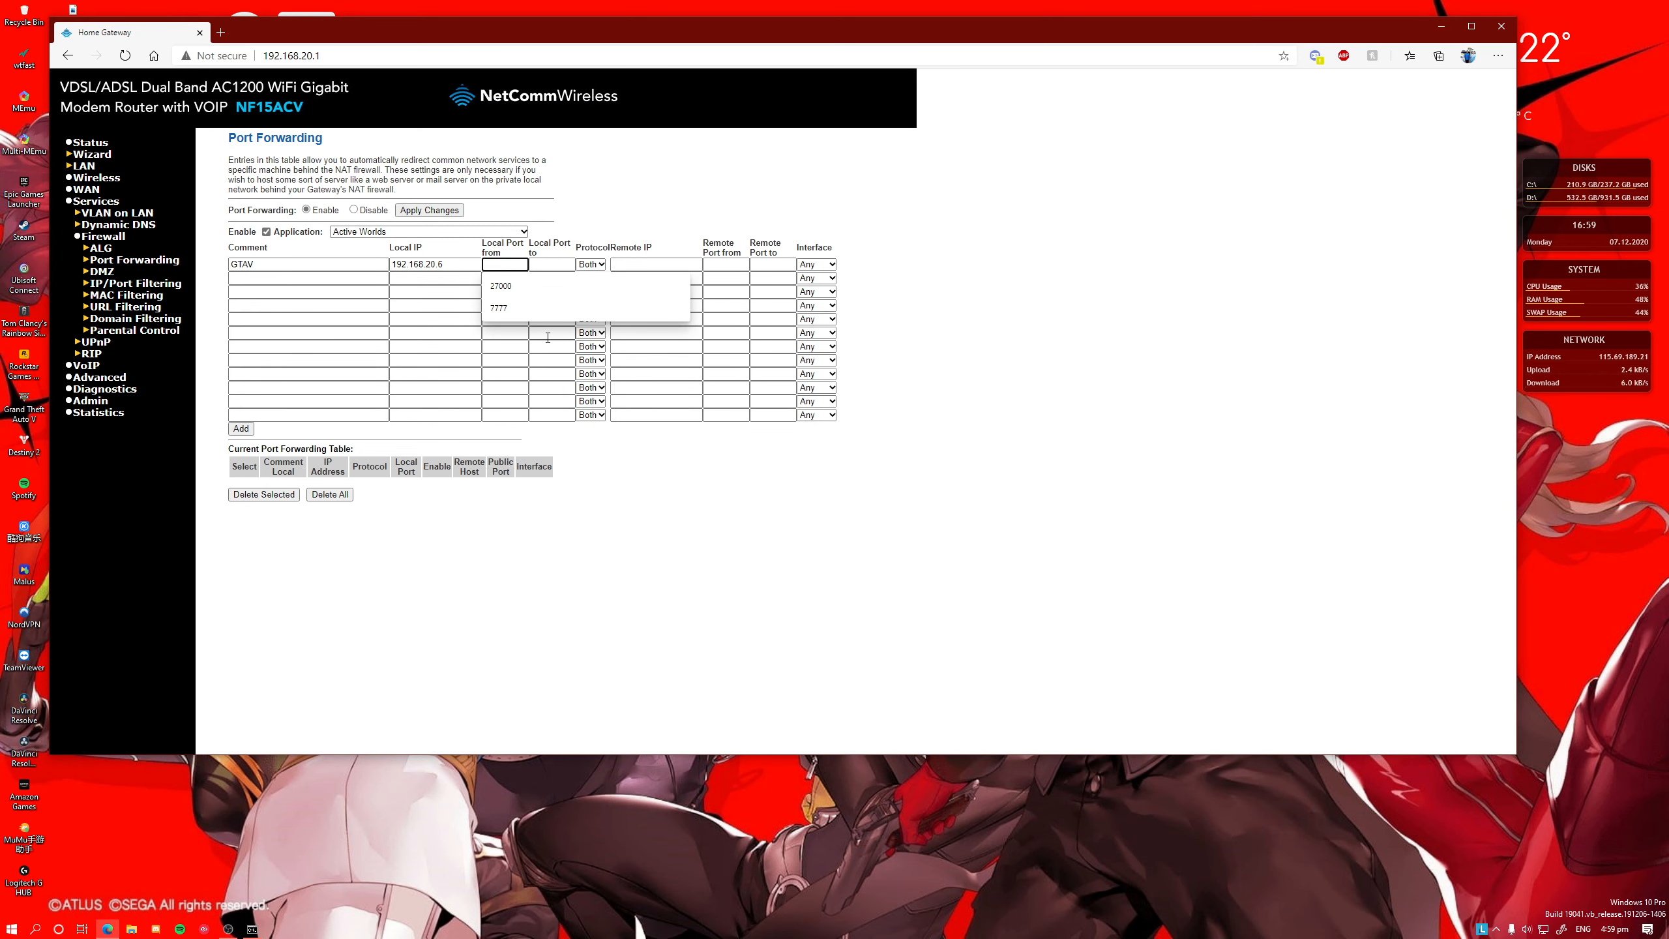
mouse_move(727, 263)
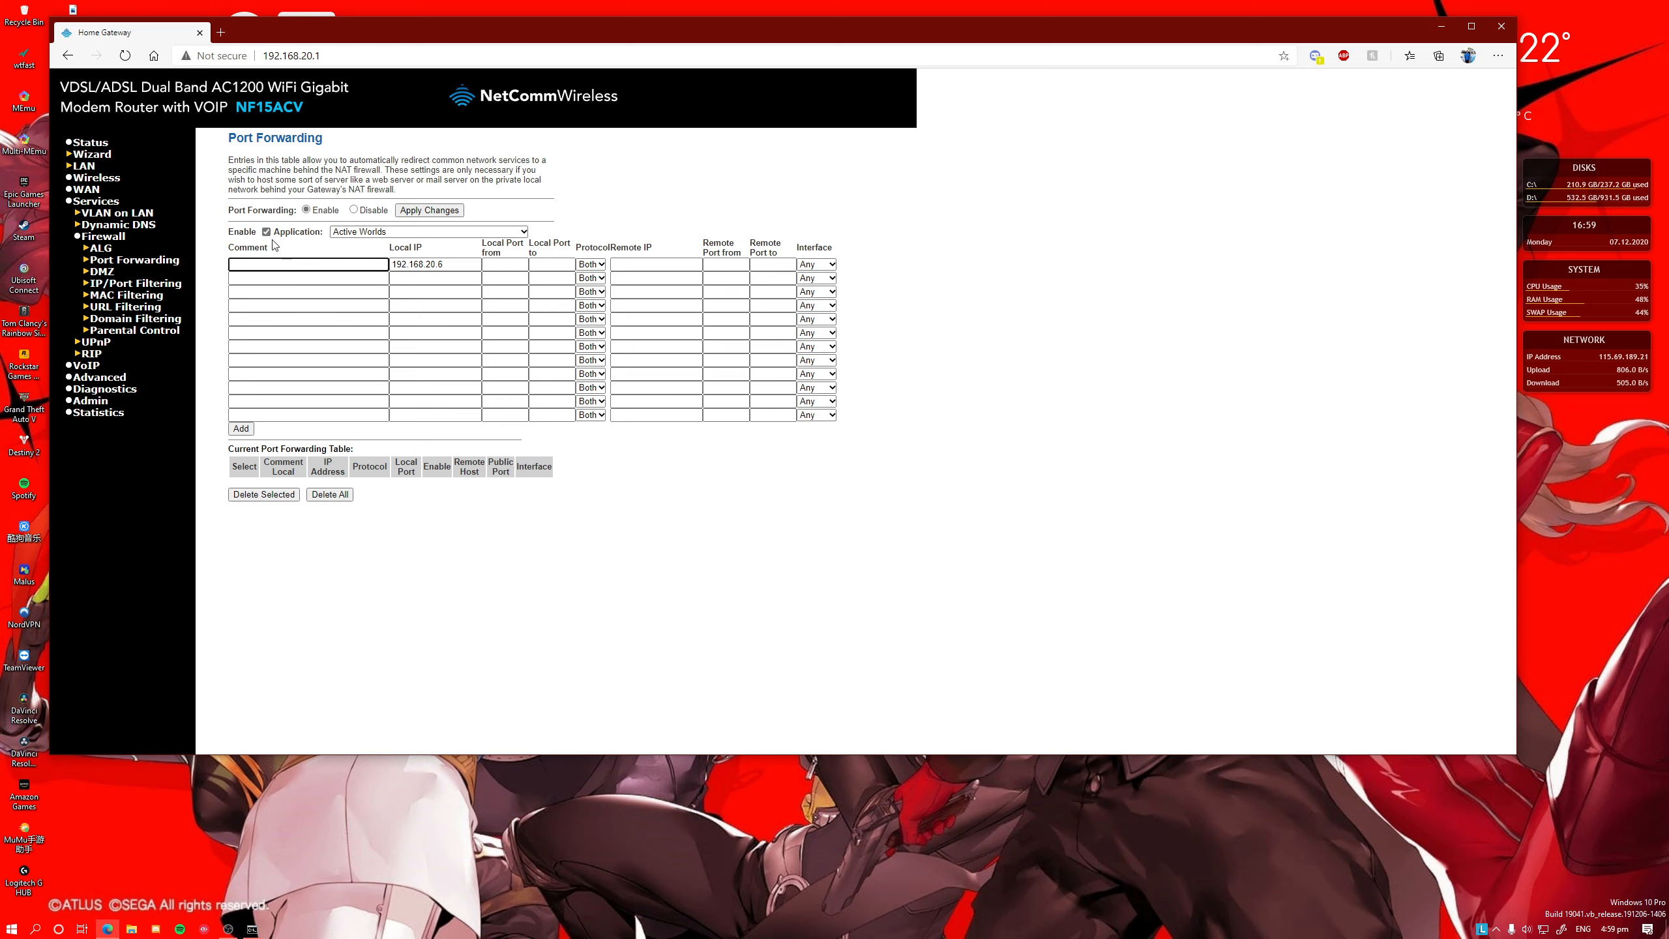
mouse_move(123, 306)
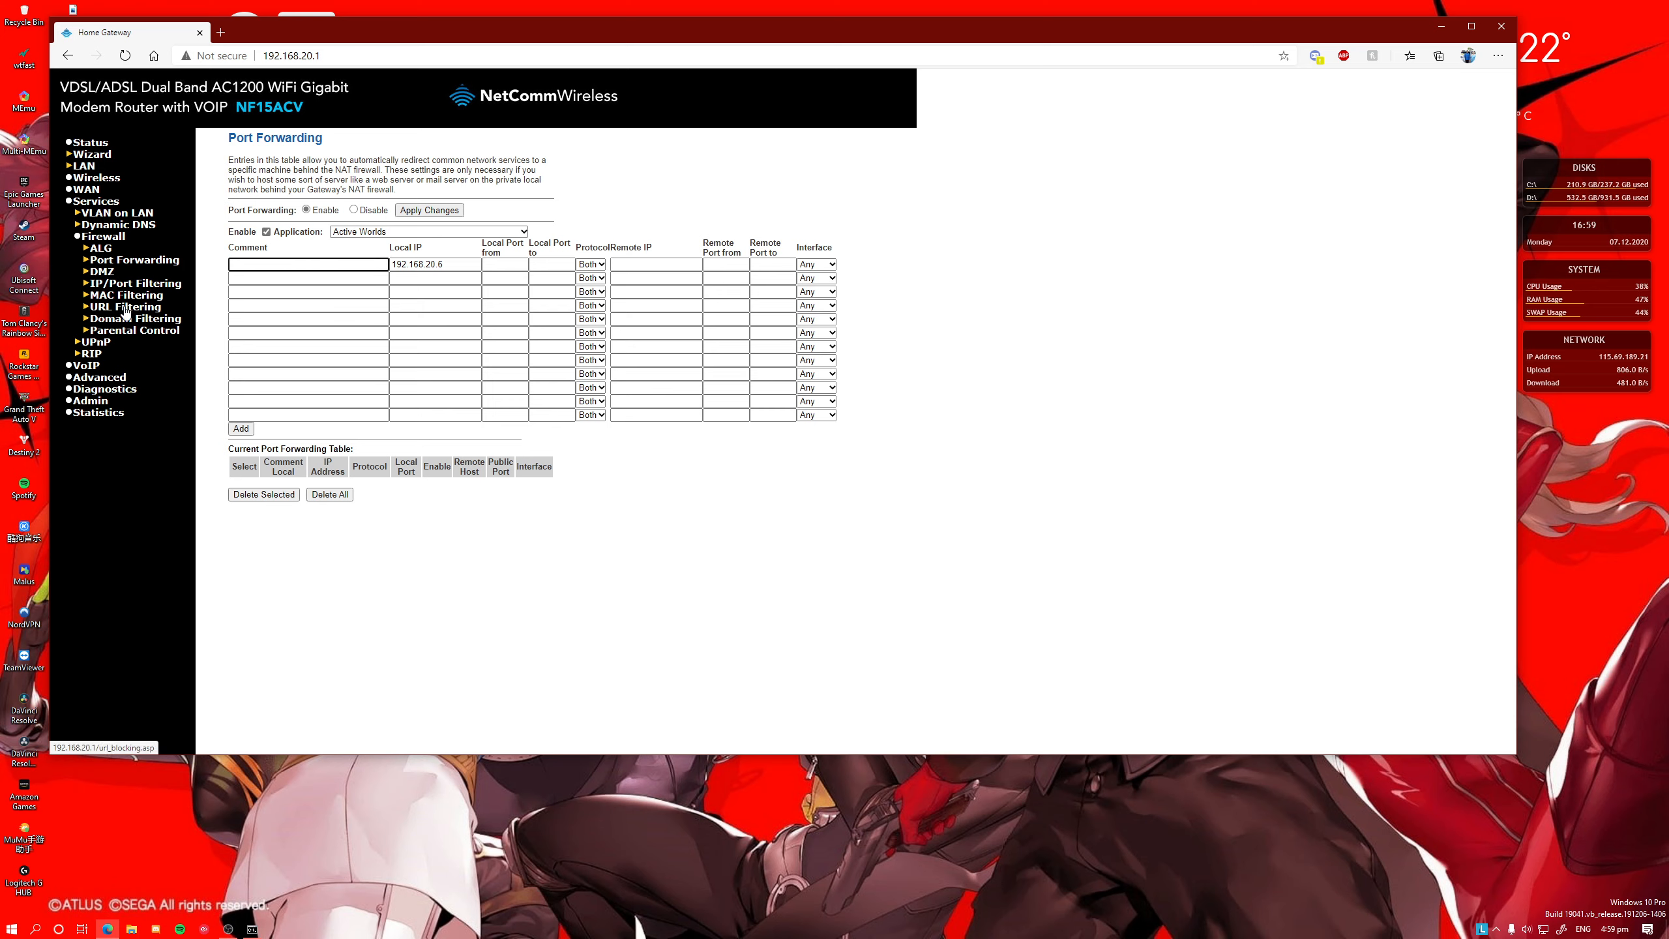
mouse_move(96, 340)
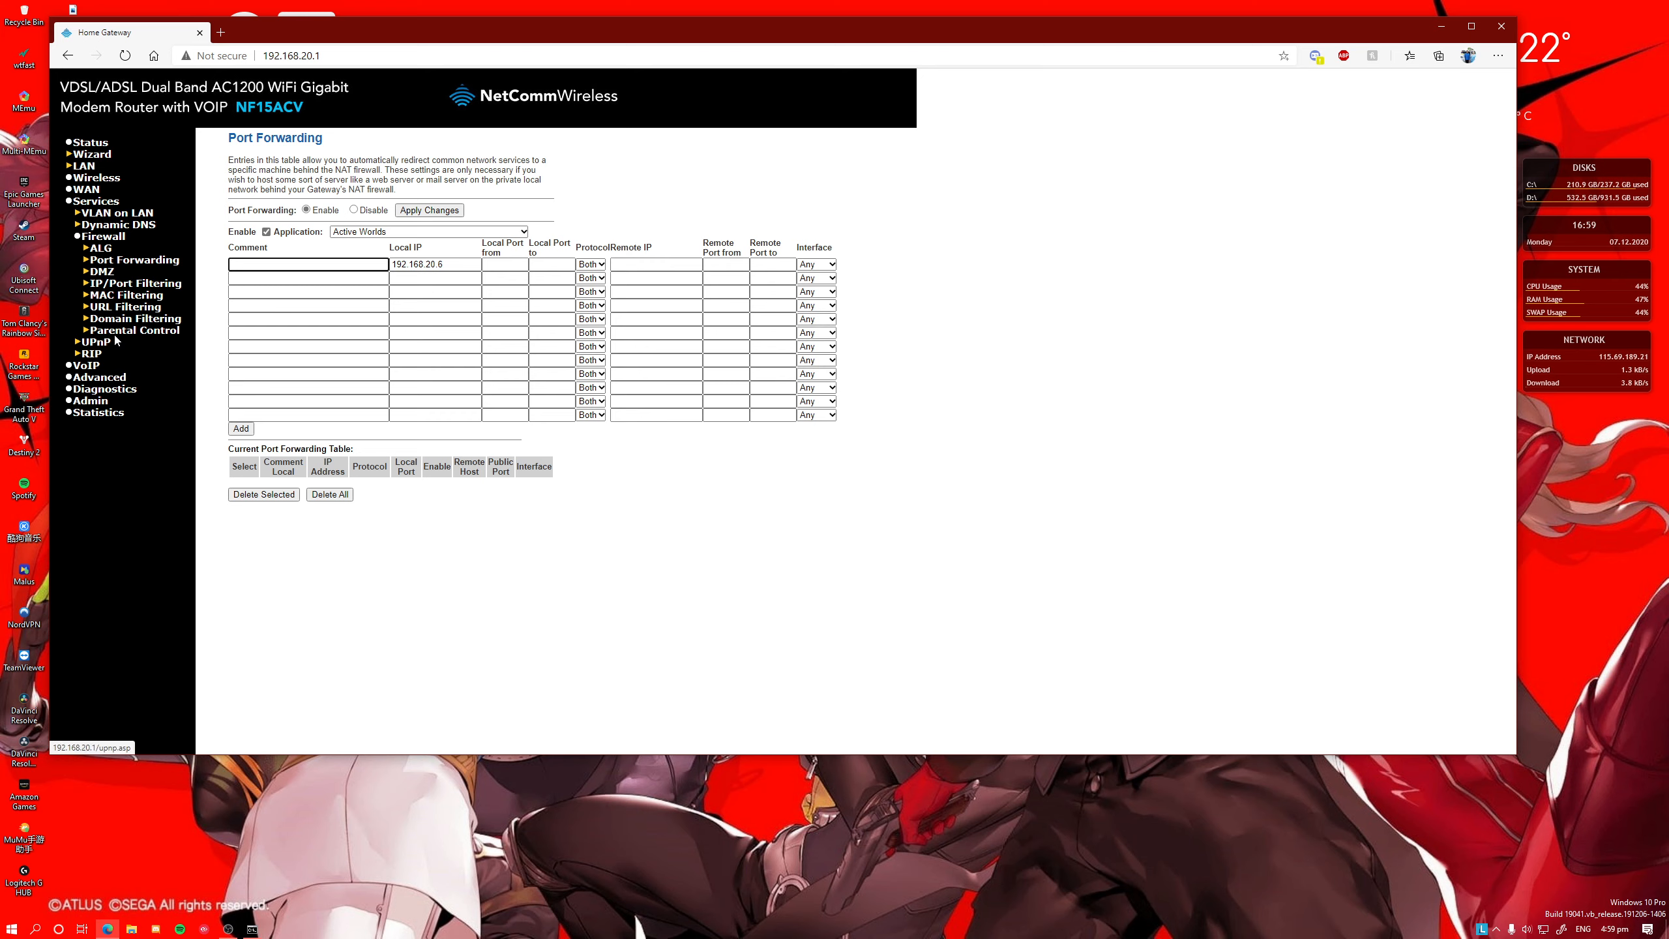
mouse_move(158, 351)
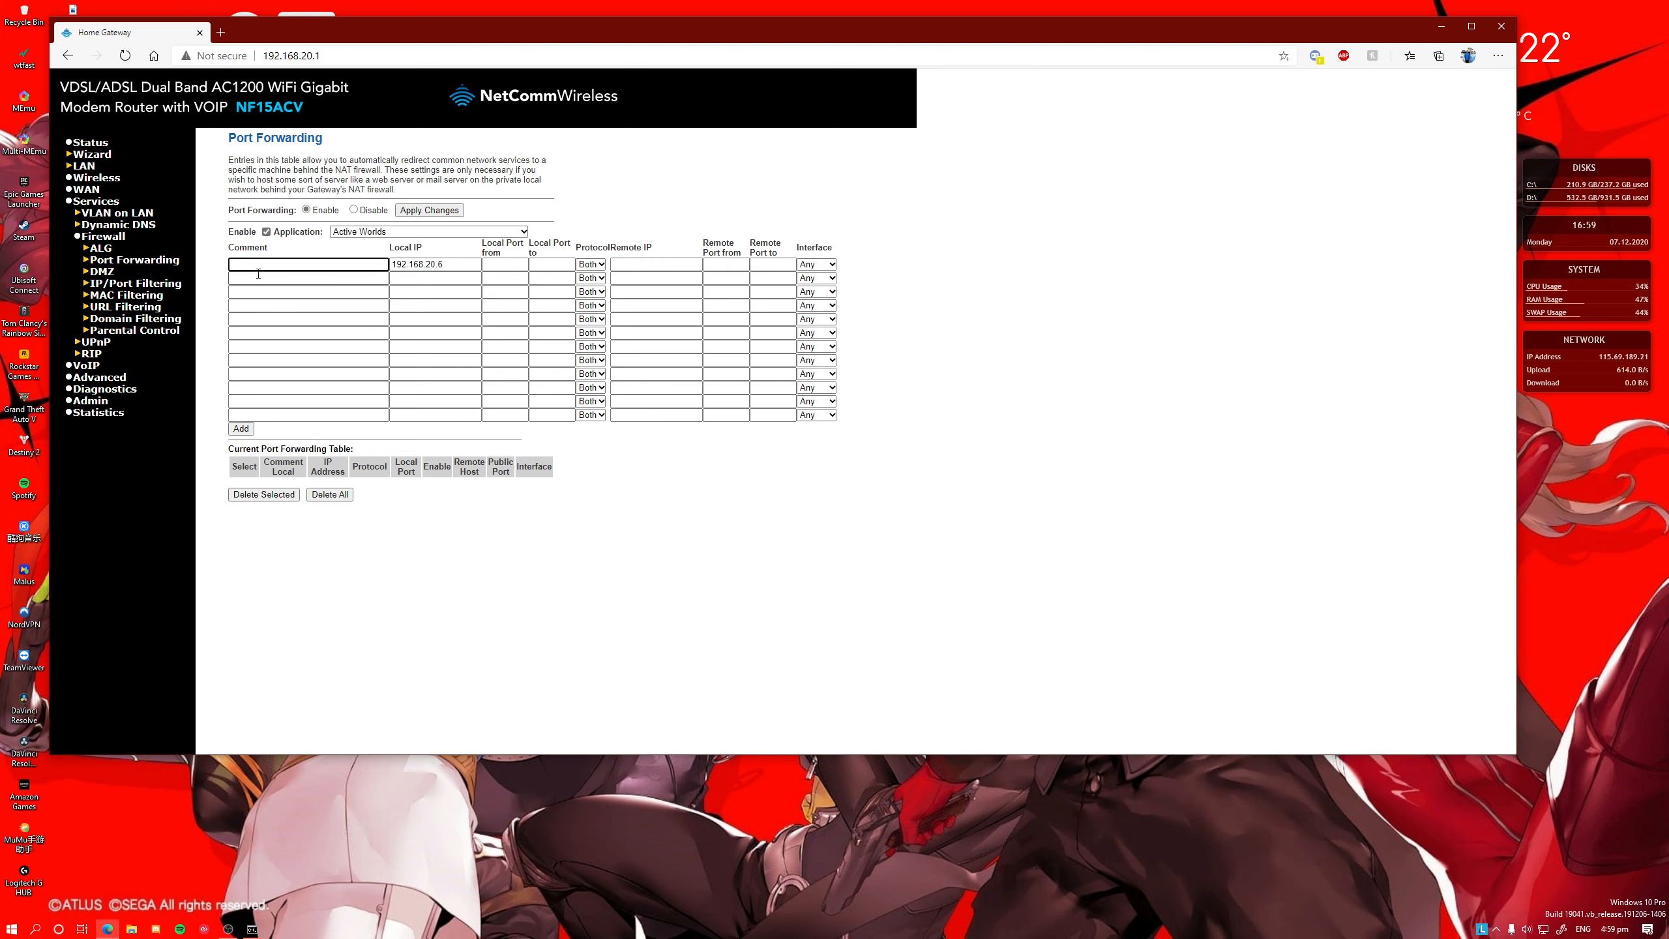
left_click(307, 264)
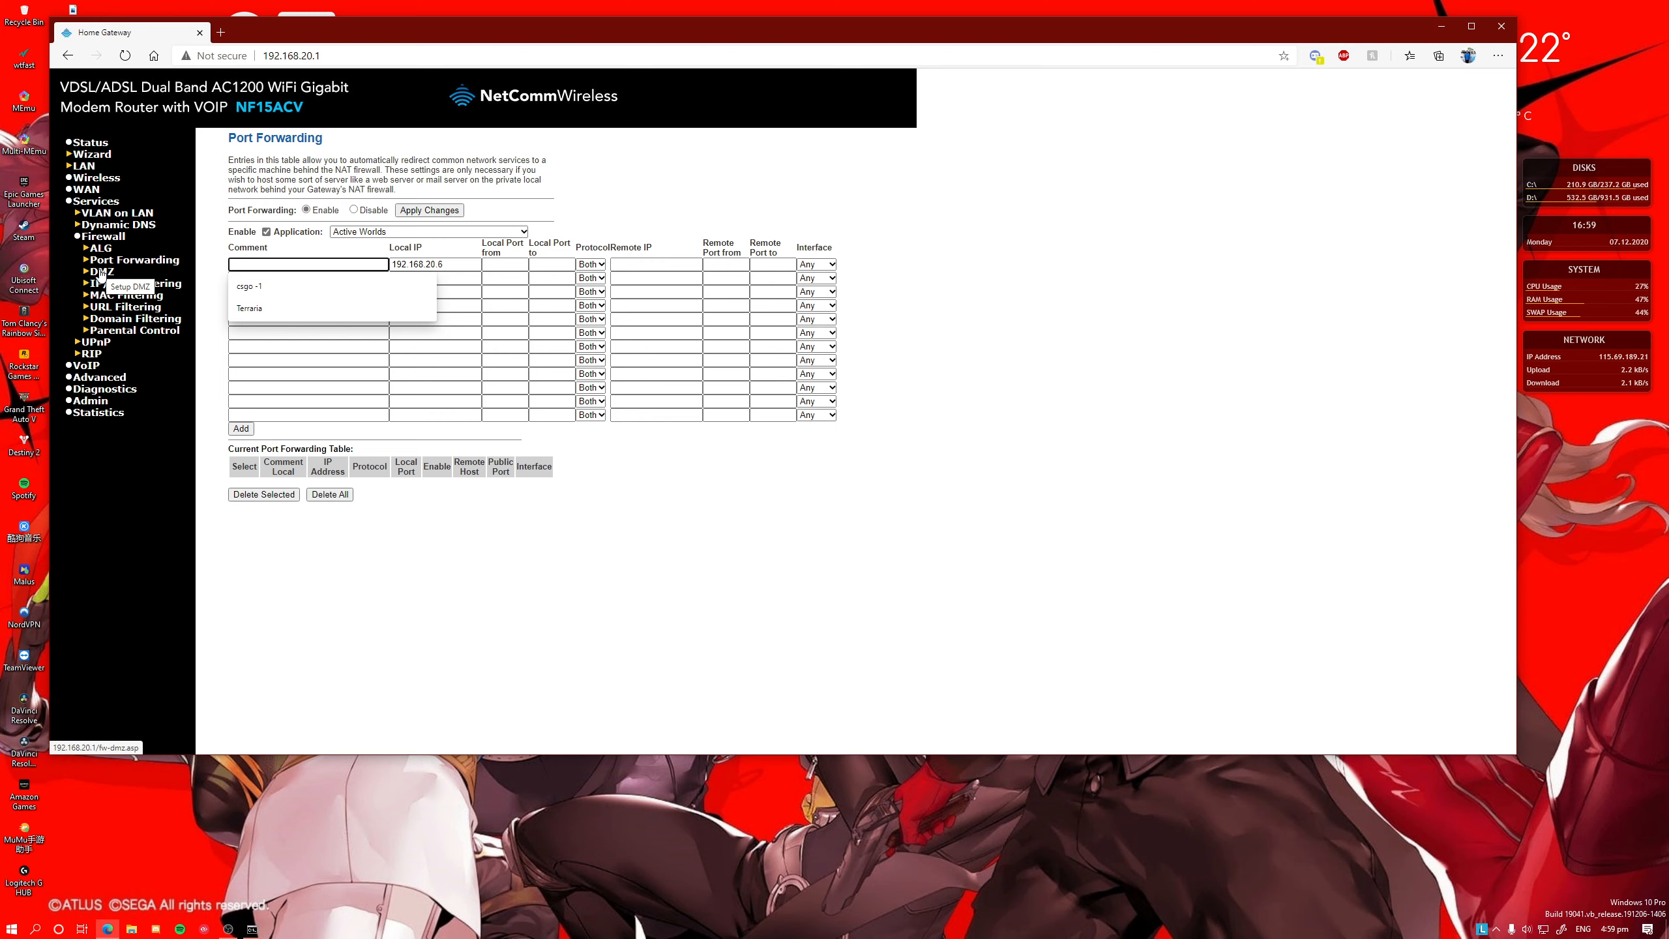
Set the DMZ host to 192.168.20.6, then close Edge.
left_click(99, 271)
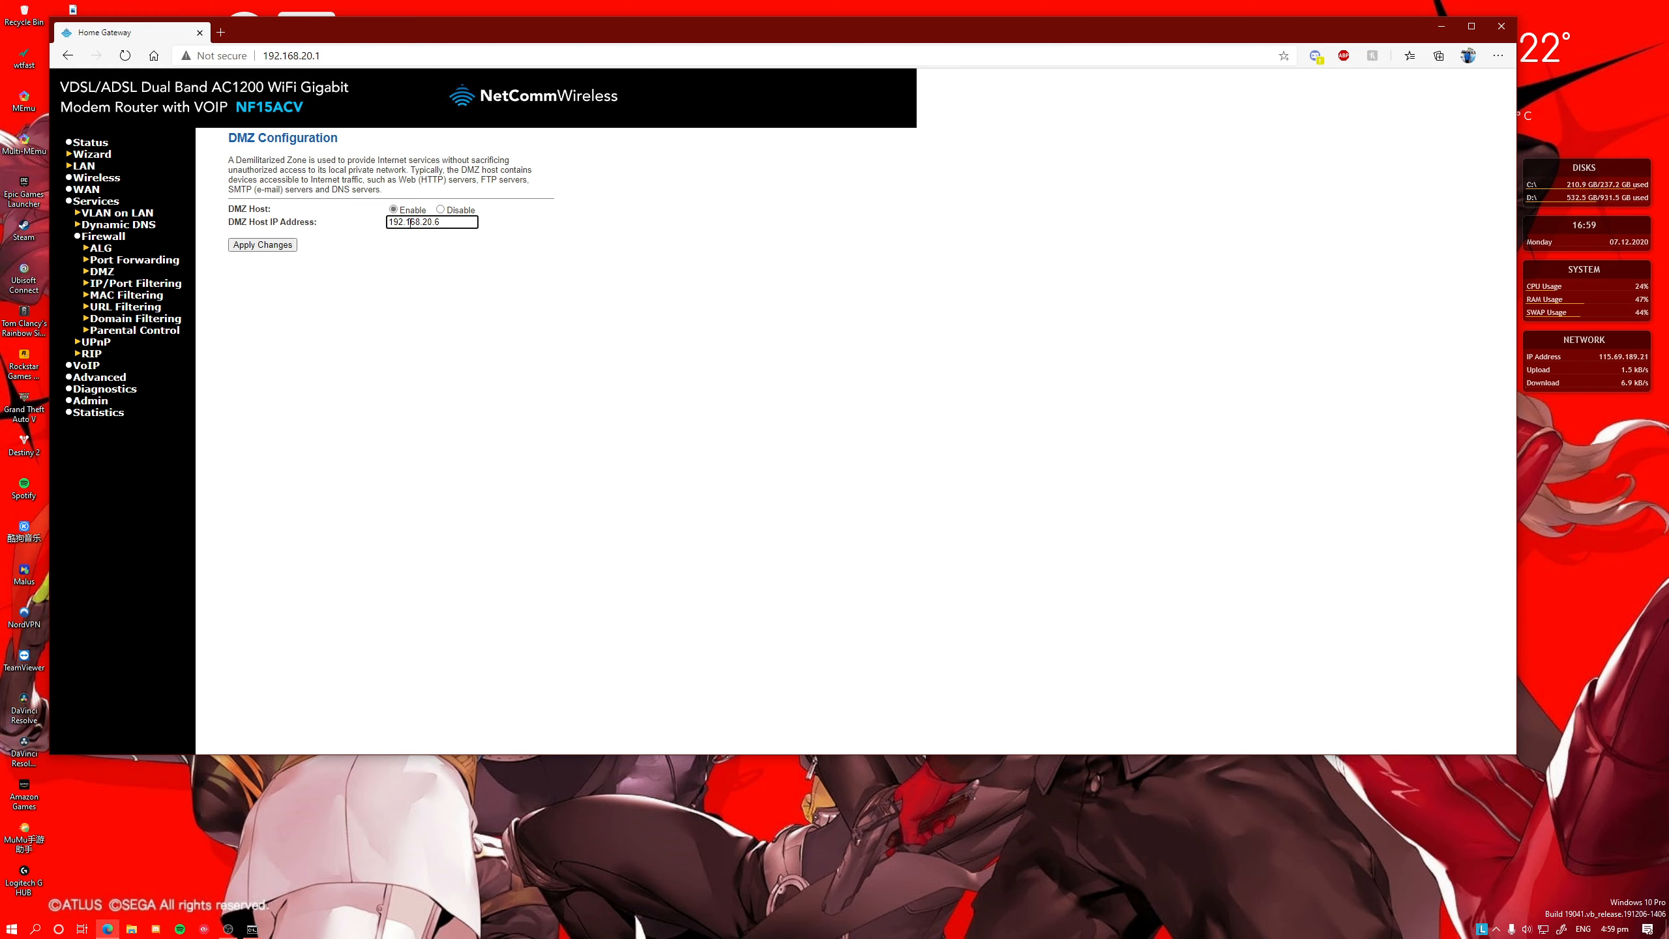
mouse_move(1500, 27)
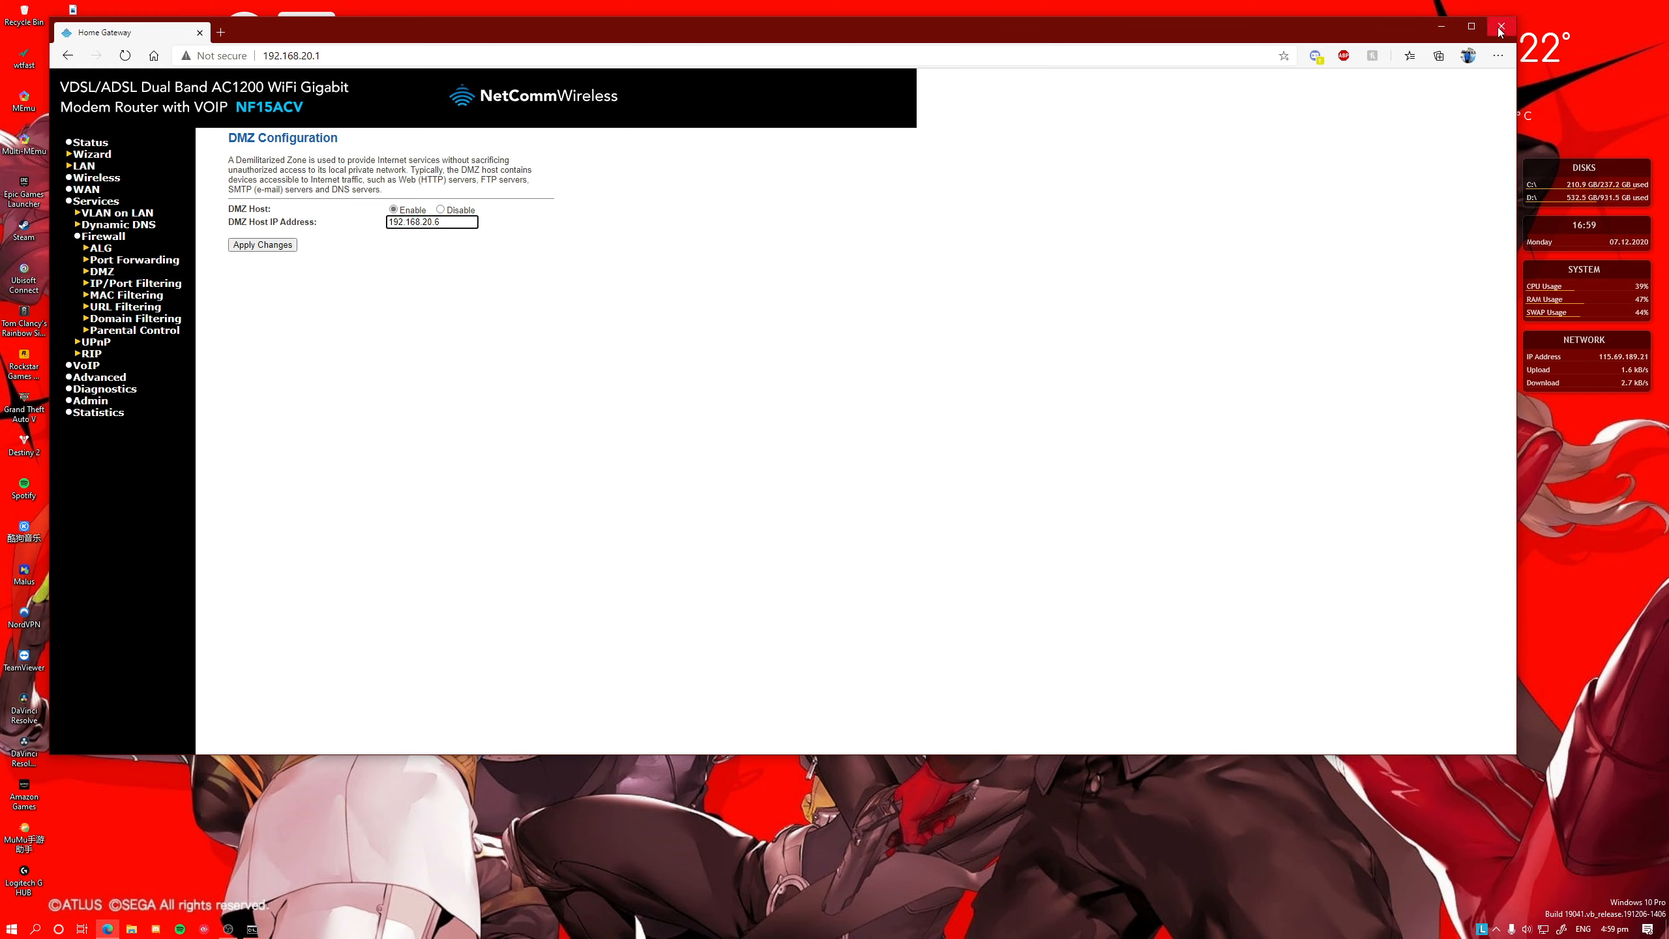
left_click(1501, 27)
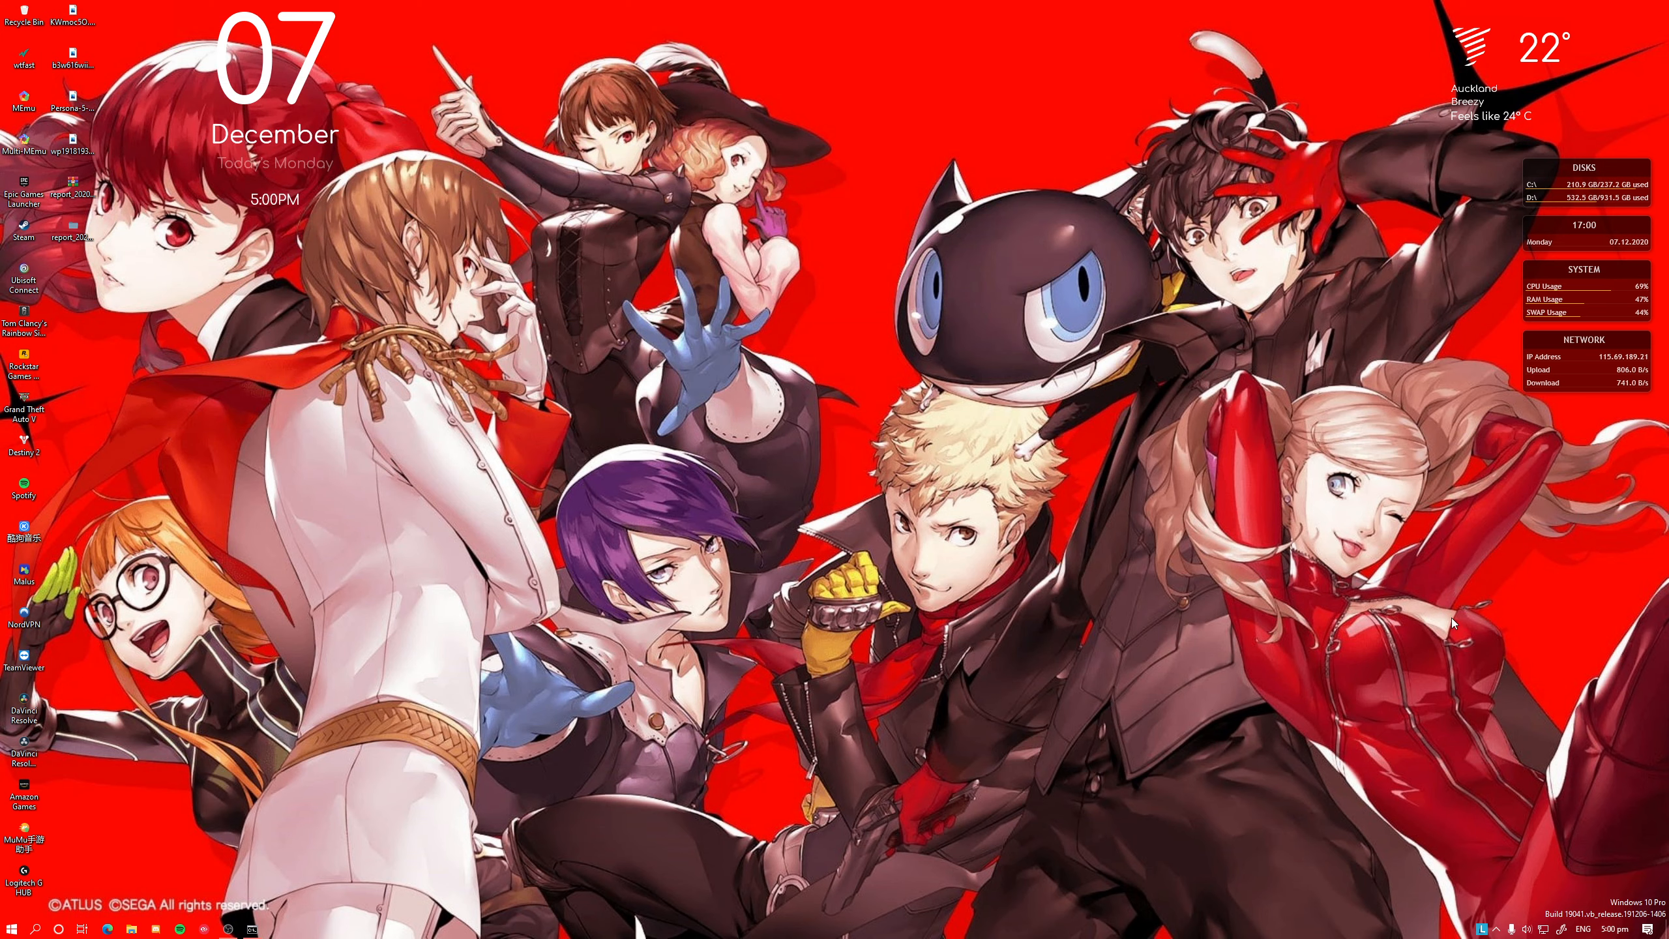